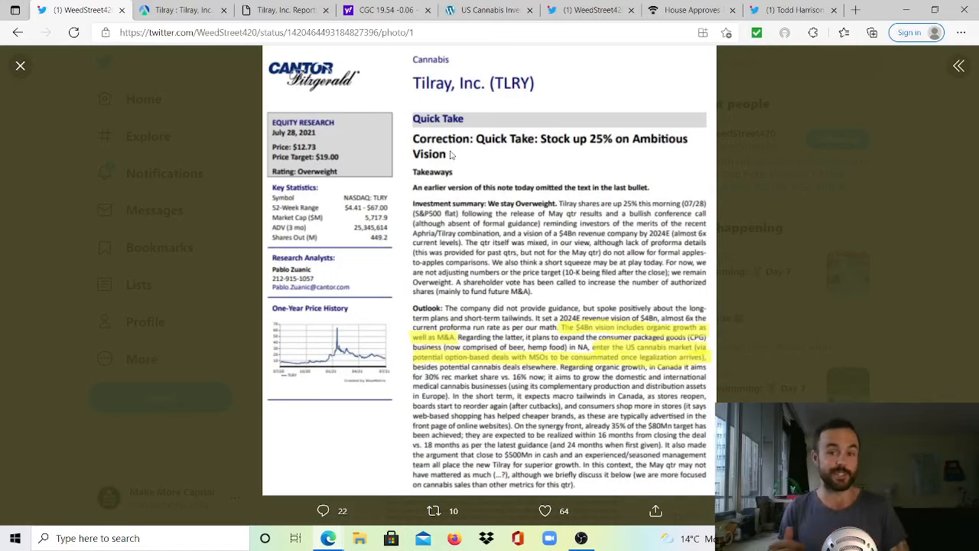
mouse_move(384, 361)
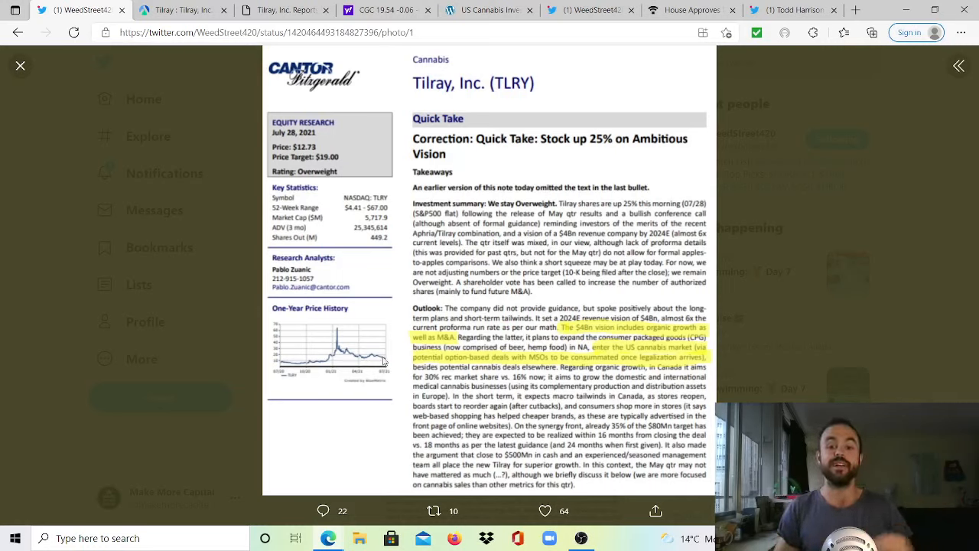
mouse_move(603, 310)
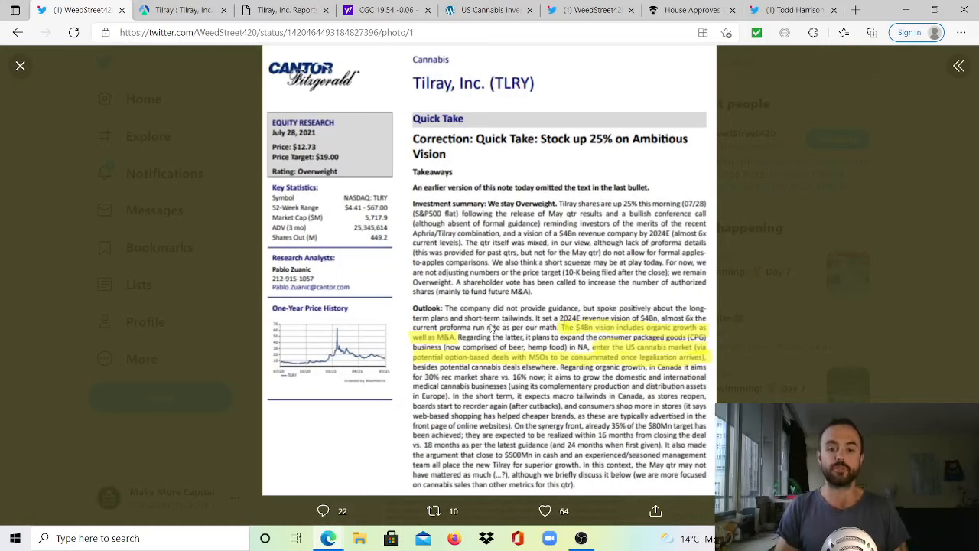
mouse_move(569, 324)
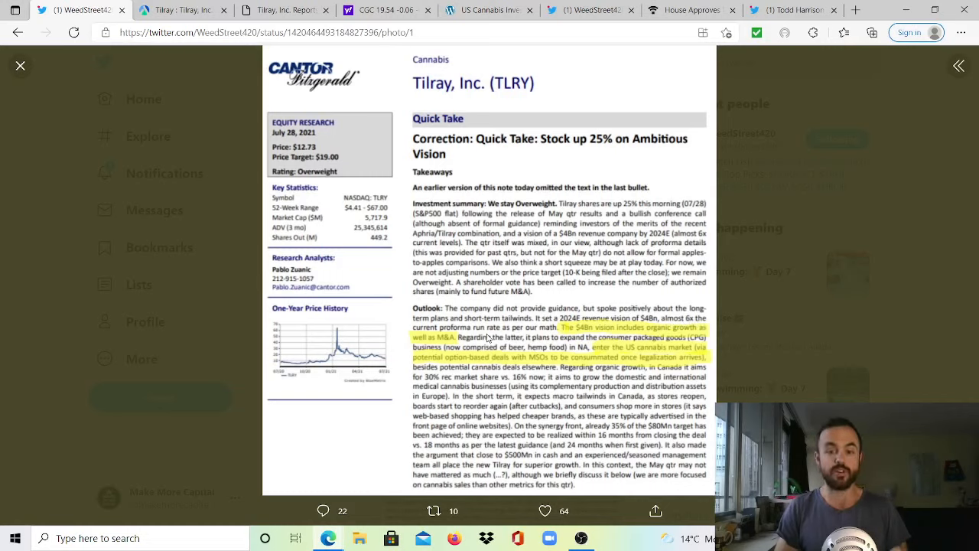
mouse_move(595, 338)
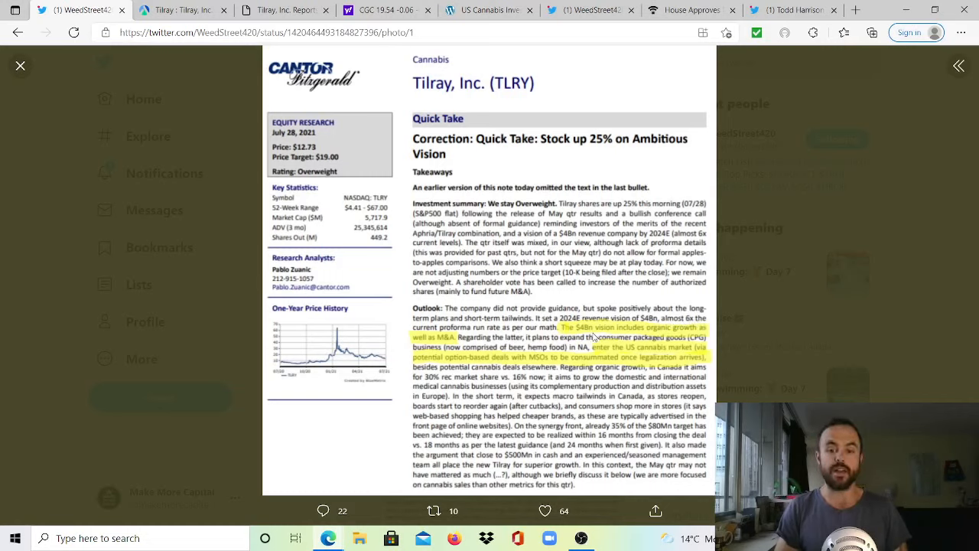
mouse_move(676, 335)
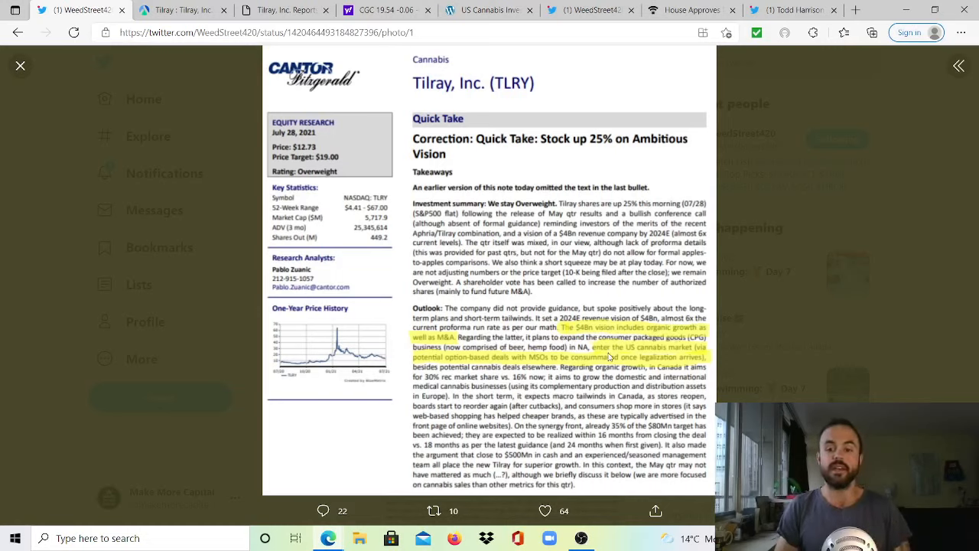
mouse_move(446, 364)
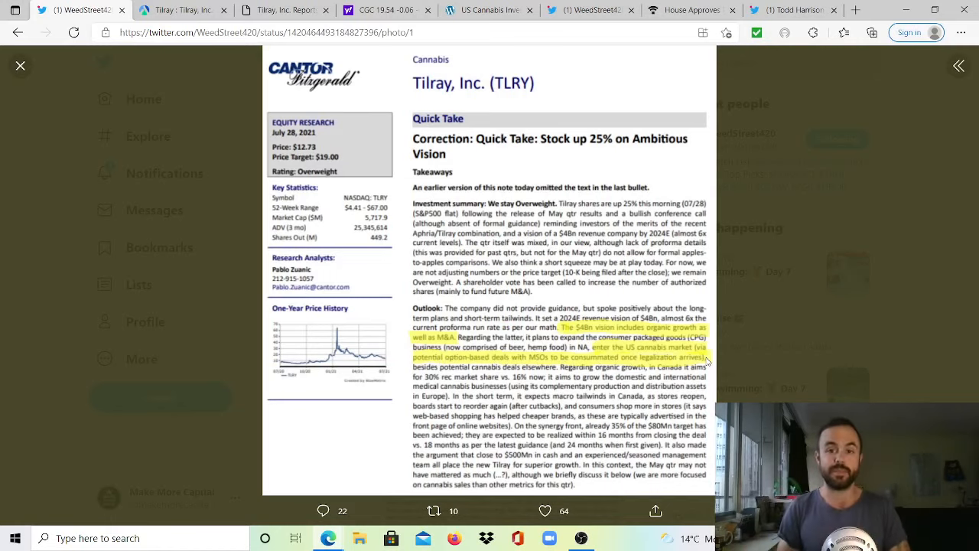
mouse_move(584, 323)
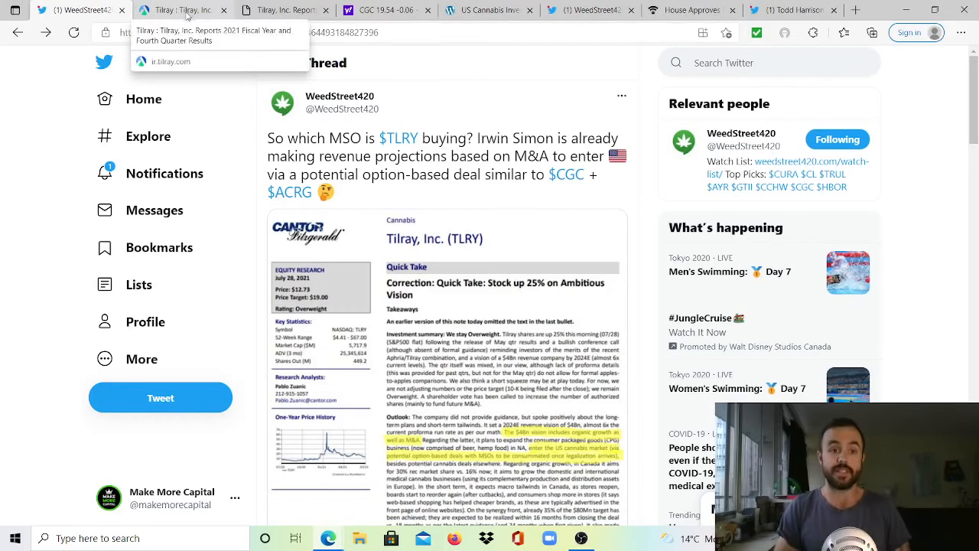
Switch to the Tilray fiscal 2021 and fourth-quarter results press release.
left_click(184, 9)
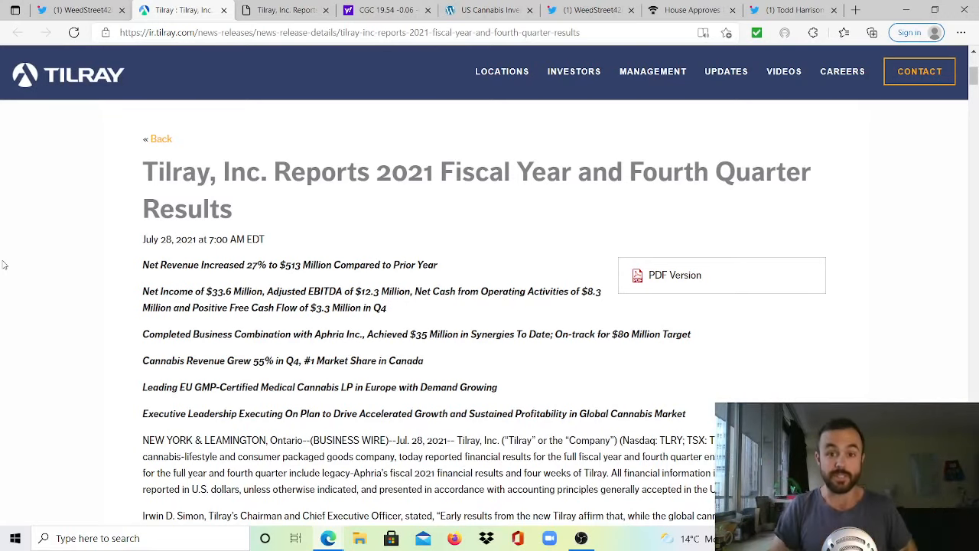
mouse_move(406, 153)
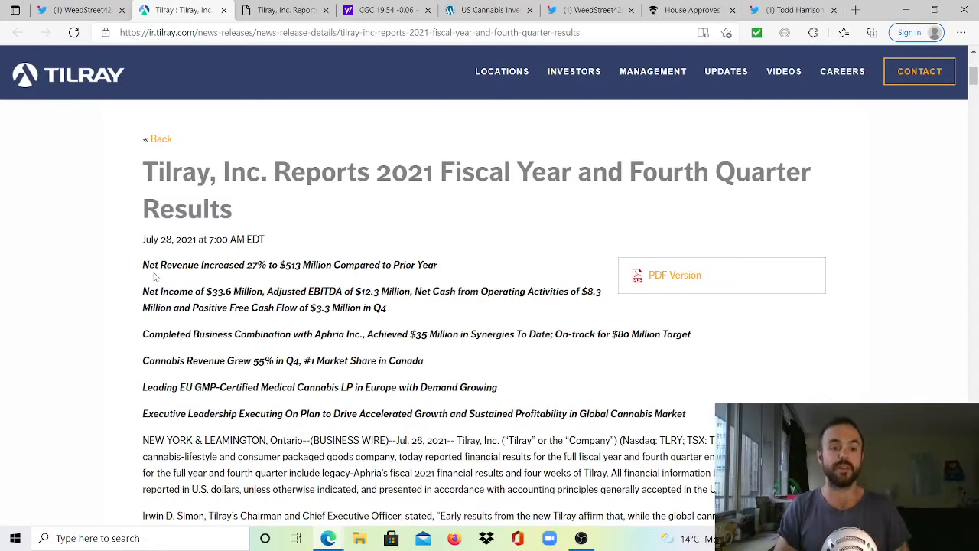
mouse_move(431, 270)
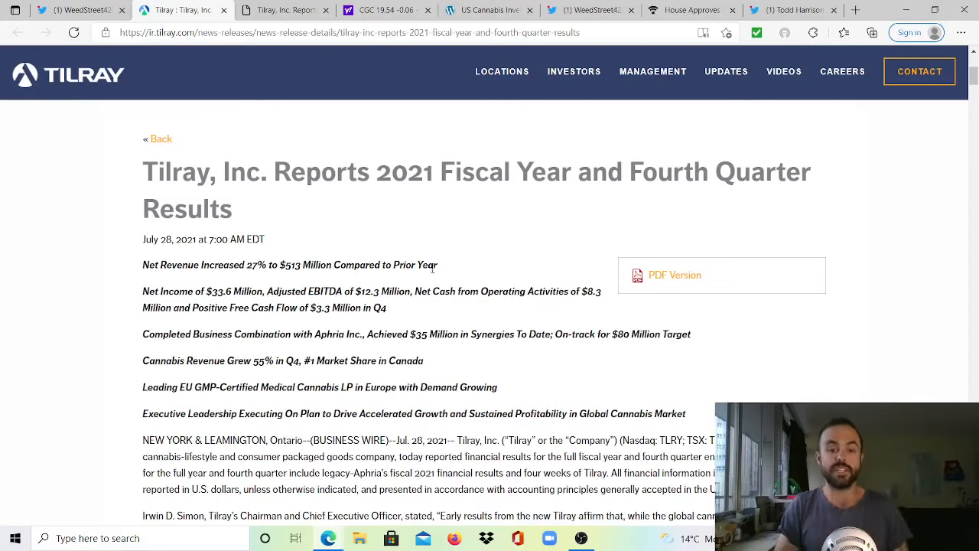
mouse_move(452, 276)
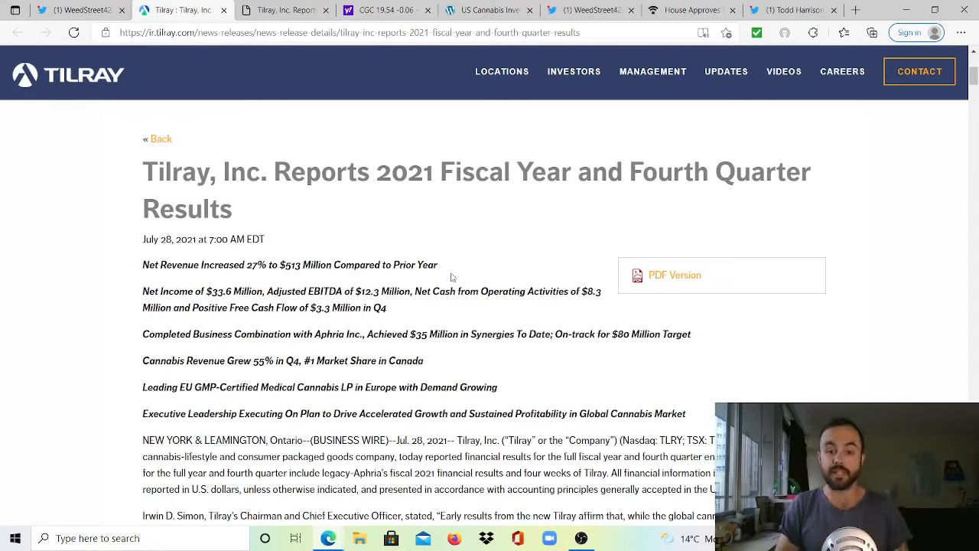
double_click(218, 290)
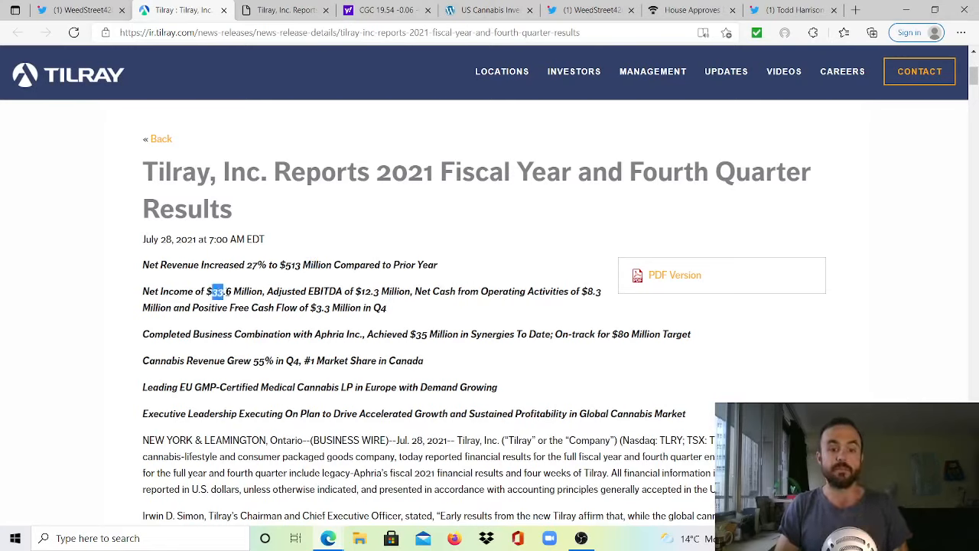
left_click_drag(217, 290, 263, 291)
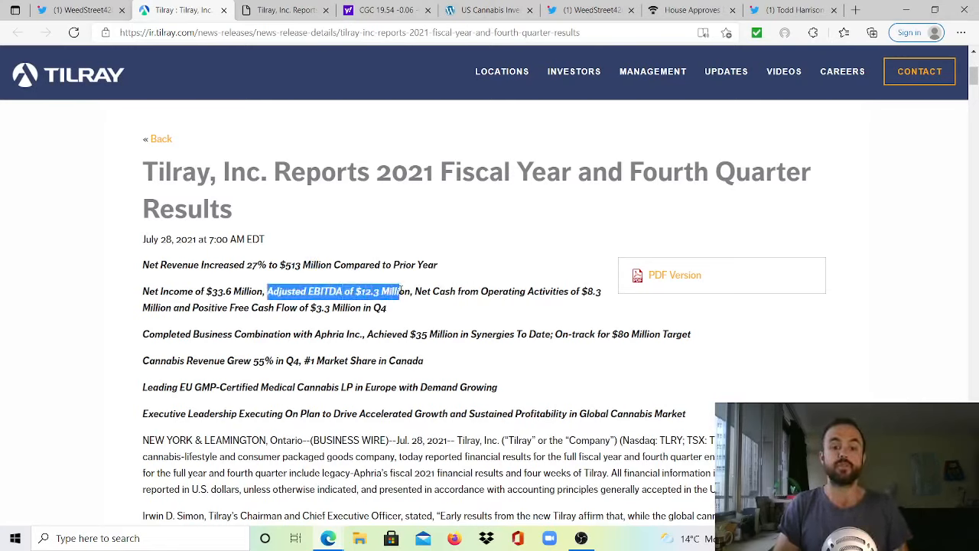
left_click_drag(397, 290, 600, 291)
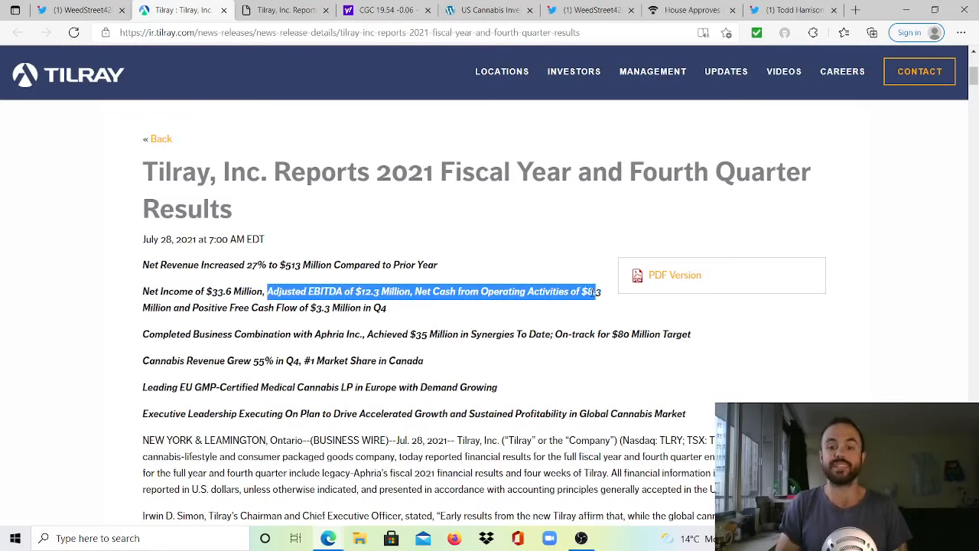
left_click_drag(589, 290, 355, 307)
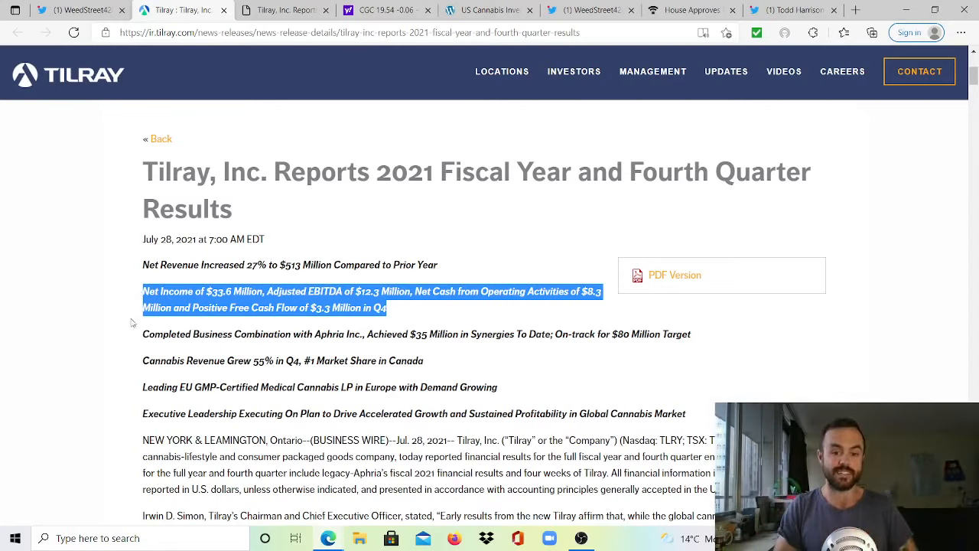
left_click(263, 333)
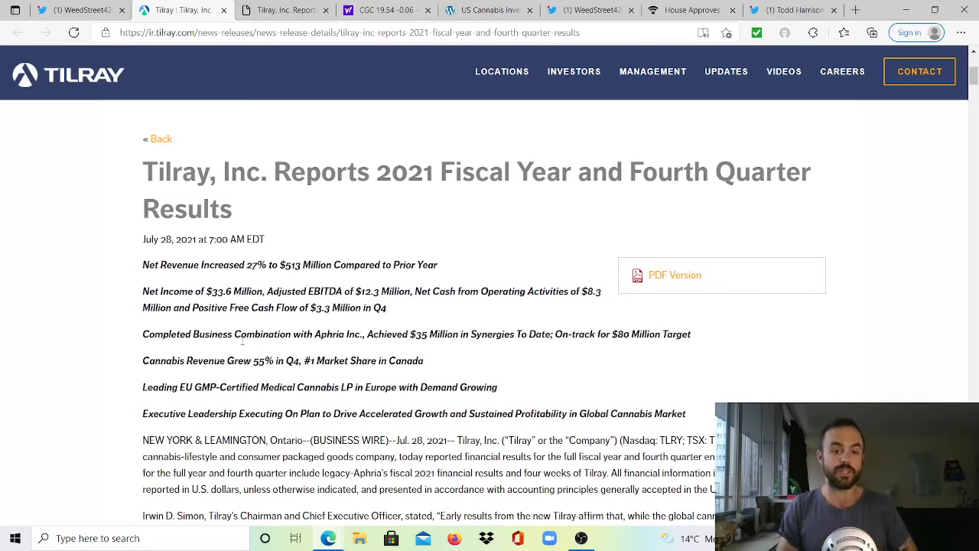
scroll("down", 3)
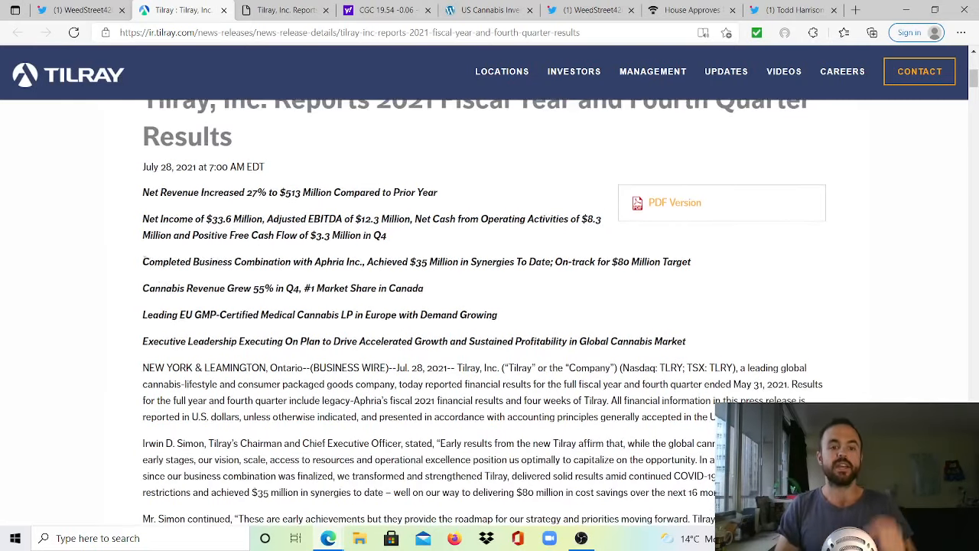
left_click_drag(144, 262, 453, 261)
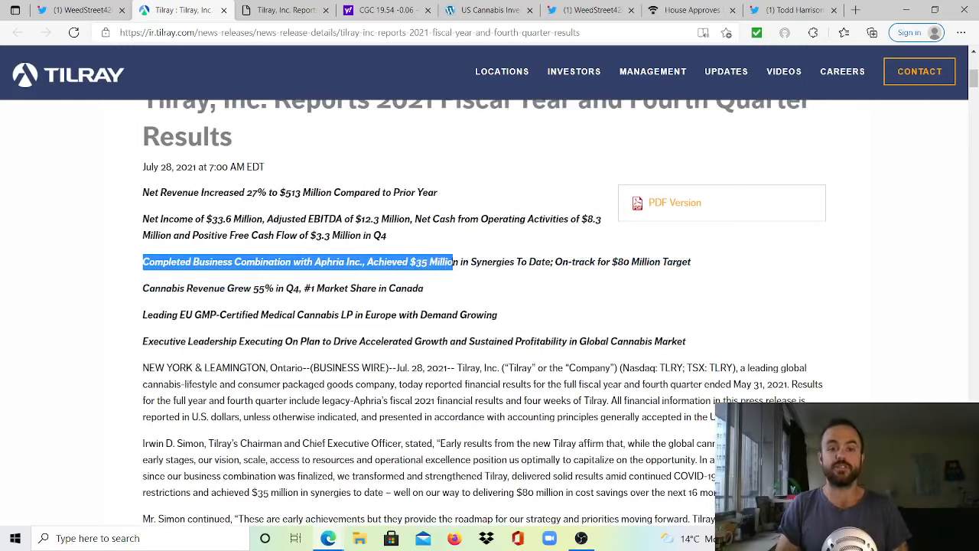
left_click_drag(452, 261, 589, 262)
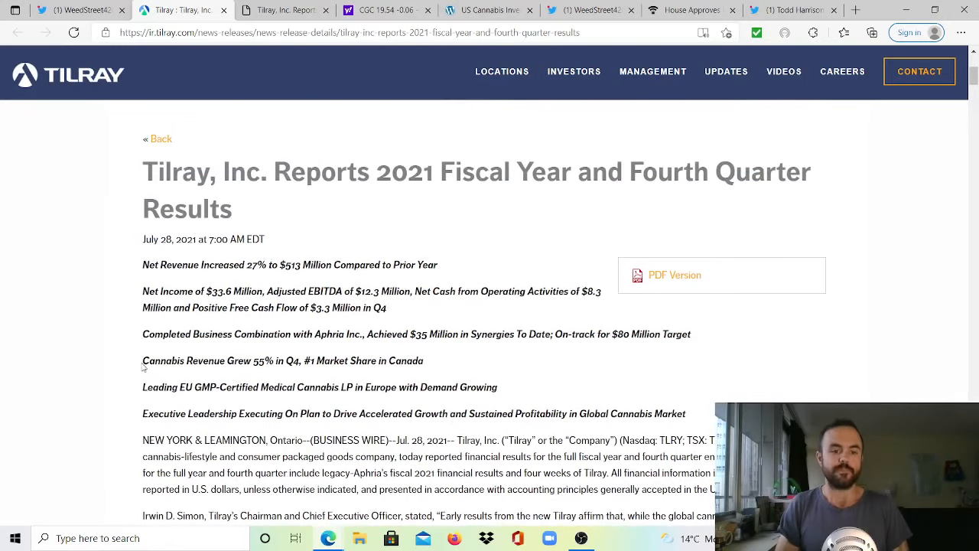
left_click_drag(142, 361, 303, 361)
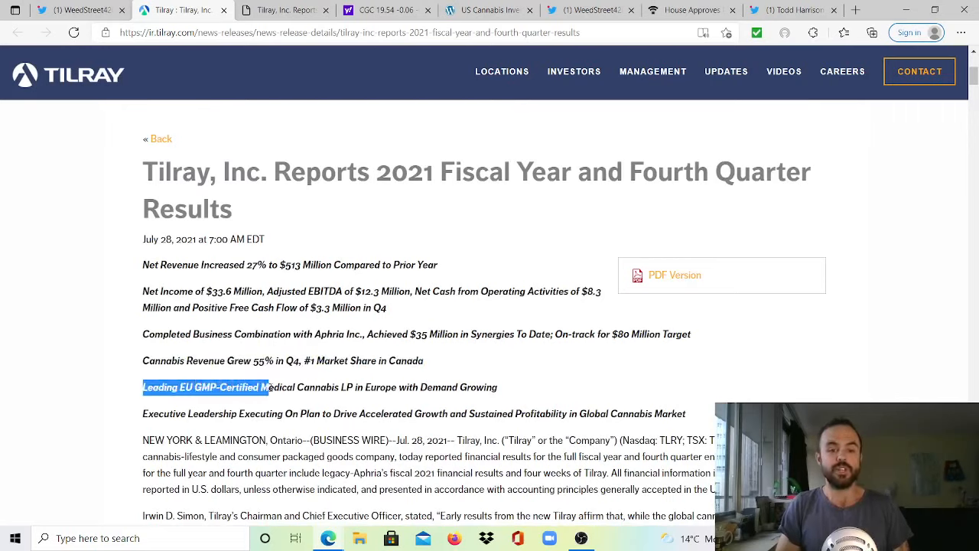
left_click_drag(268, 387, 419, 387)
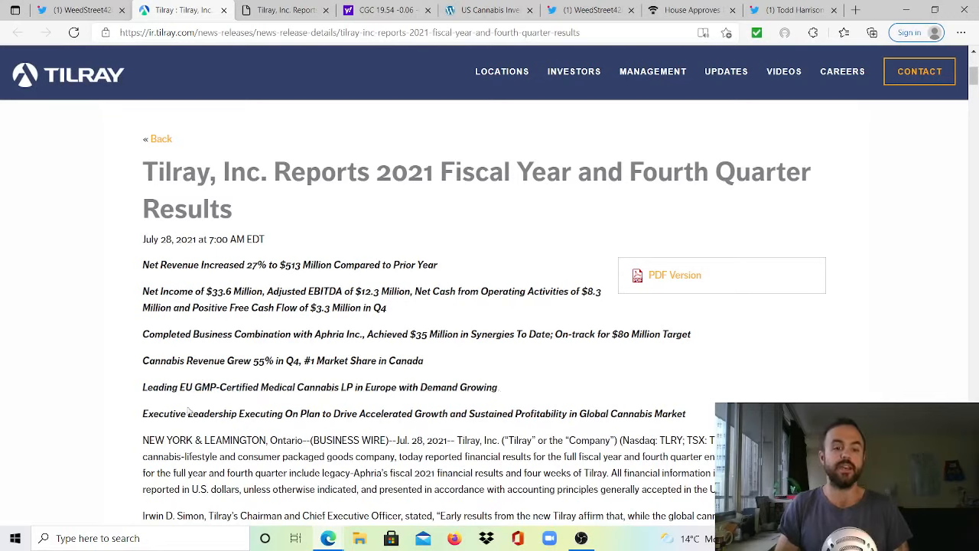
left_click_drag(143, 413, 425, 413)
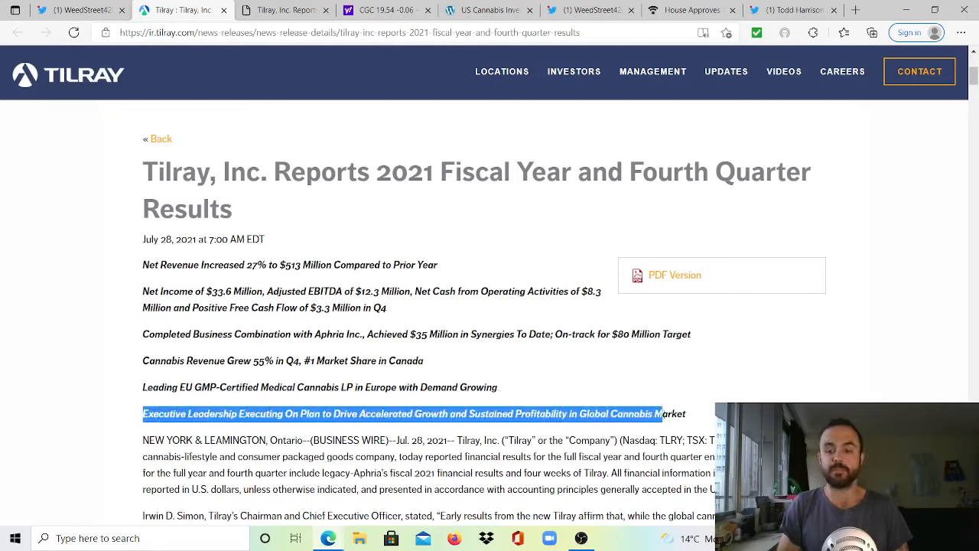
Scroll the release to the 2021 fiscal fourth-quarter Financial Highlights and return to it from the PDF.
scroll("down", 3)
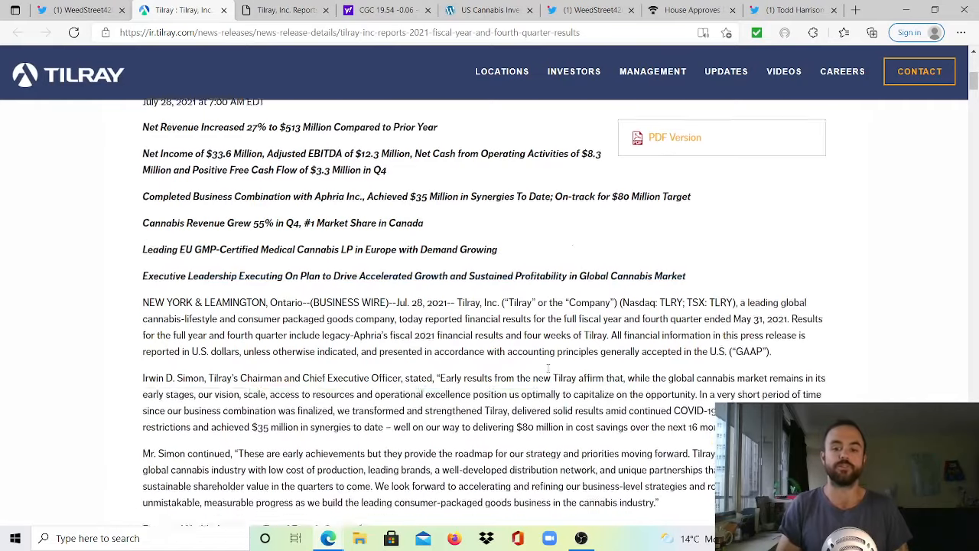
scroll("down", 3)
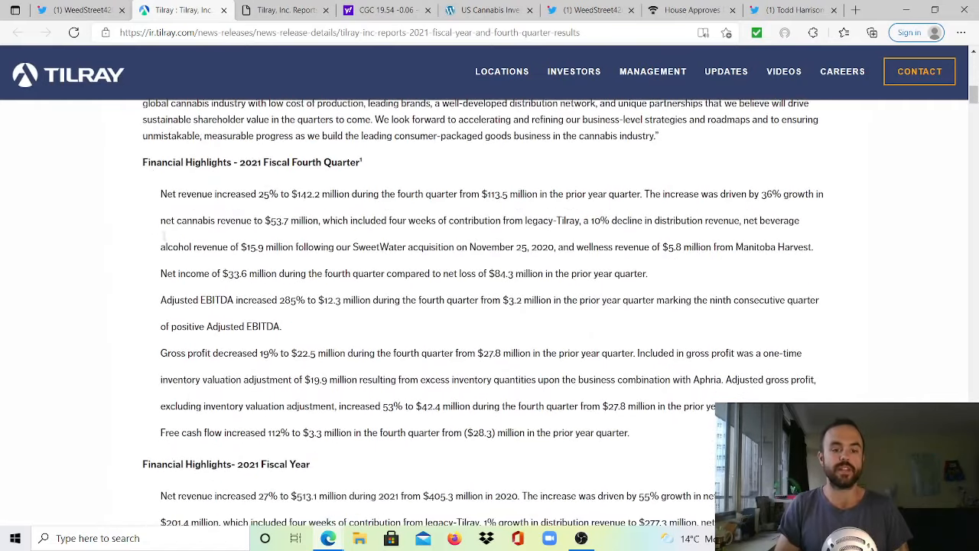
scroll("down", 3)
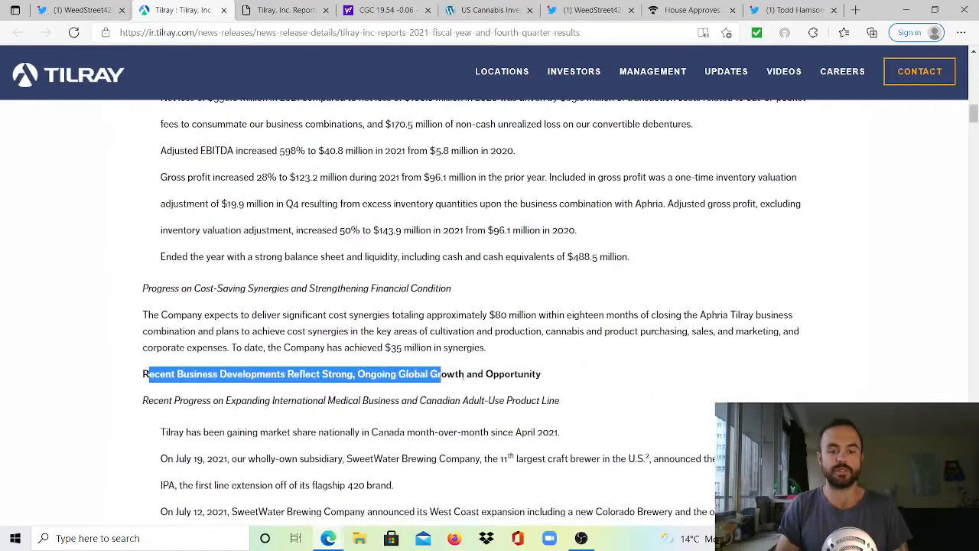
scroll("down", 3)
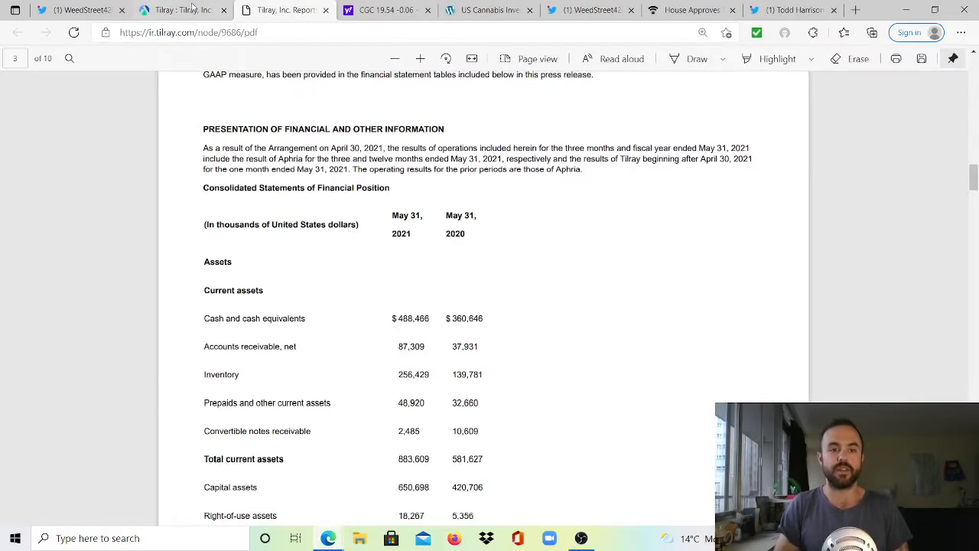
left_click(176, 9)
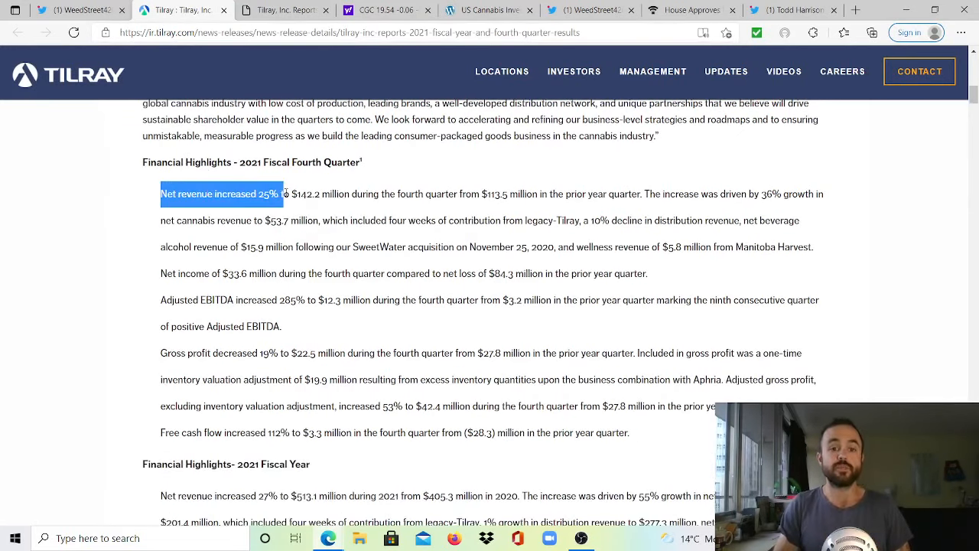
left_click_drag(281, 193, 495, 193)
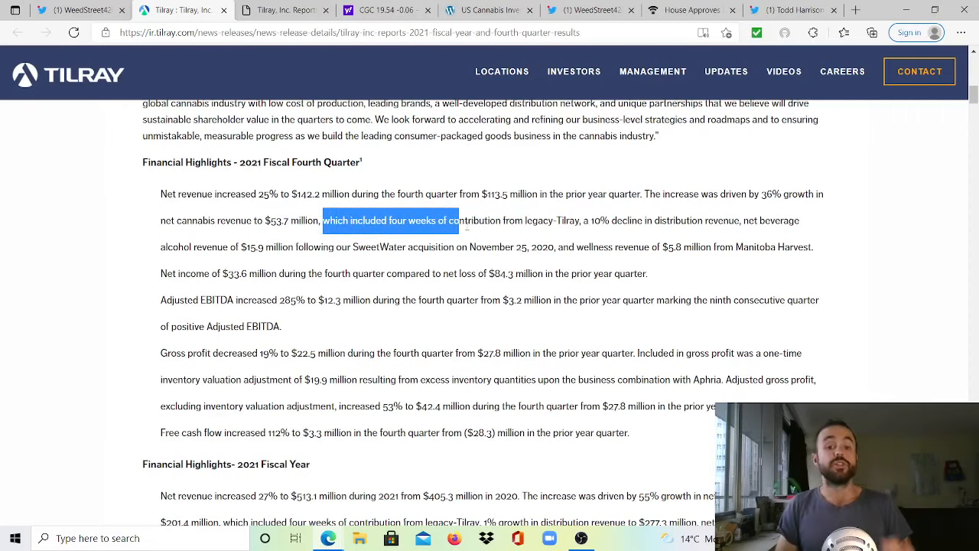
left_click_drag(461, 220, 581, 220)
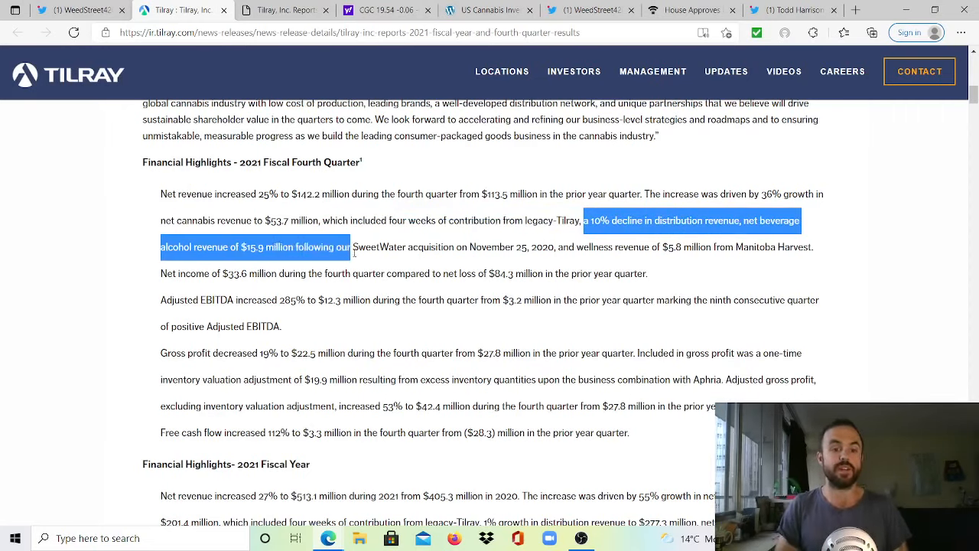
left_click_drag(351, 247, 558, 247)
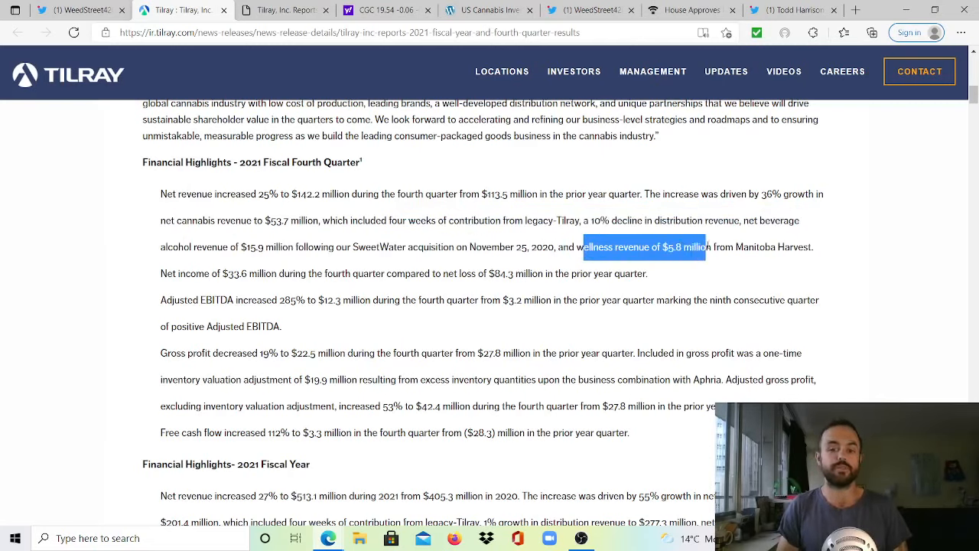
left_click_drag(688, 246, 260, 273)
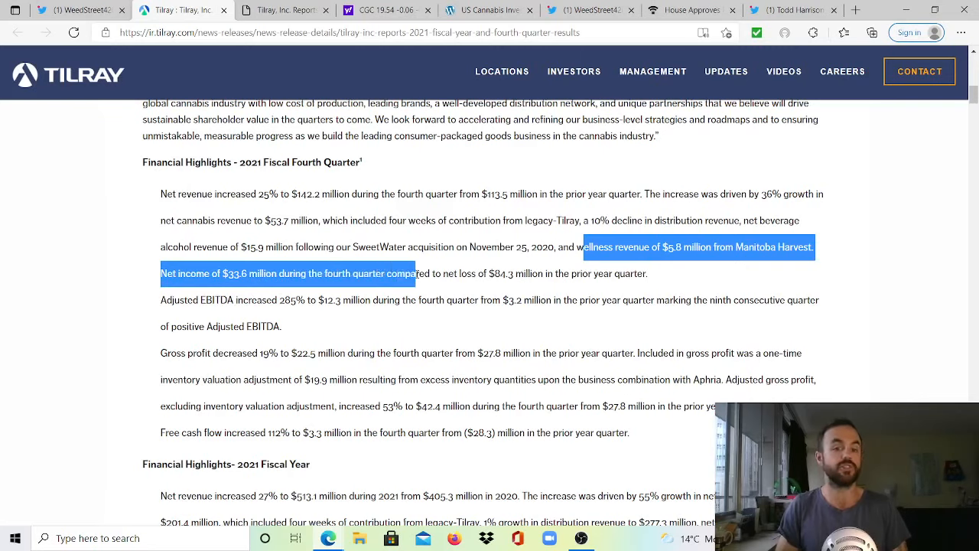
left_click_drag(411, 273, 514, 272)
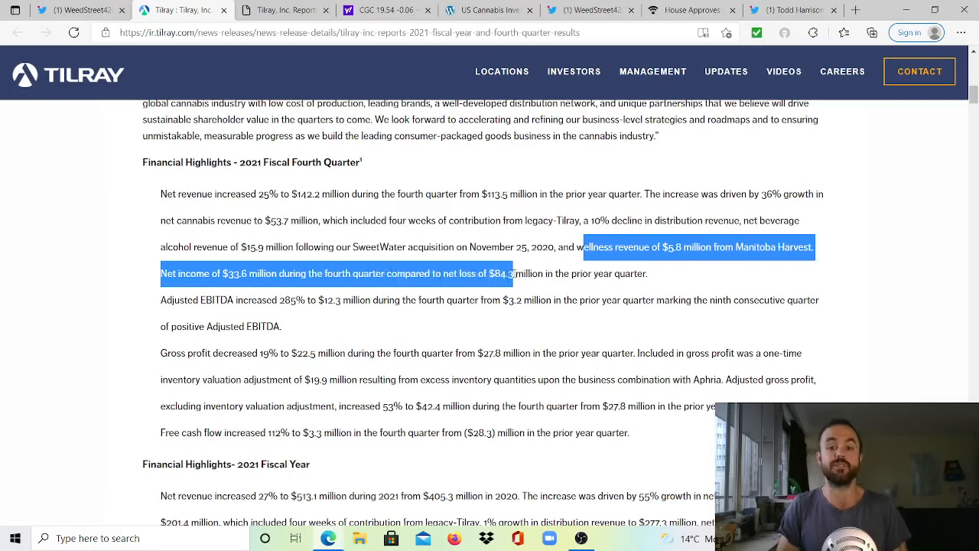
left_click(652, 276)
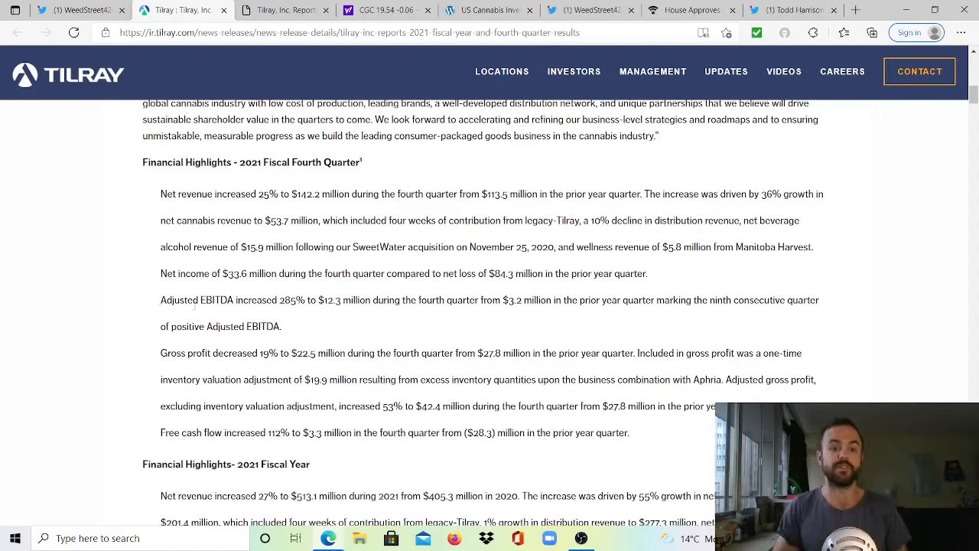
left_click_drag(159, 299, 294, 298)
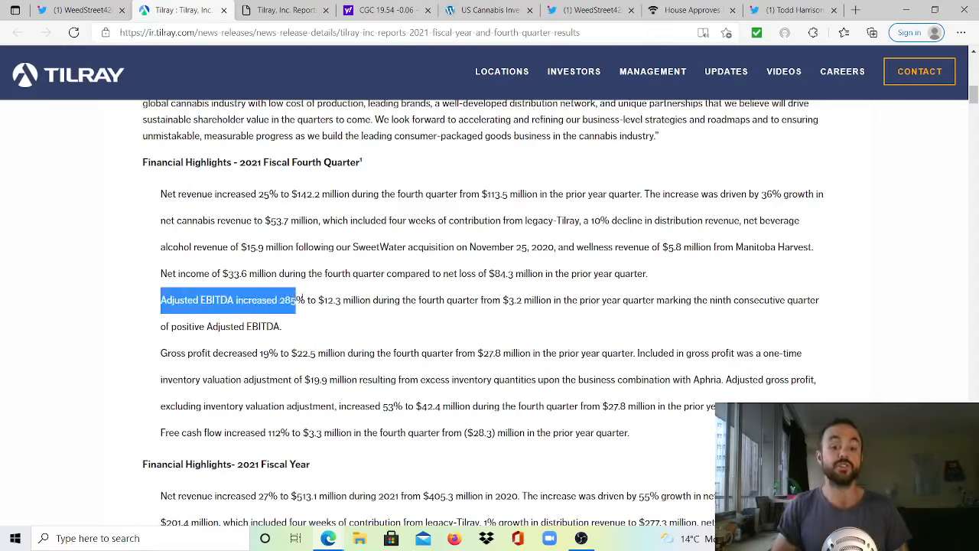
left_click_drag(294, 298, 488, 298)
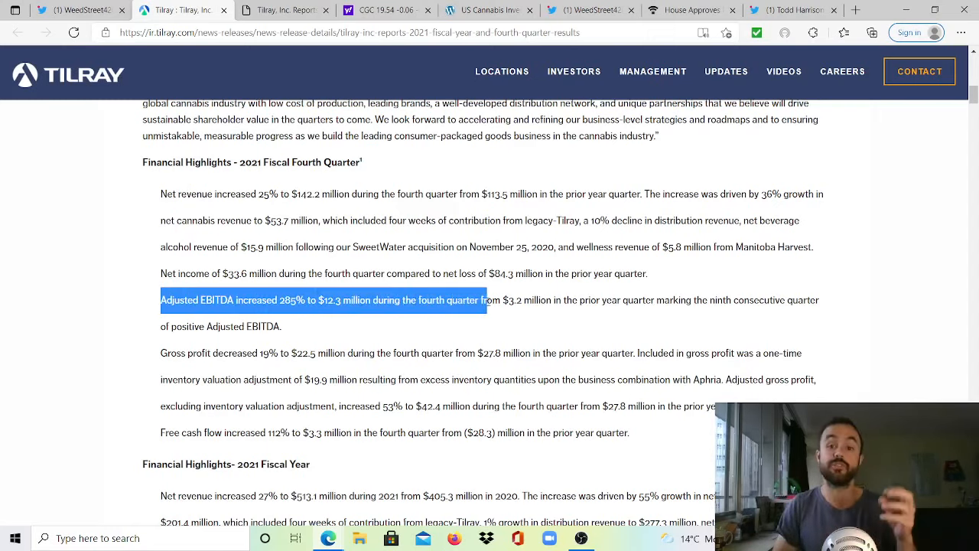
left_click_drag(474, 298, 505, 298)
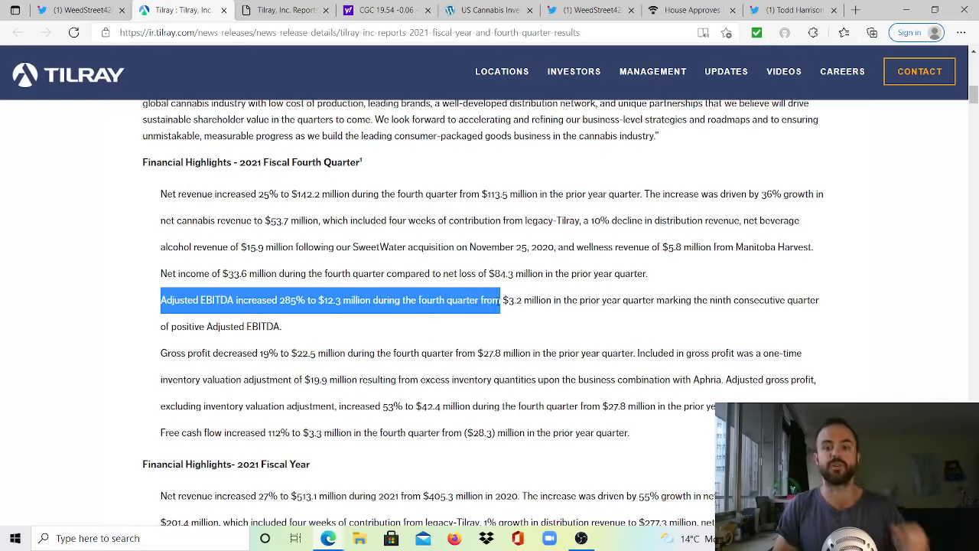
left_click_drag(502, 298, 704, 299)
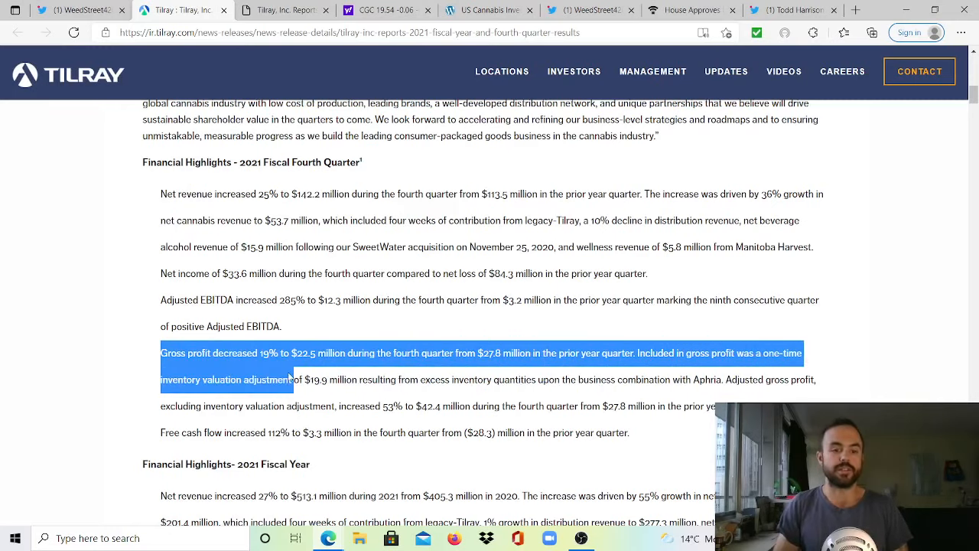
left_click_drag(291, 379, 367, 380)
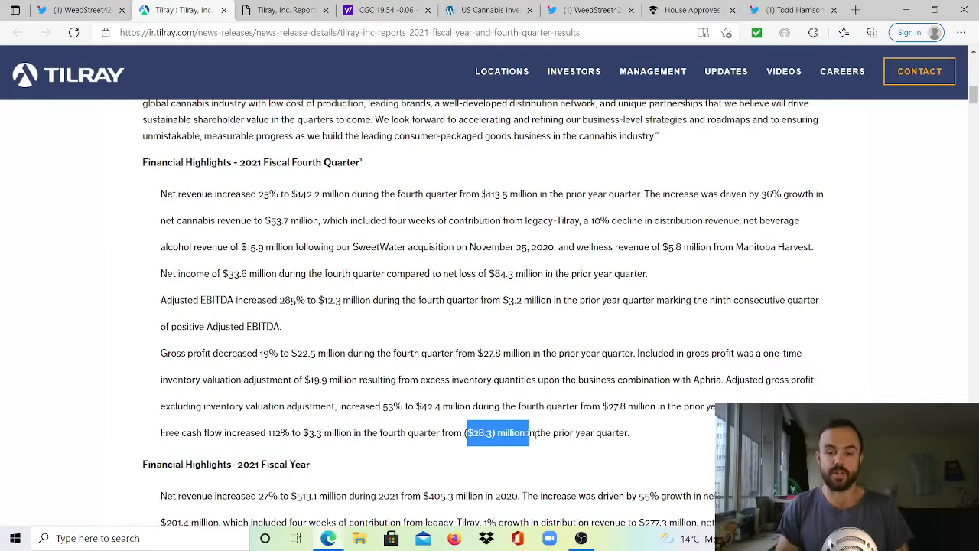
Reach the 2021 Fiscal Year highlights and highlight the $405.3 million 2020 revenue figure.
scroll("down", 3)
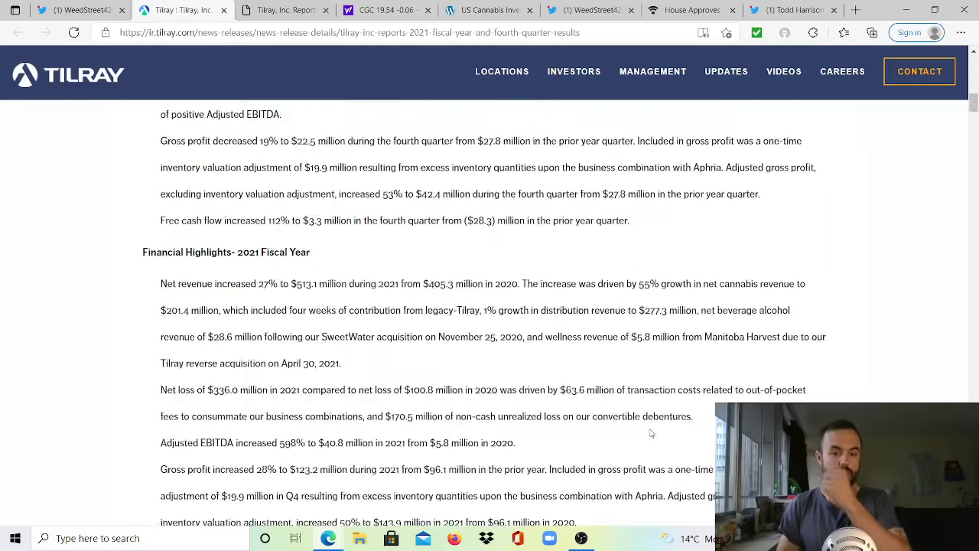
scroll("down", 3)
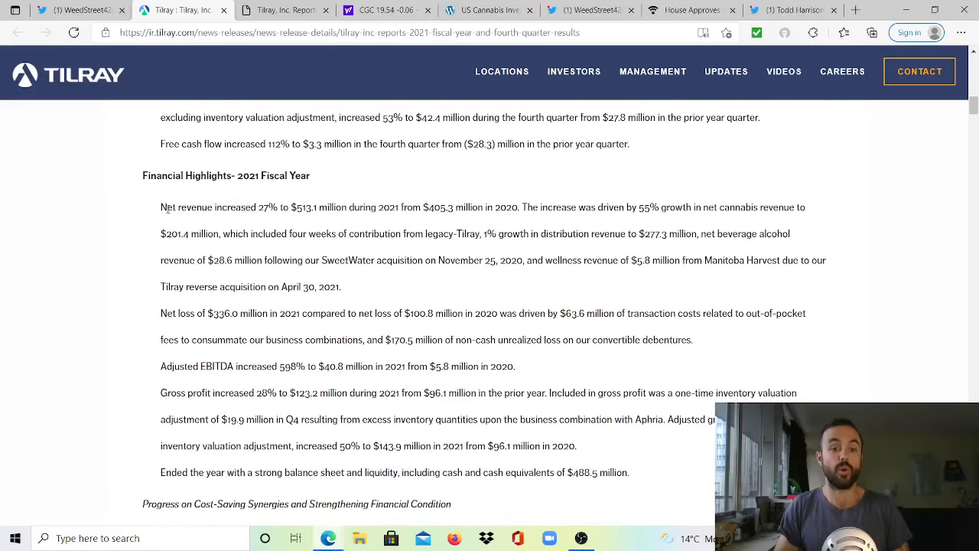
left_click_drag(159, 206, 317, 206)
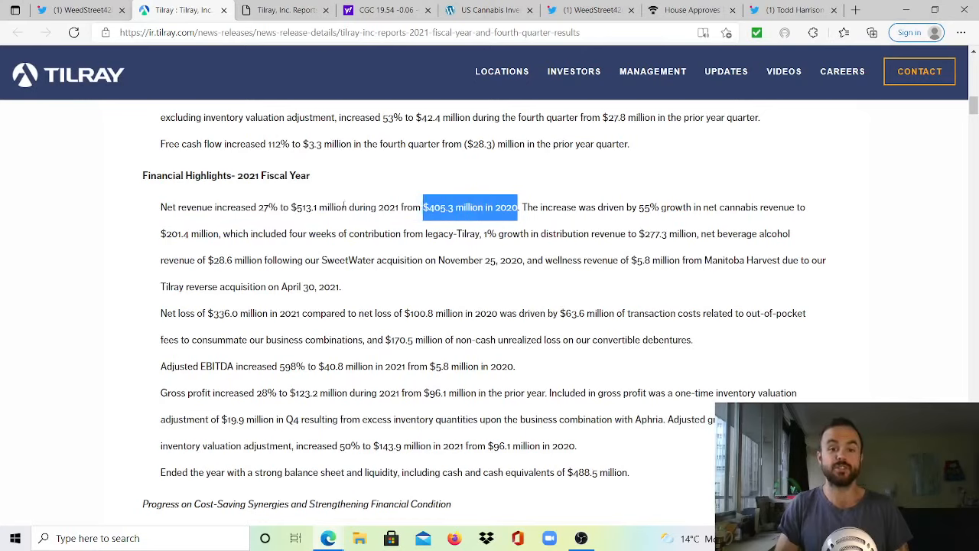
left_click(348, 188)
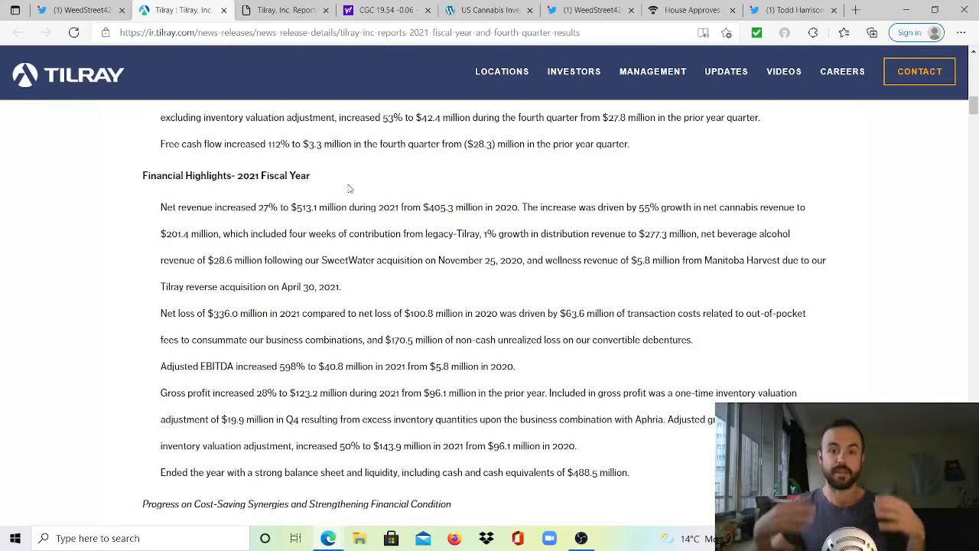
mouse_move(523, 205)
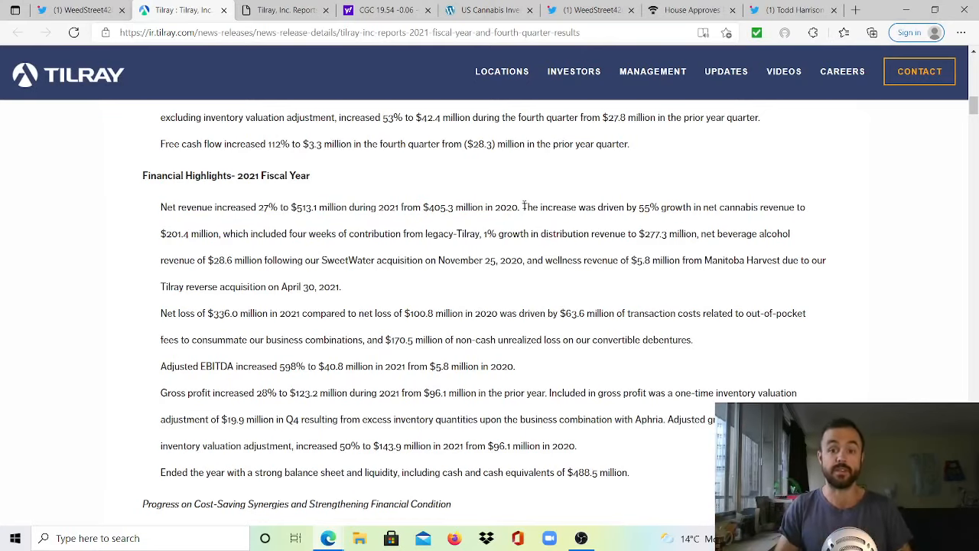
Highlight the 55% net cannabis revenue growth and 1% distribution growth to $277.3 million.
left_click_drag(523, 208, 624, 208)
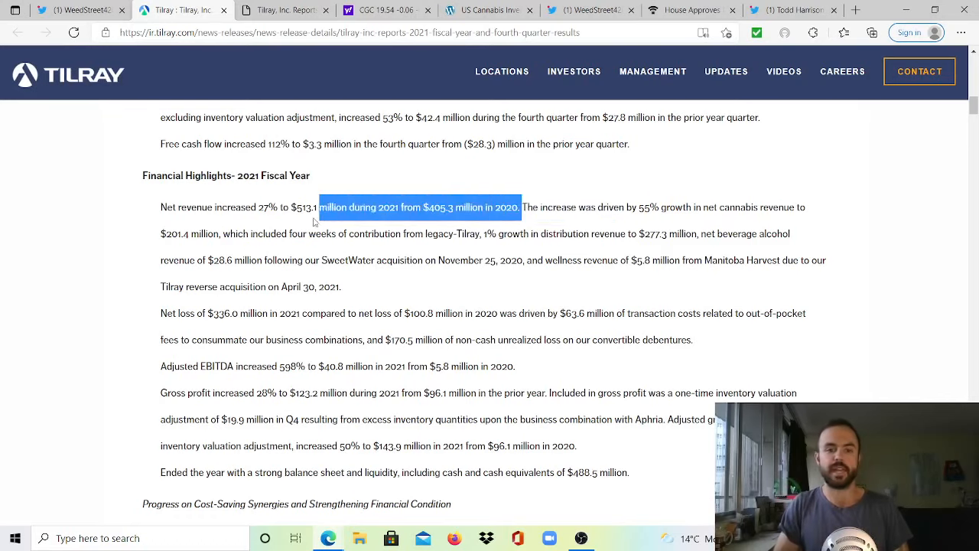
left_click_drag(319, 207, 221, 232)
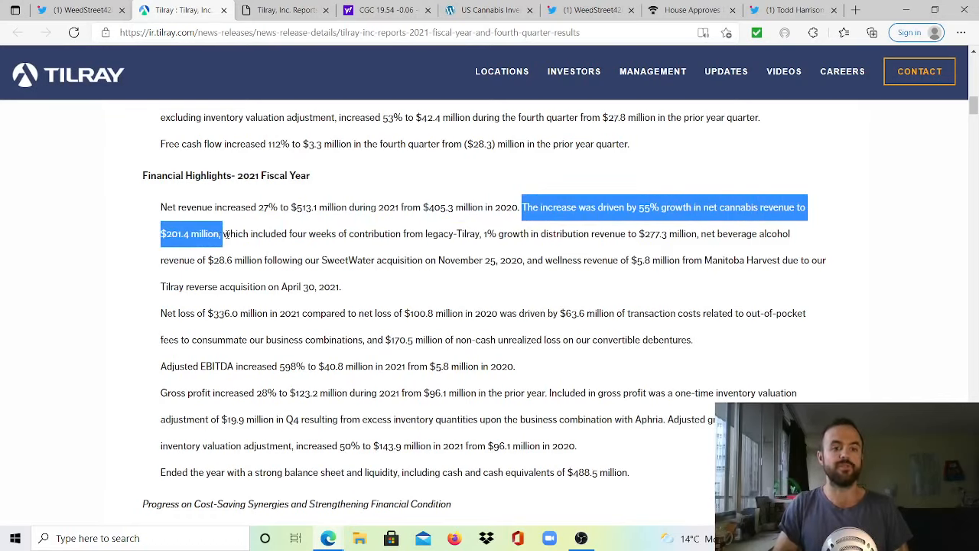
left_click_drag(221, 233, 421, 233)
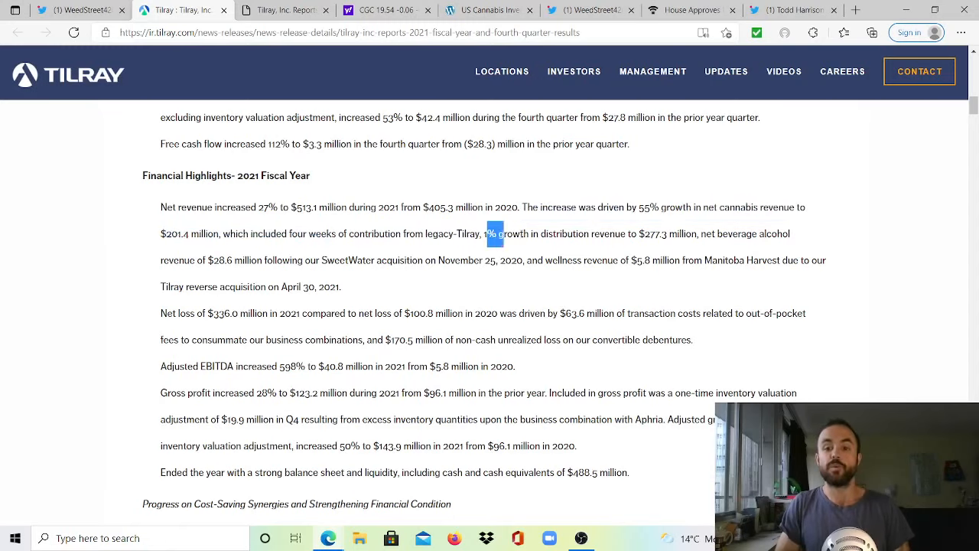
left_click_drag(503, 232, 689, 232)
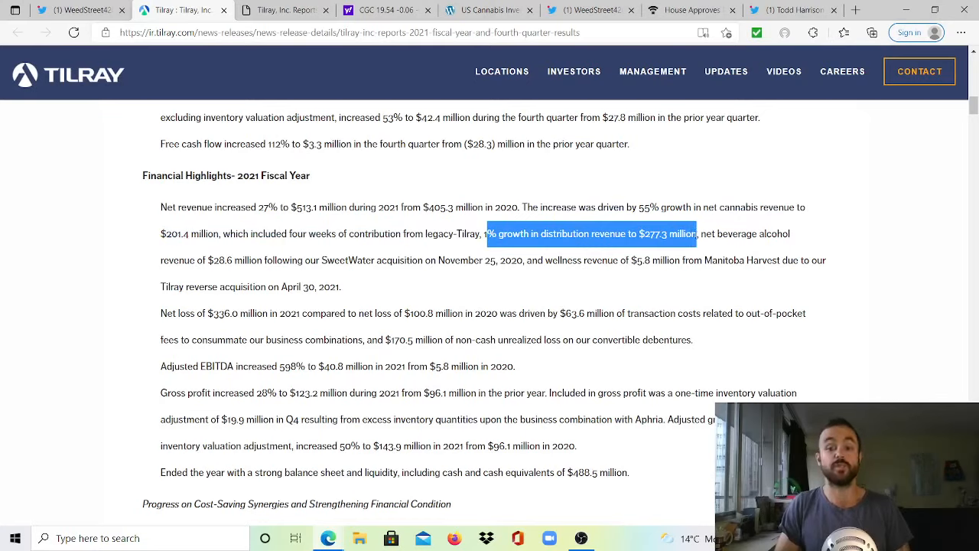
mouse_move(557, 257)
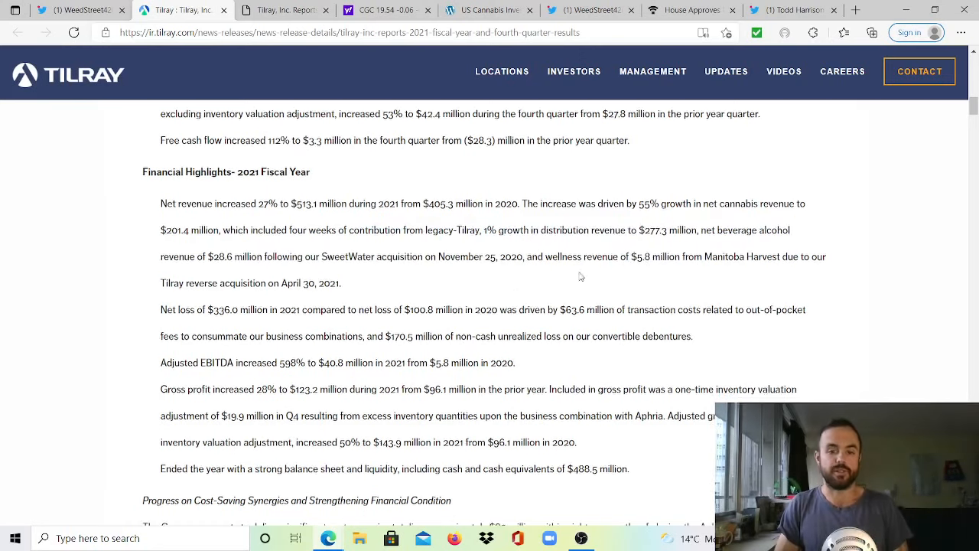
scroll("down", 3)
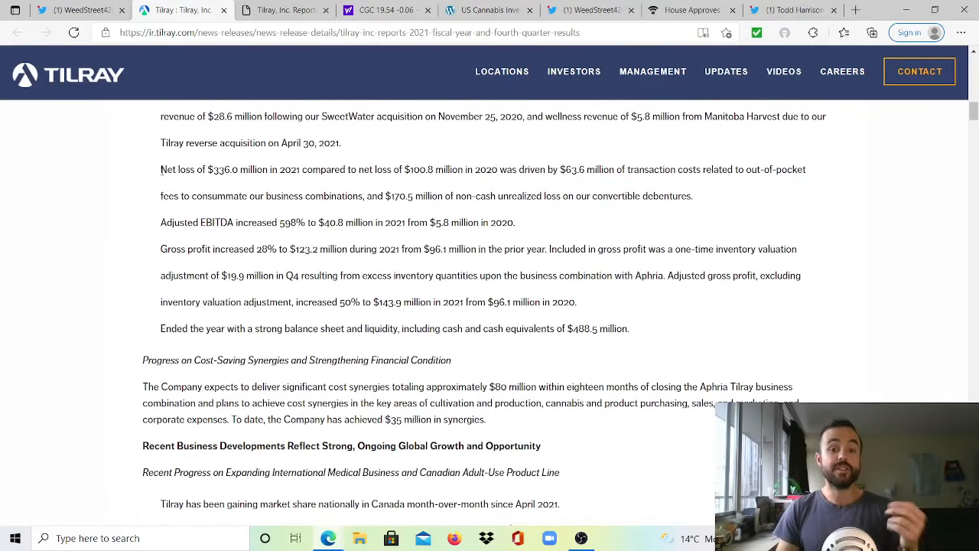
left_click_drag(159, 168, 299, 168)
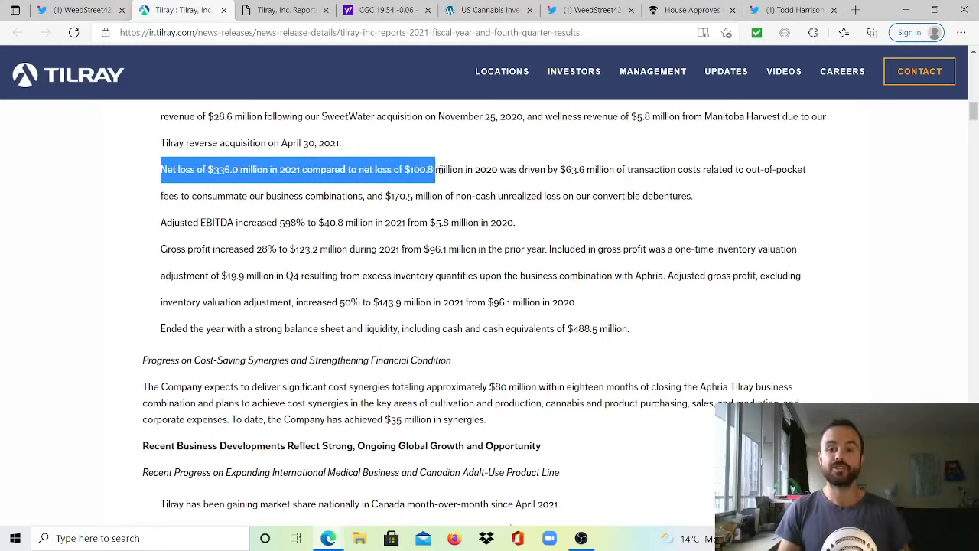
left_click_drag(431, 169, 584, 168)
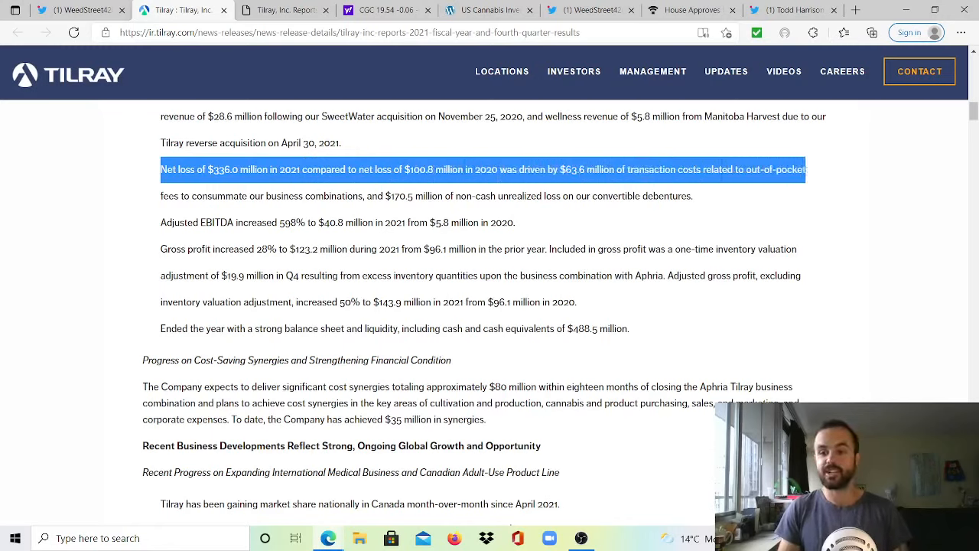
left_click_drag(803, 168, 333, 195)
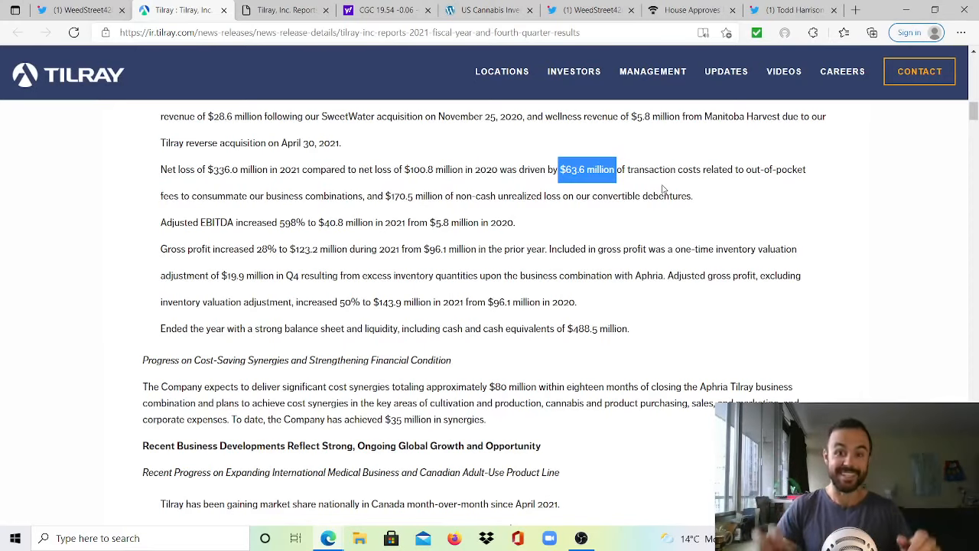
mouse_move(505, 214)
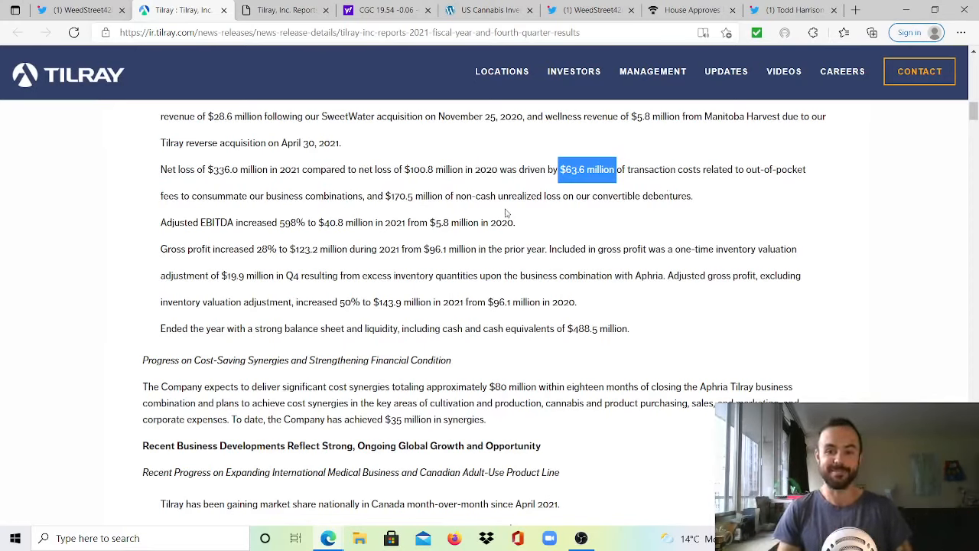
scroll("down", 3)
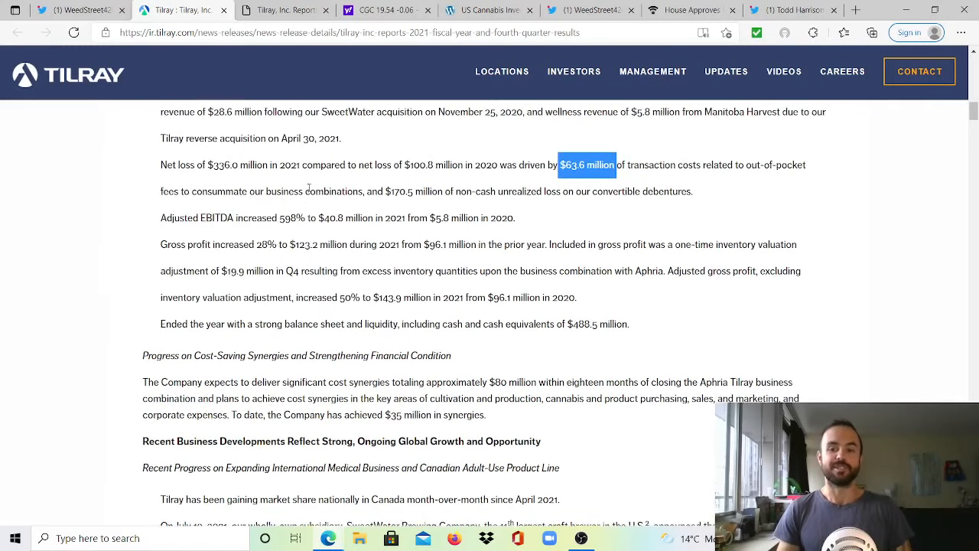
scroll("down", 3)
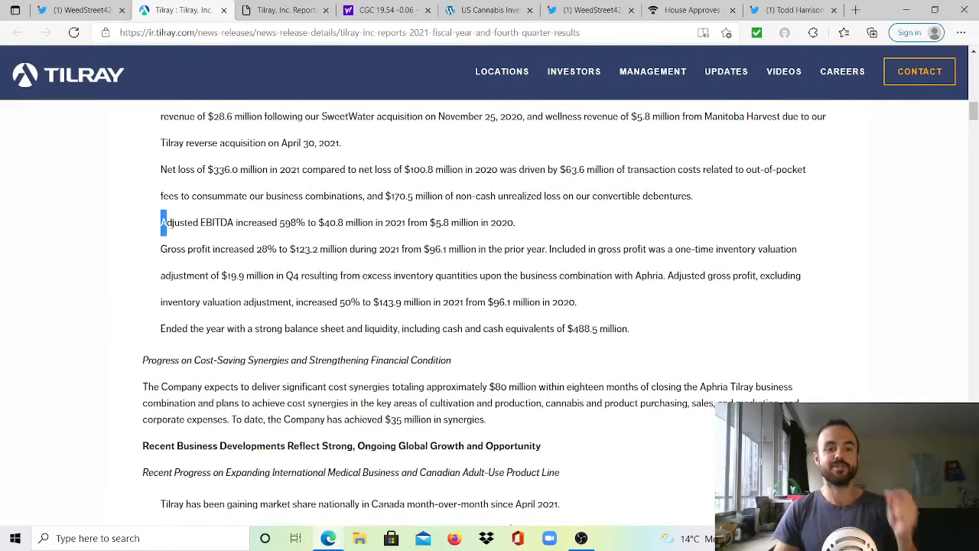
left_click_drag(161, 222, 325, 222)
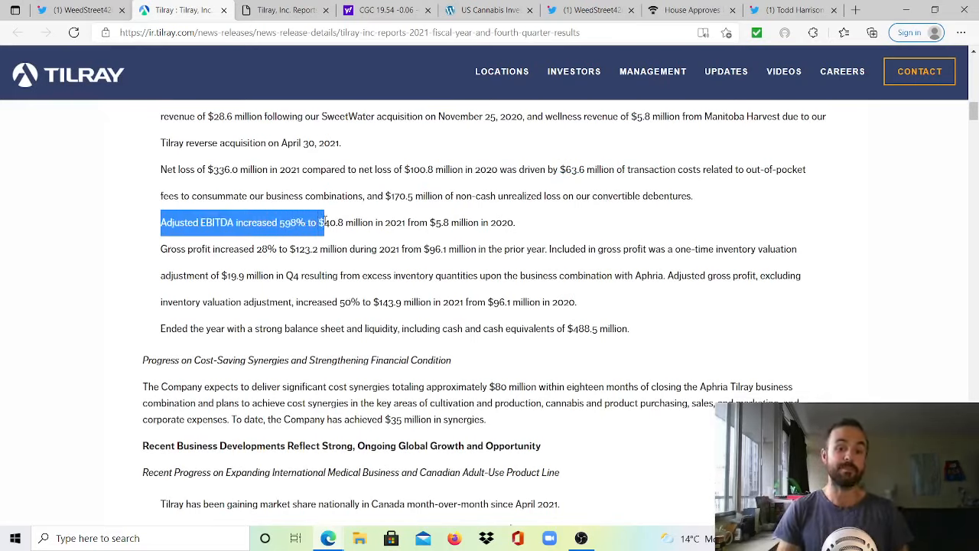
left_click_drag(321, 222, 407, 221)
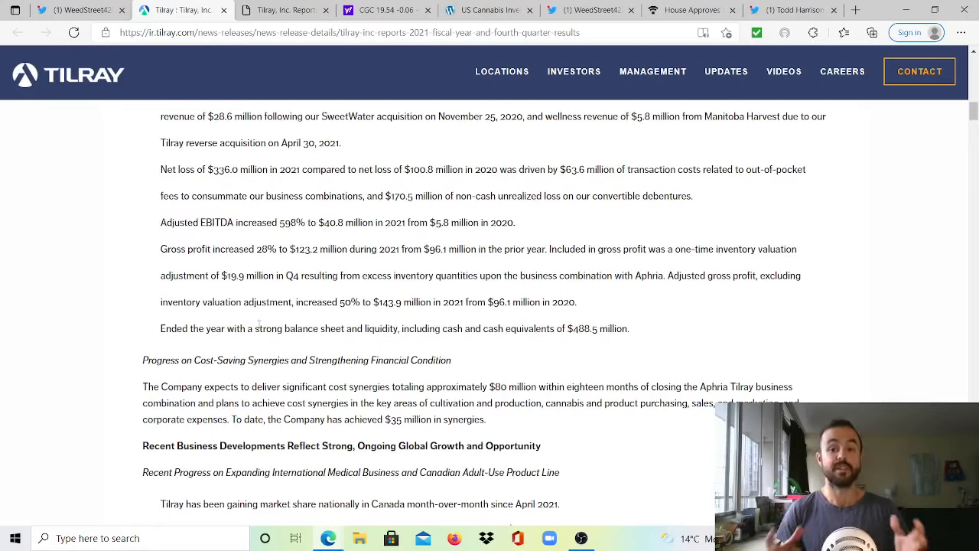
mouse_move(154, 251)
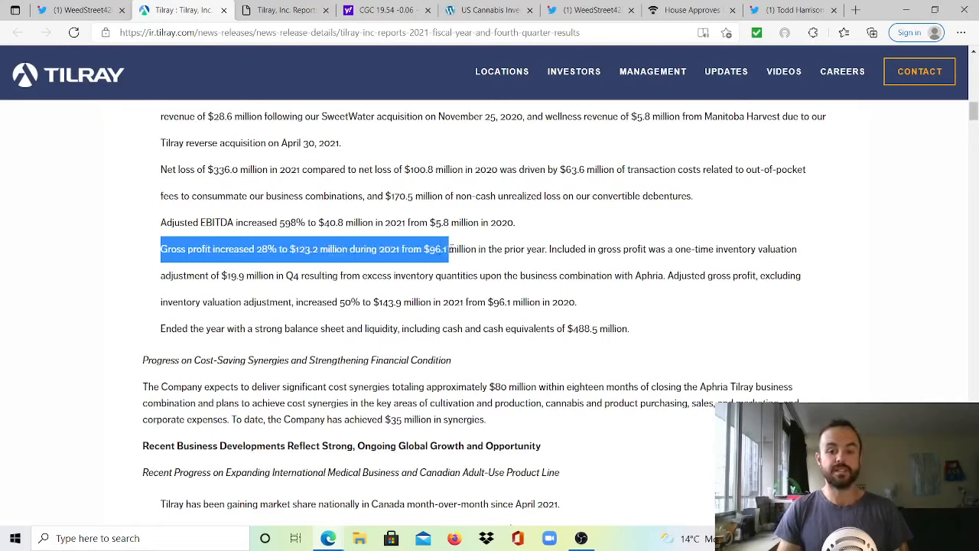
left_click_drag(444, 248, 584, 248)
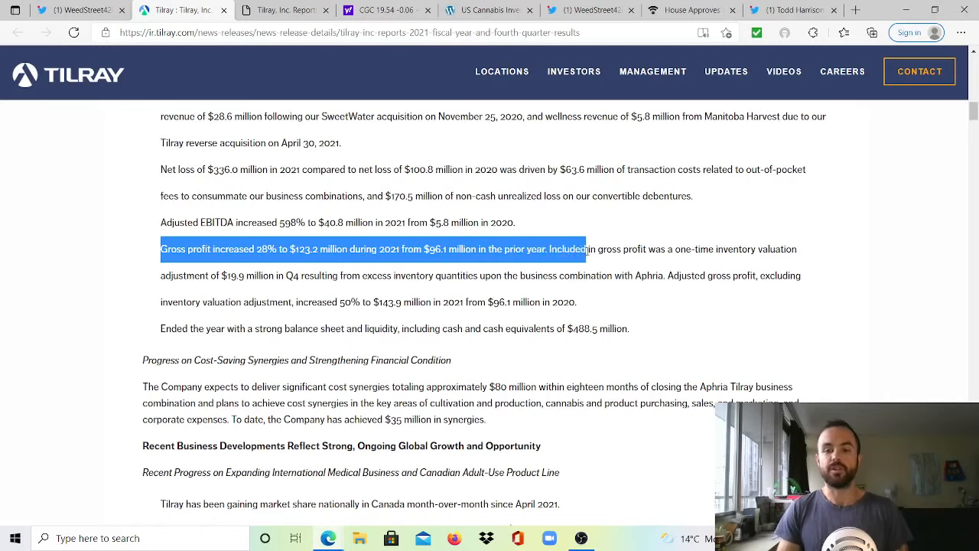
left_click_drag(585, 248, 796, 247)
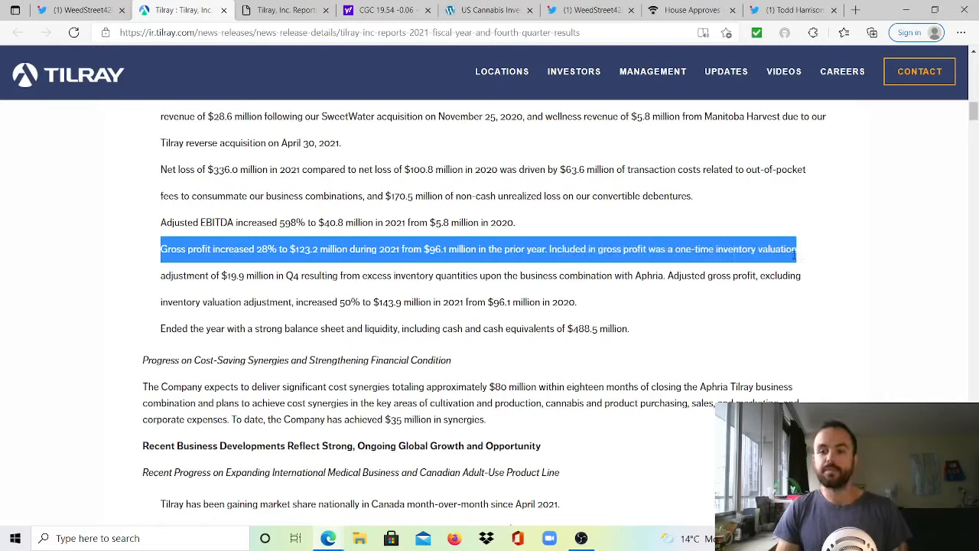
left_click_drag(795, 248, 299, 275)
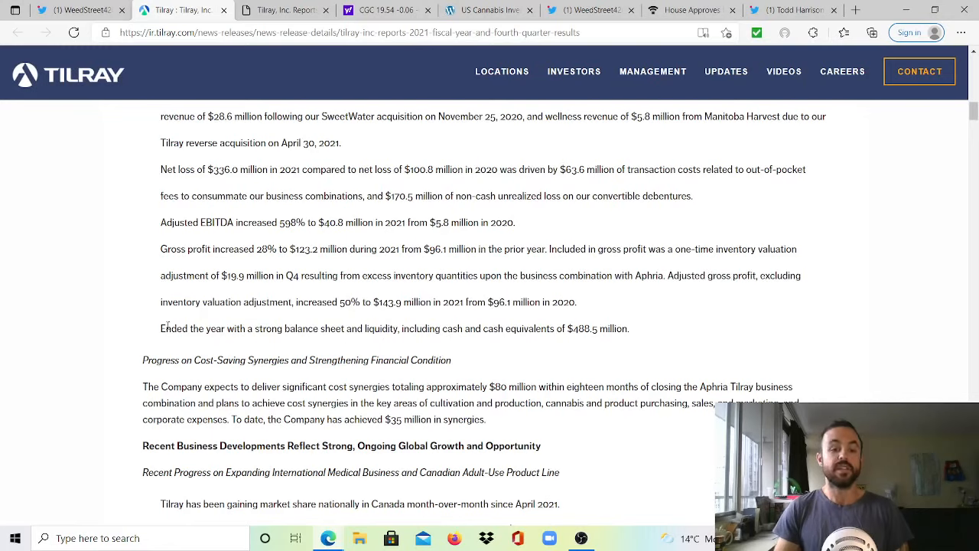
left_click_drag(160, 327, 489, 327)
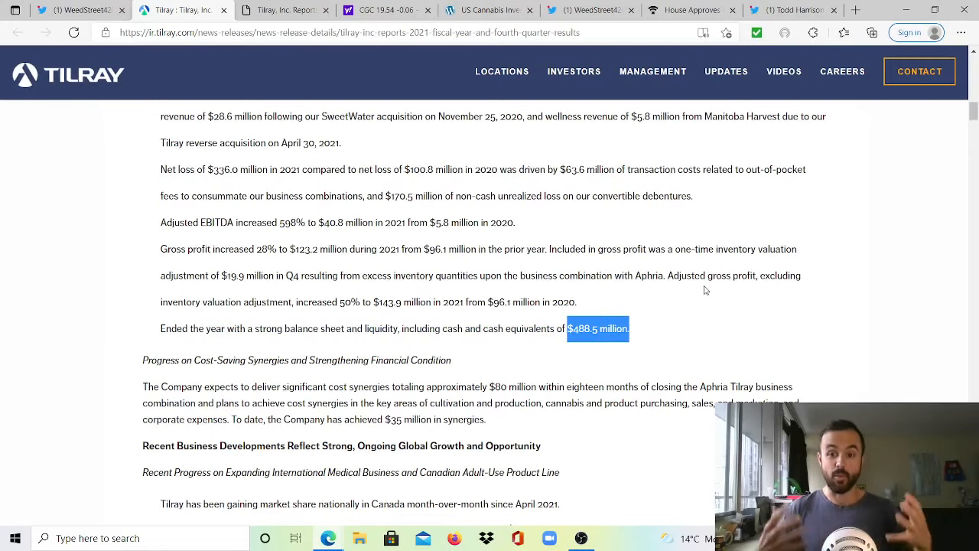
mouse_move(727, 338)
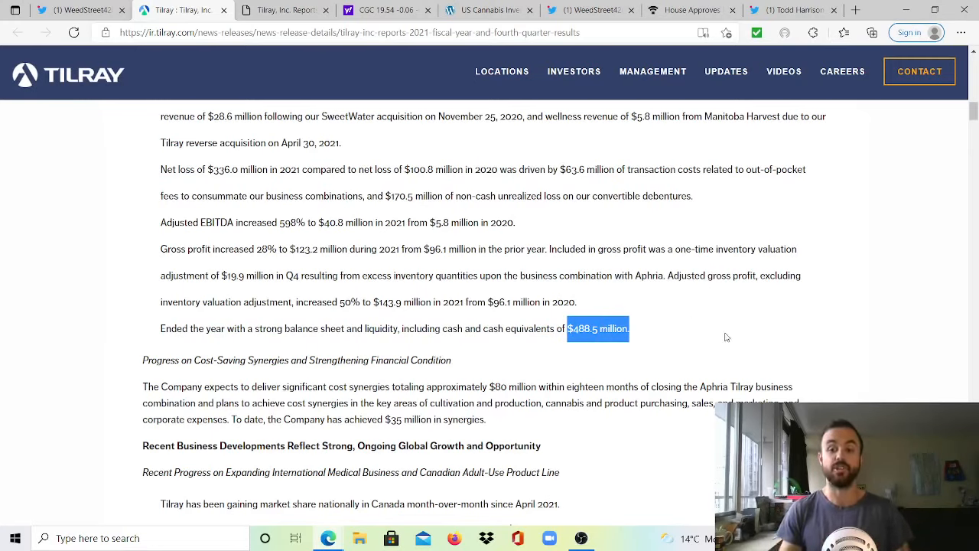
left_click(636, 337)
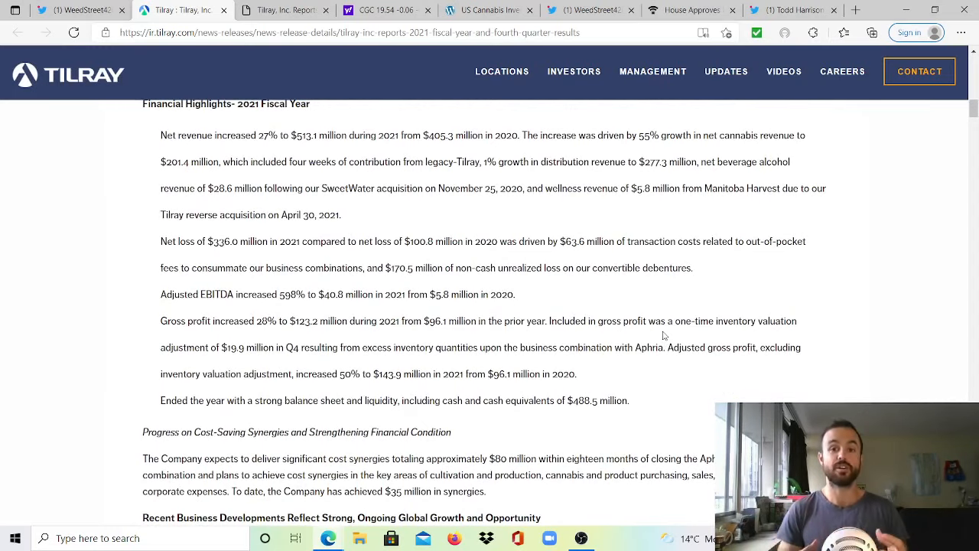
mouse_move(683, 295)
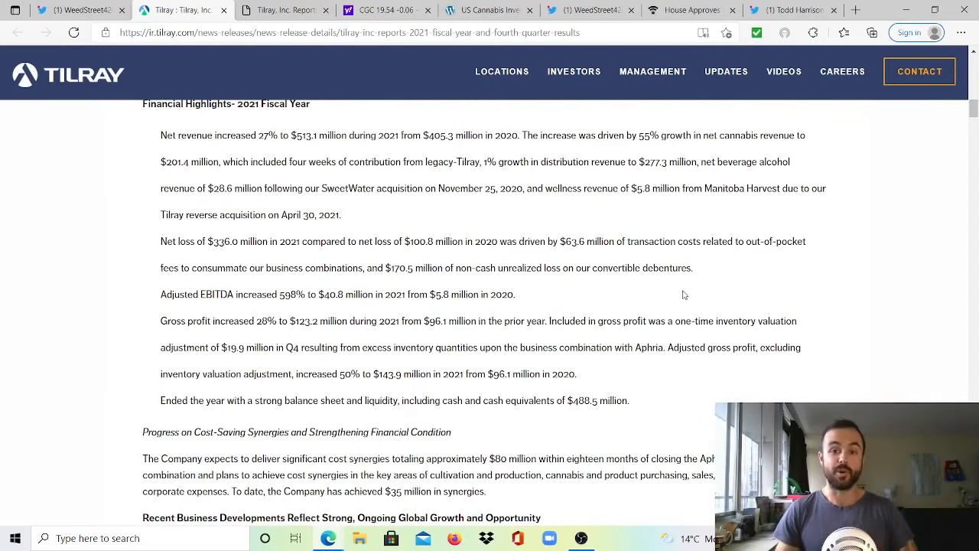
Read the Recent Business Developments subheading through the July 19 SweetWater 420 Imperial IPA item.
scroll("down", 3)
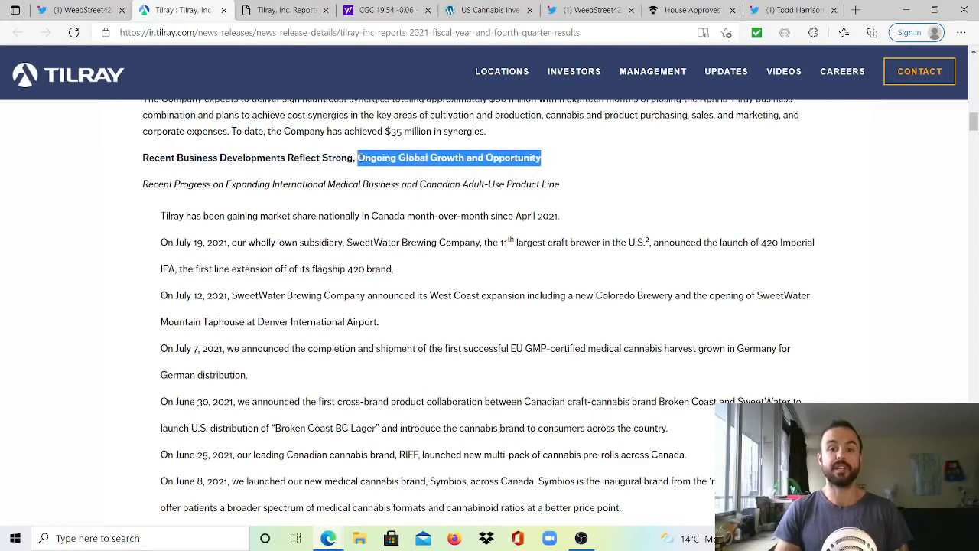
mouse_move(783, 223)
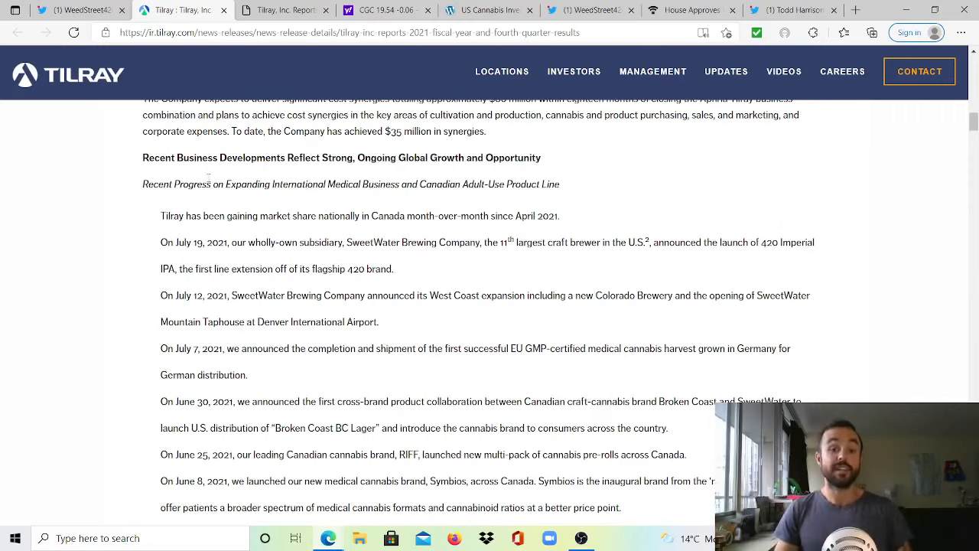
left_click_drag(144, 183, 312, 184)
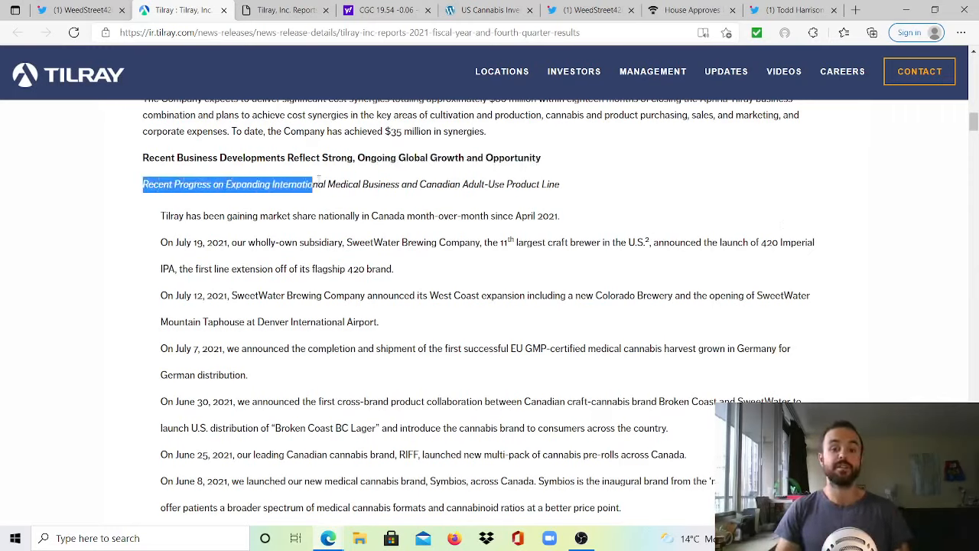
left_click(569, 198)
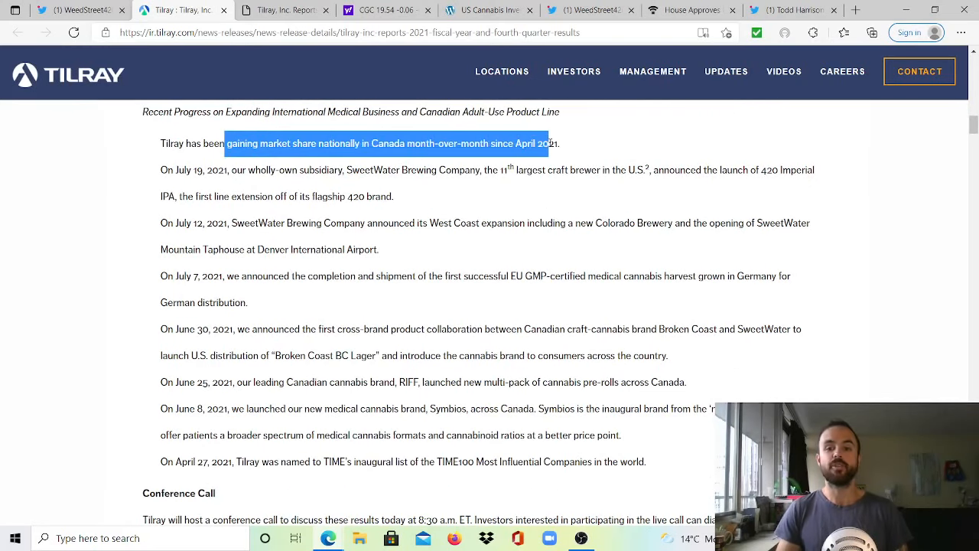
left_click_drag(554, 144, 228, 170)
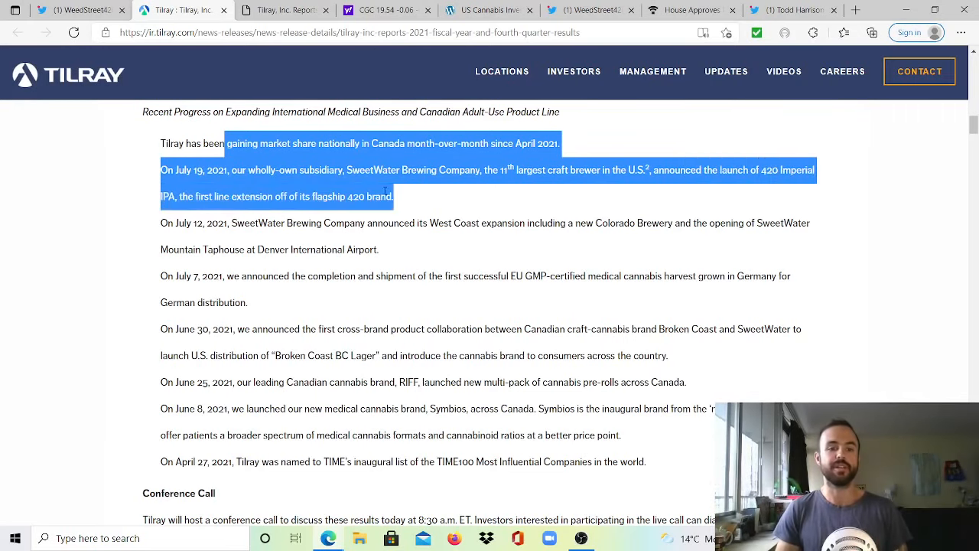
mouse_move(413, 204)
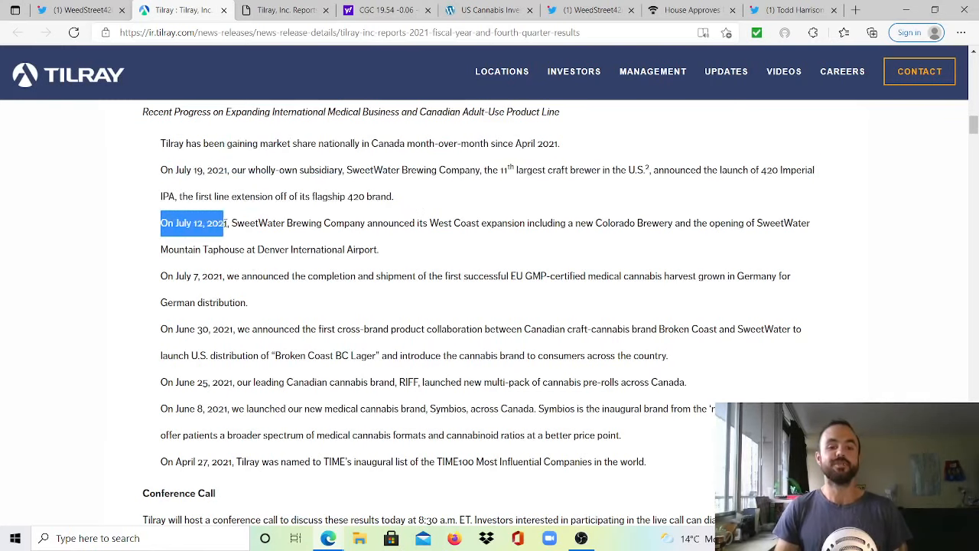
Highlight the July 12 SweetWater Denver airport item and the July 7 EU GMP-certified harvest item.
left_click_drag(222, 223, 410, 223)
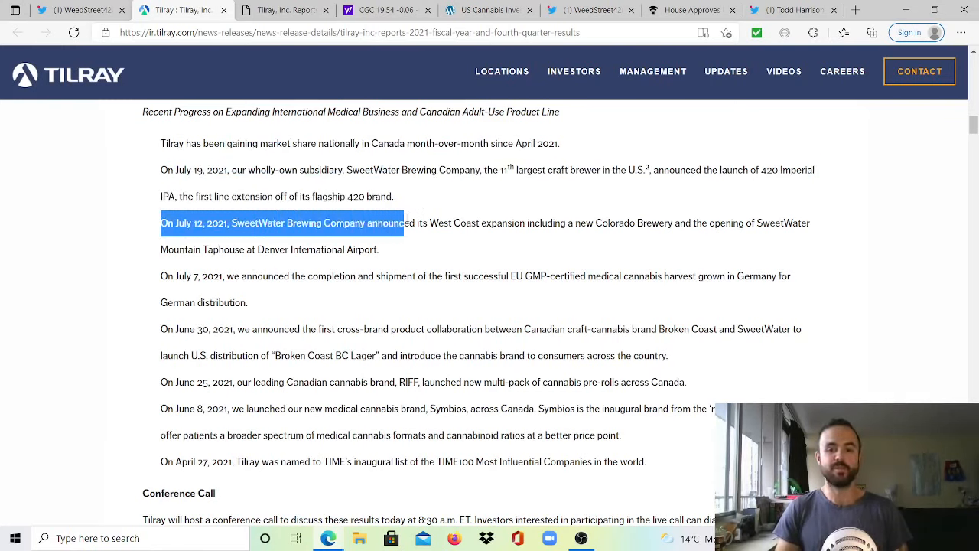
left_click_drag(401, 223, 687, 223)
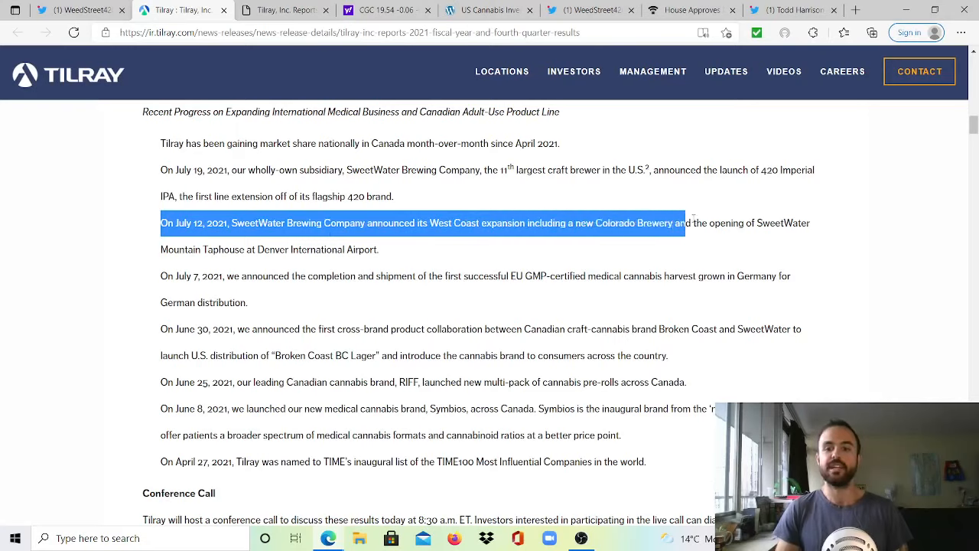
left_click_drag(685, 223, 380, 250)
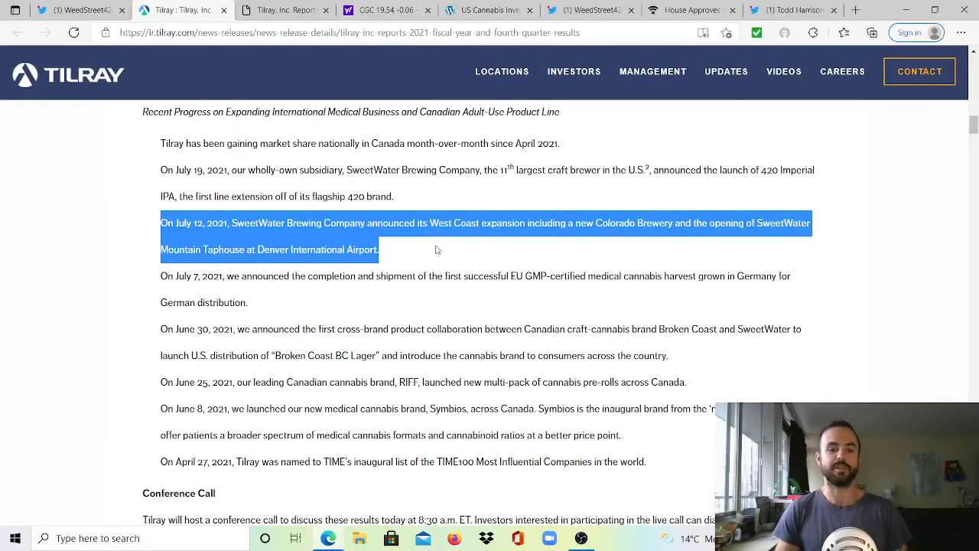
left_click(437, 249)
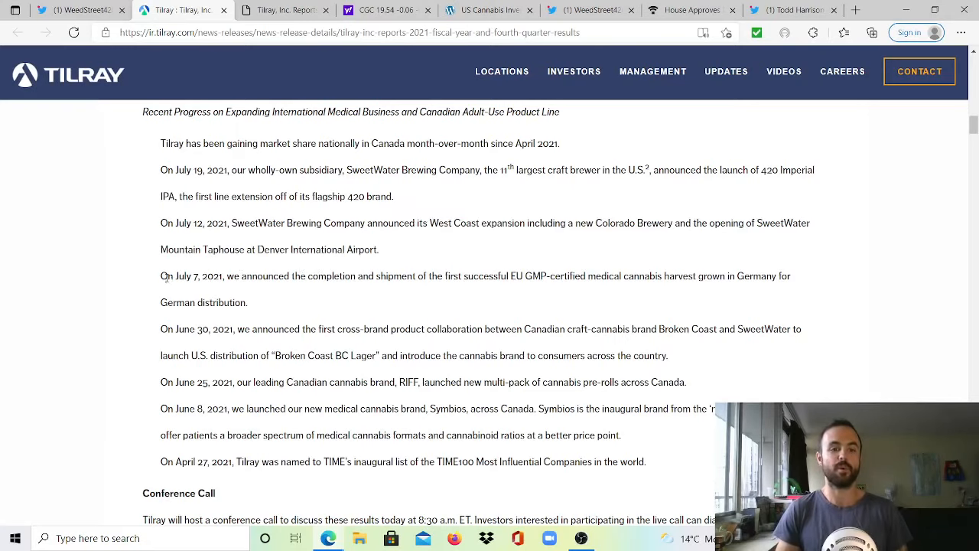
left_click_drag(159, 275, 410, 275)
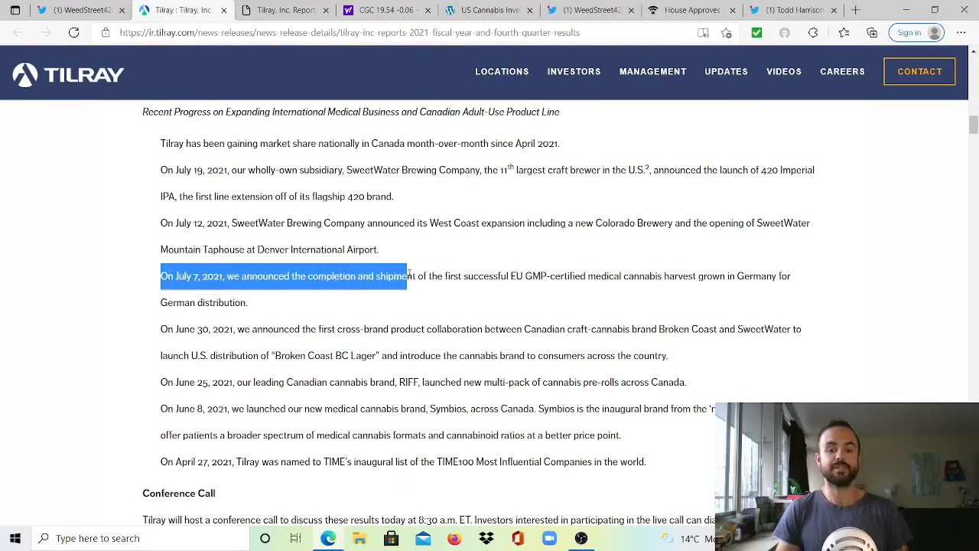
left_click_drag(410, 275, 543, 276)
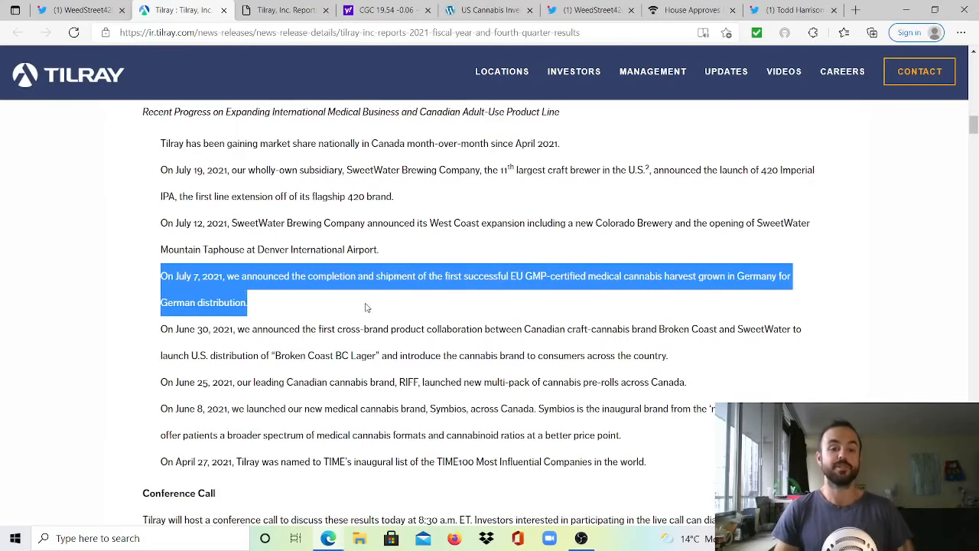
left_click(355, 315)
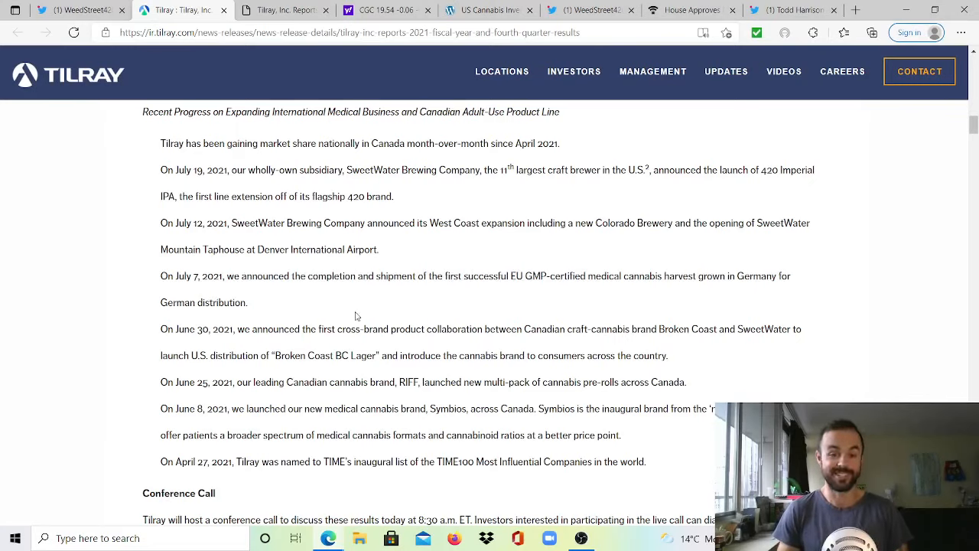
Highlight the June 30 Broken Coast–SweetWater collaboration and the June 8 Symbios item.
left_click_drag(160, 328, 333, 329)
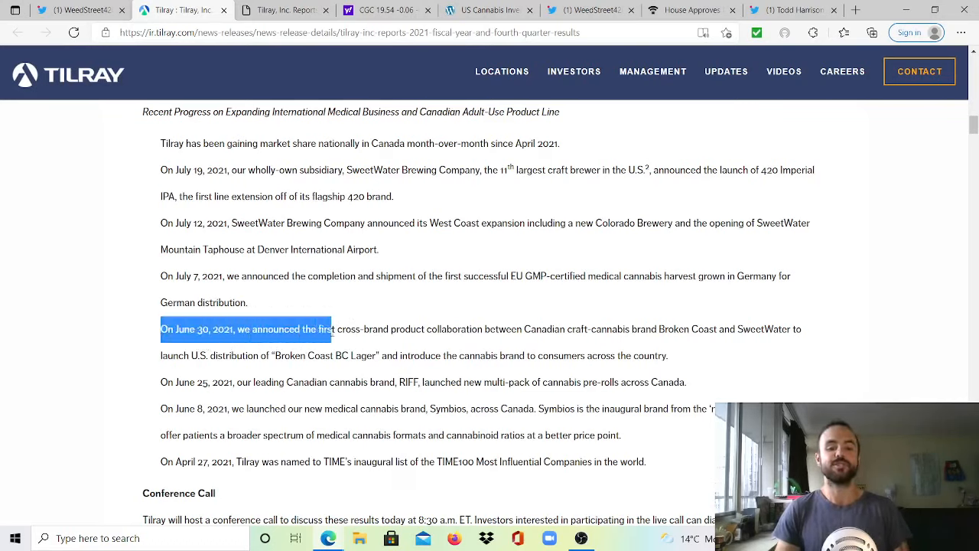
left_click_drag(333, 329, 473, 329)
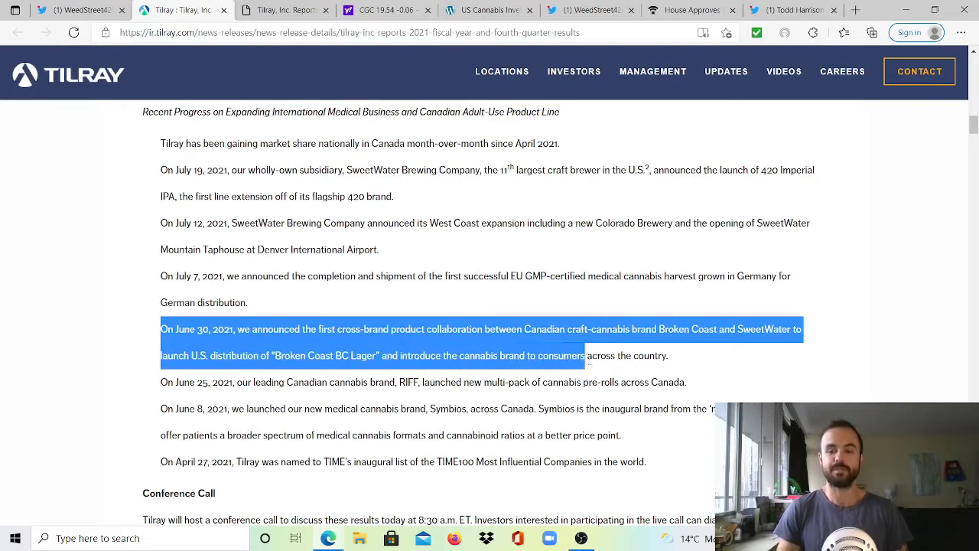
left_click(670, 361)
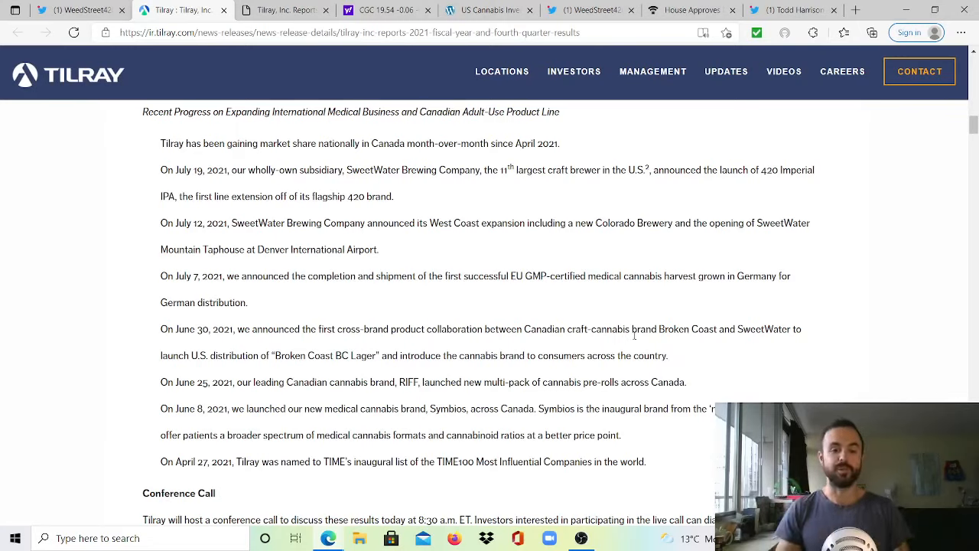
double_click(211, 382)
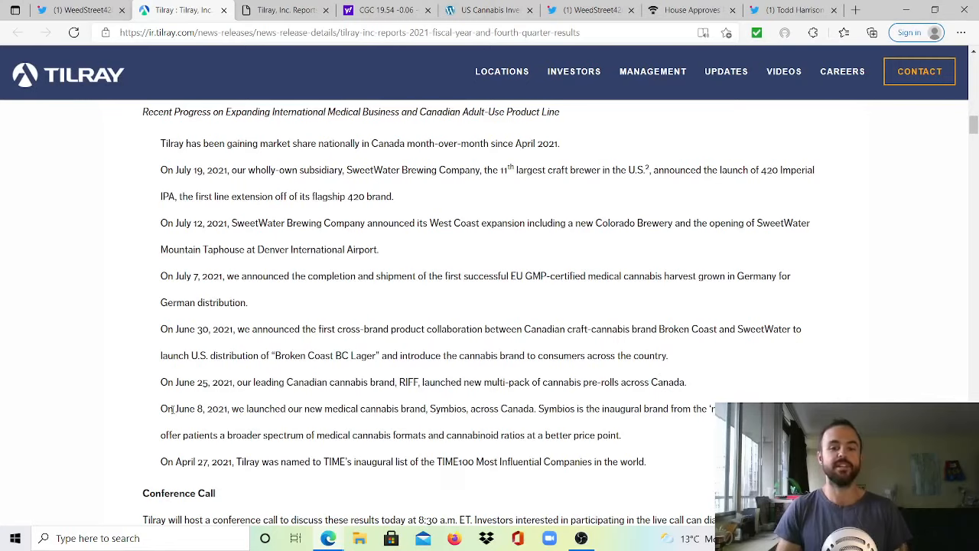
left_click_drag(178, 407, 425, 407)
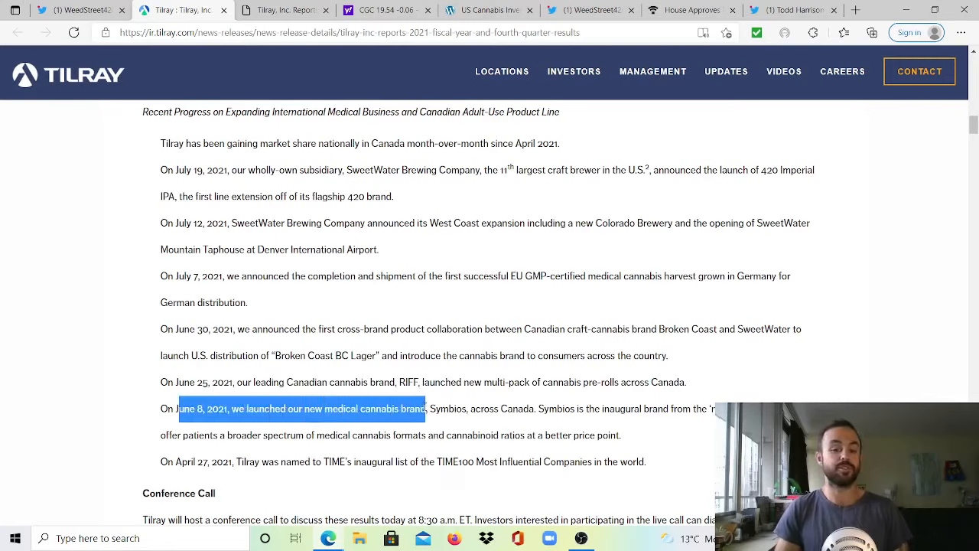
left_click(569, 422)
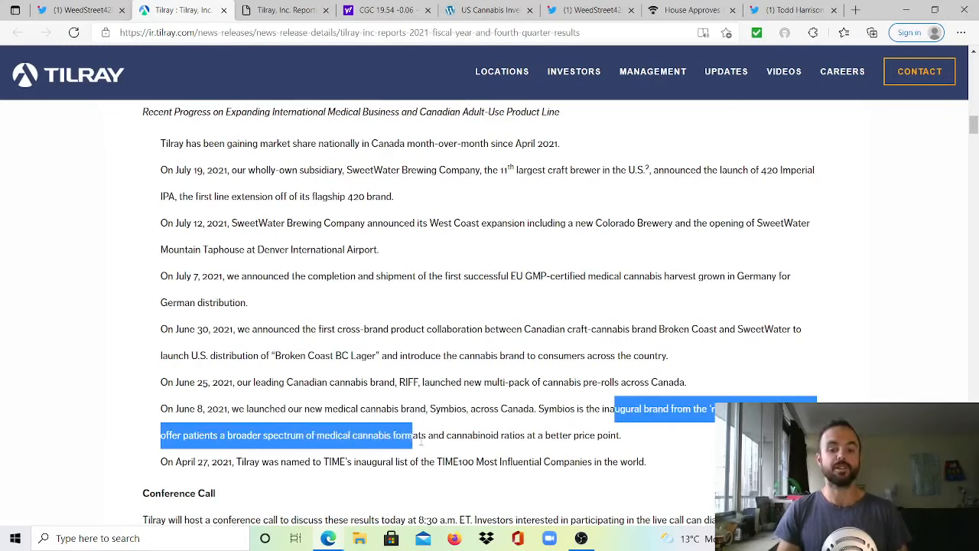
Highlight the Symbios patient description and the April 27 TIME100 Most Influential Companies item.
left_click_drag(410, 435, 621, 434)
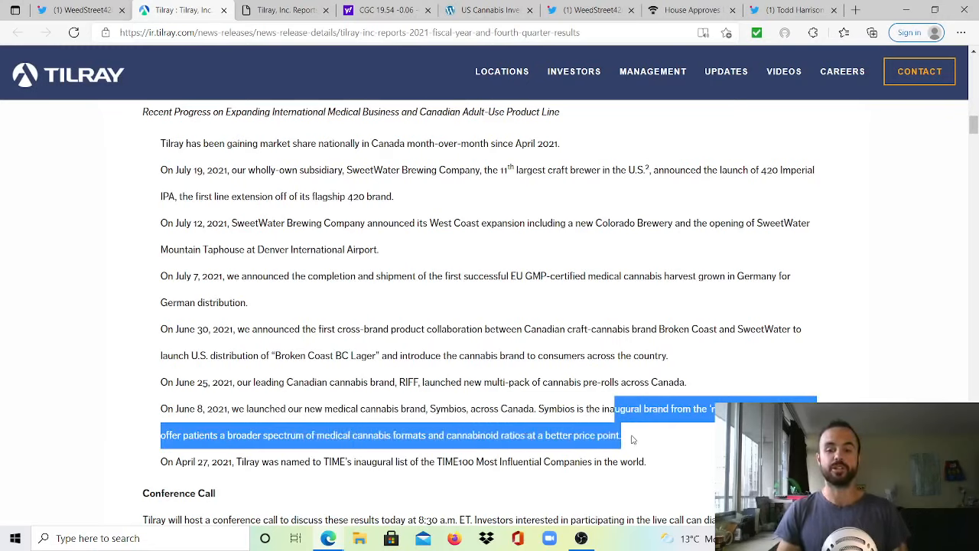
left_click(156, 467)
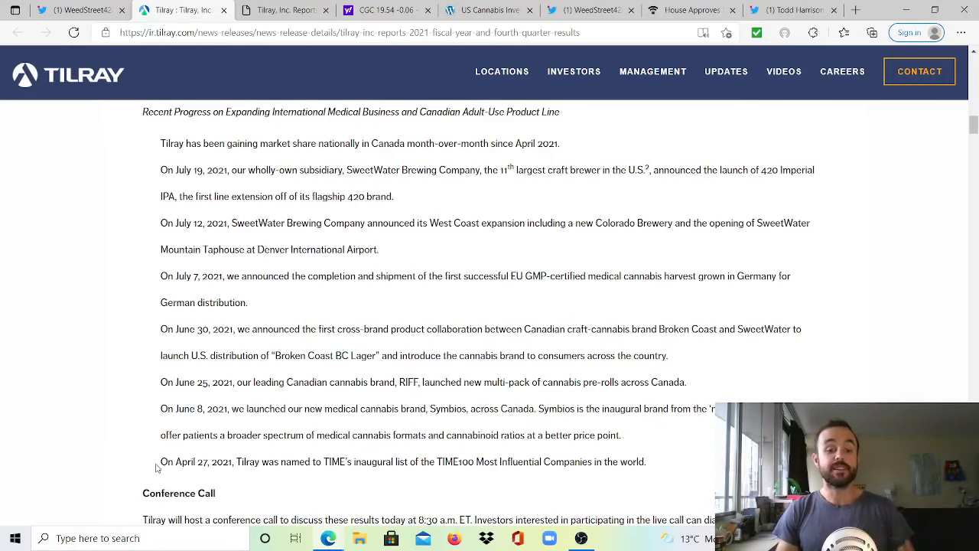
left_click_drag(159, 462, 346, 462)
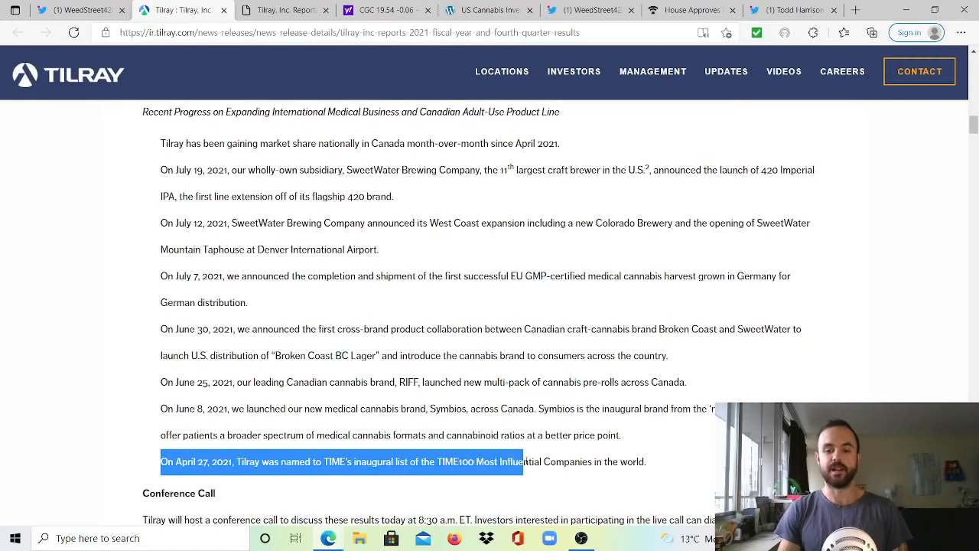
left_click(654, 460)
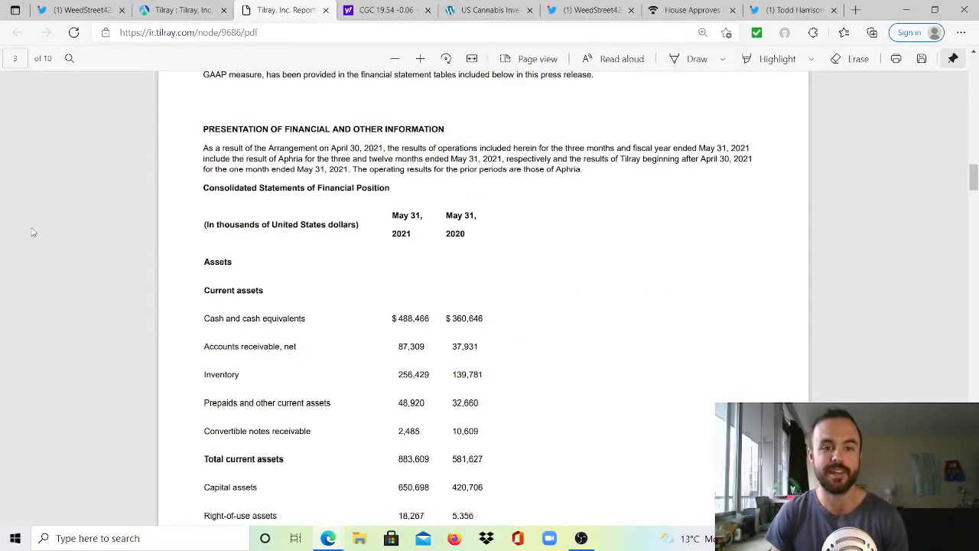
Page the Tilray PDF balance sheet from current assets down through total liabilities.
scroll("down", 3)
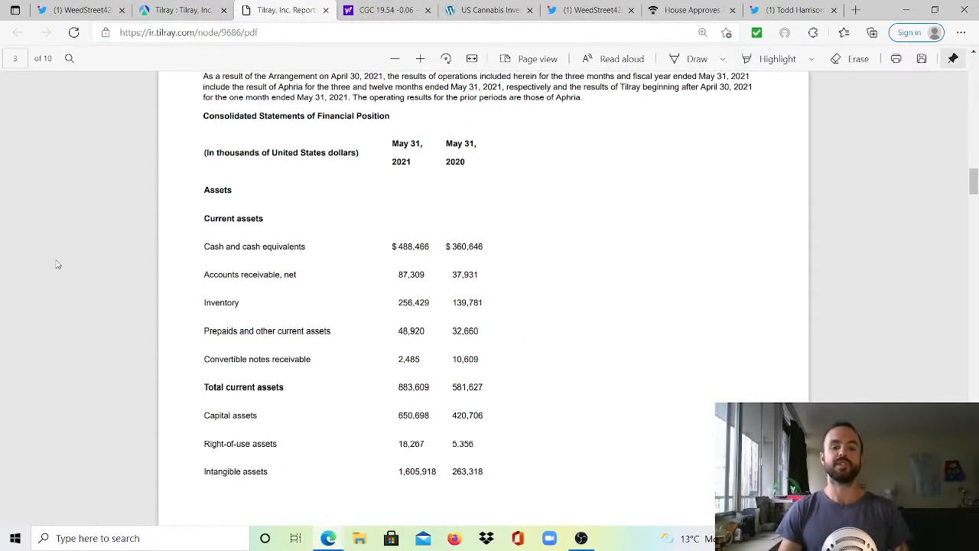
scroll("down", 3)
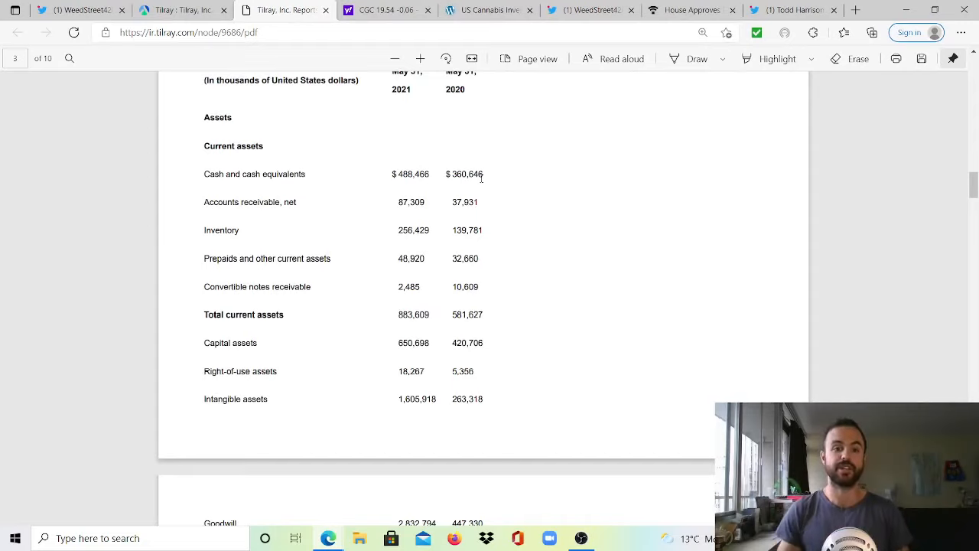
mouse_move(430, 202)
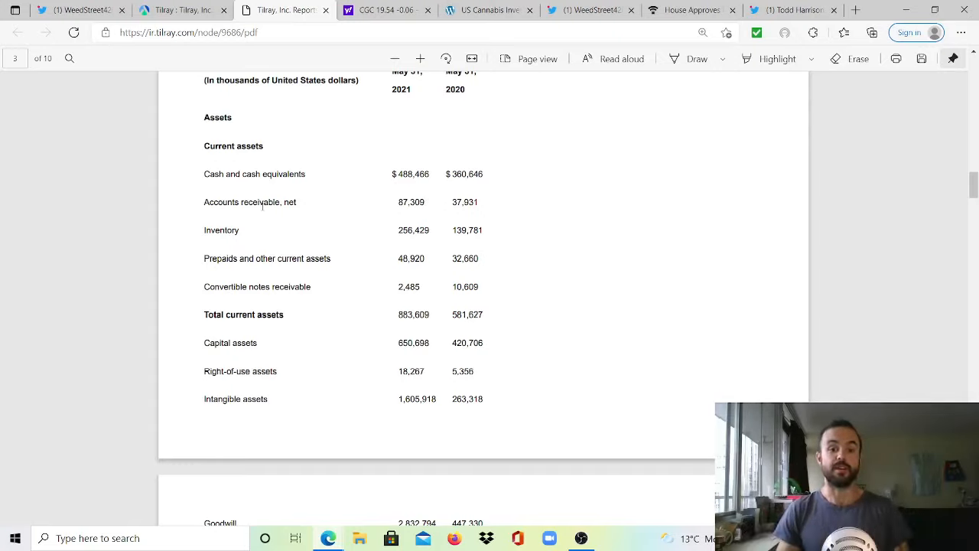
mouse_move(305, 245)
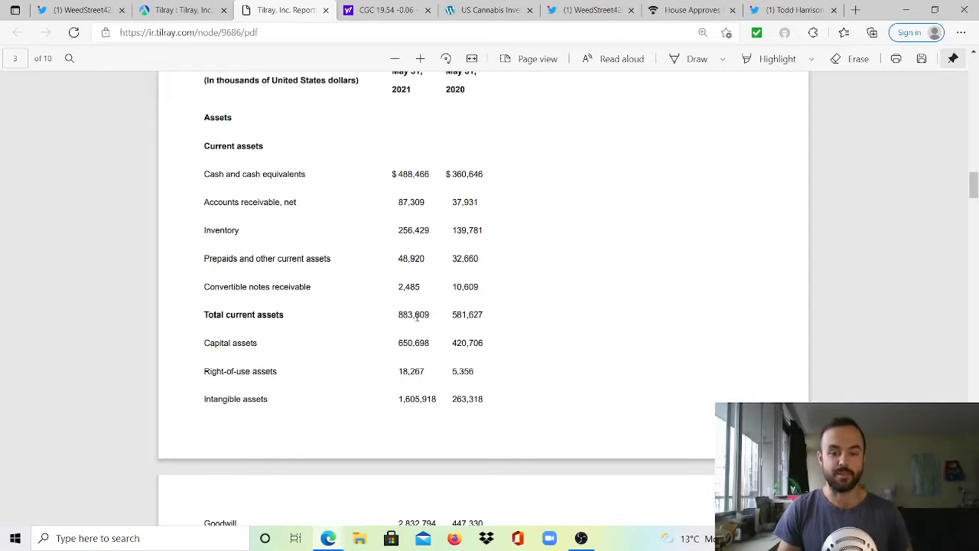
scroll("down", 3)
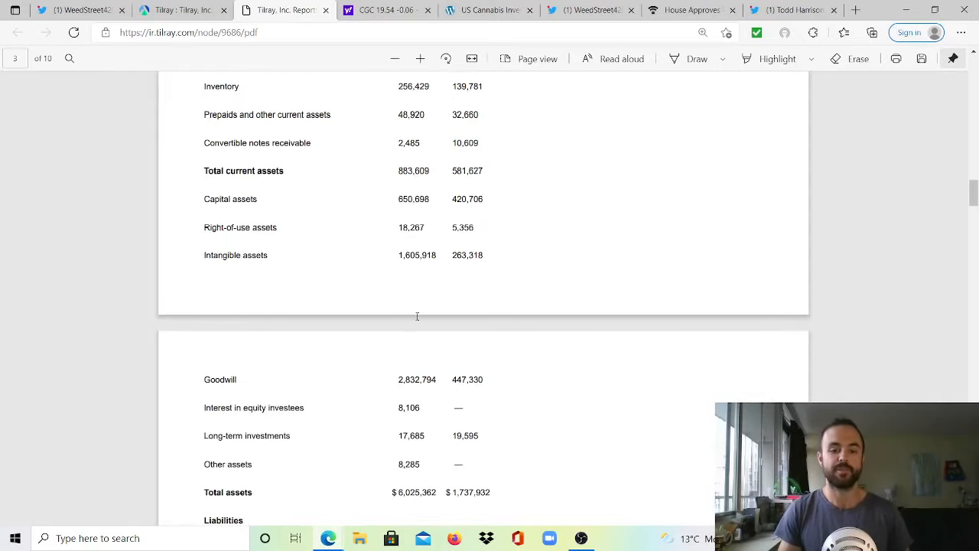
scroll("down", 3)
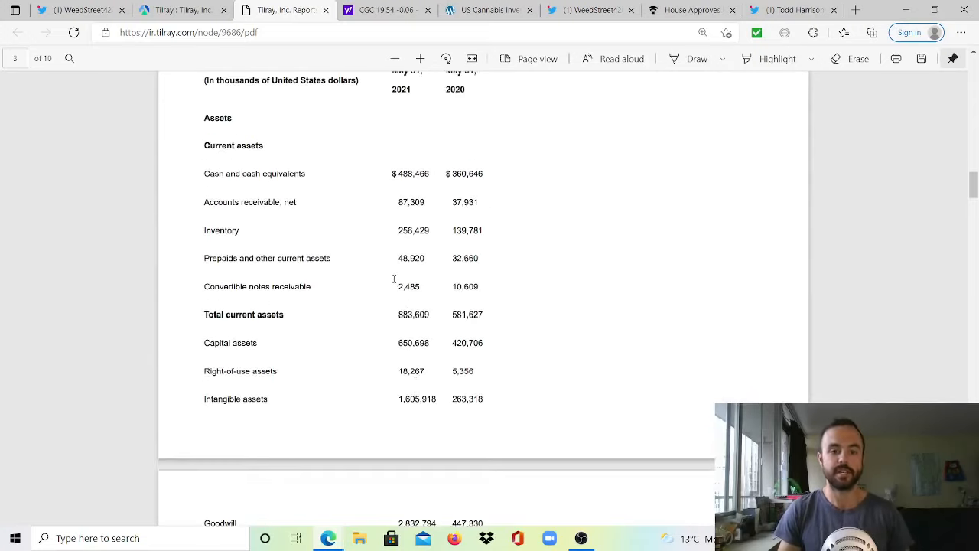
scroll("down", 3)
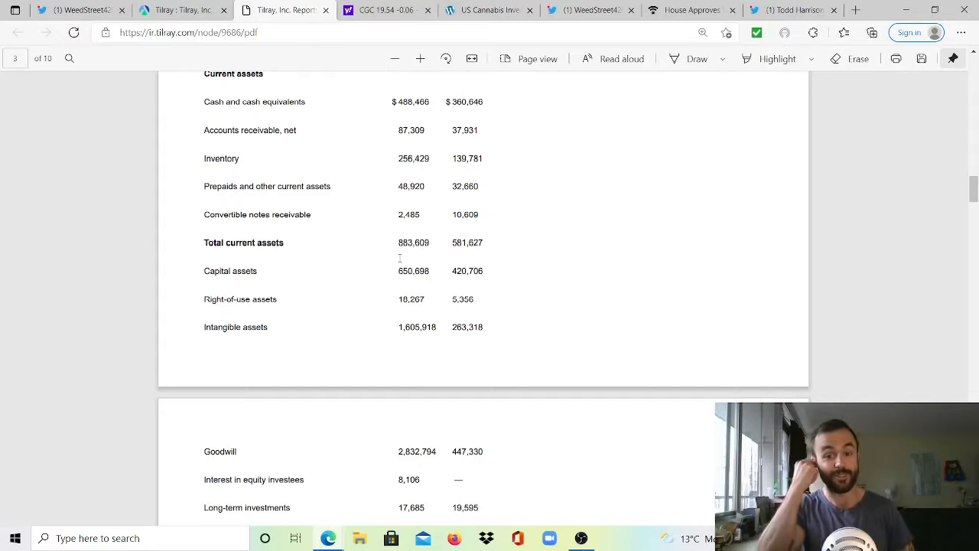
mouse_move(353, 258)
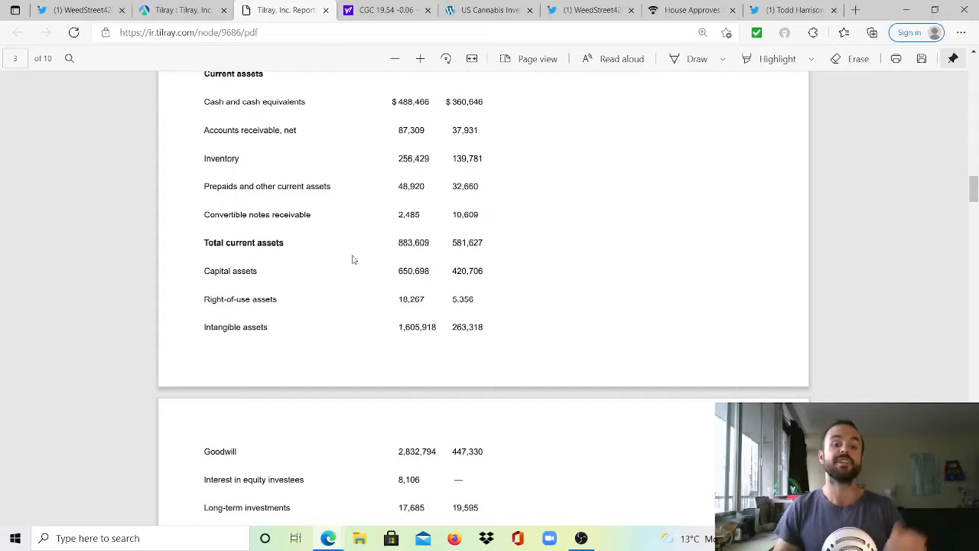
scroll("down", 3)
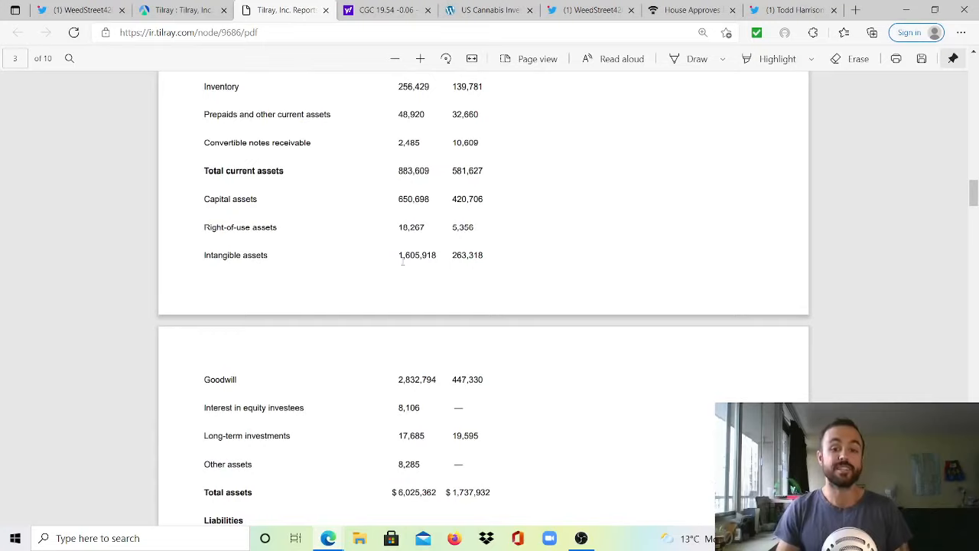
double_click(416, 254)
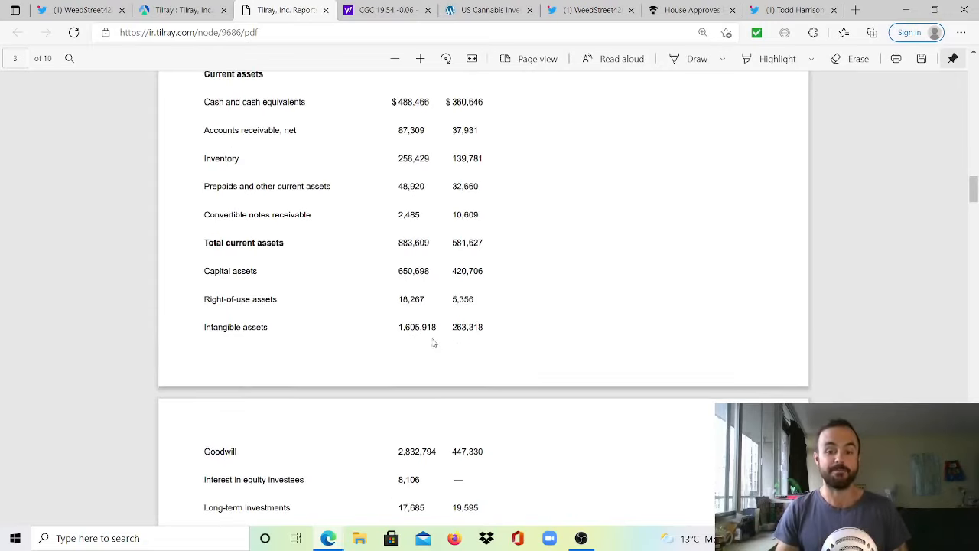
Continue to total shareholders' equity of 4,465,313 versus 1,274,931 and into the income statement.
scroll("down", 3)
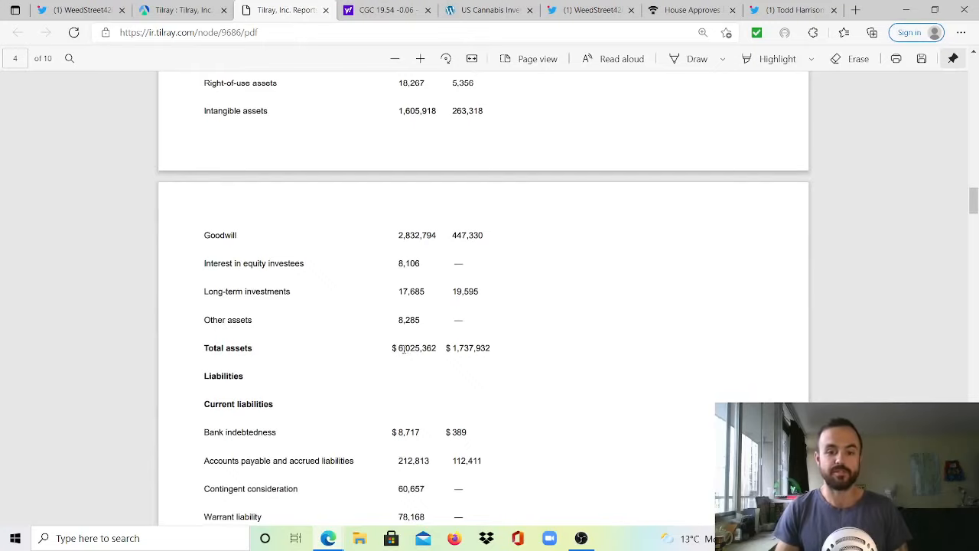
scroll("down", 3)
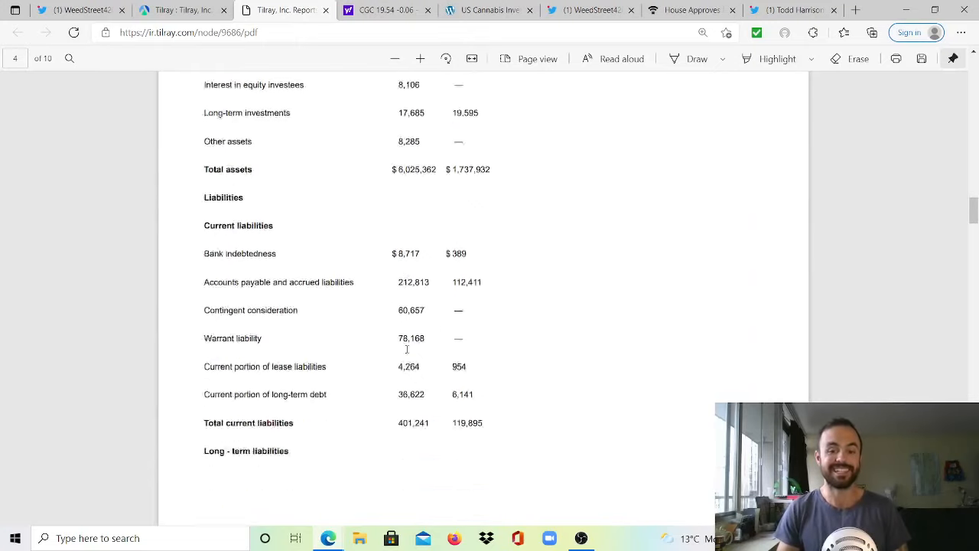
scroll("down", 3)
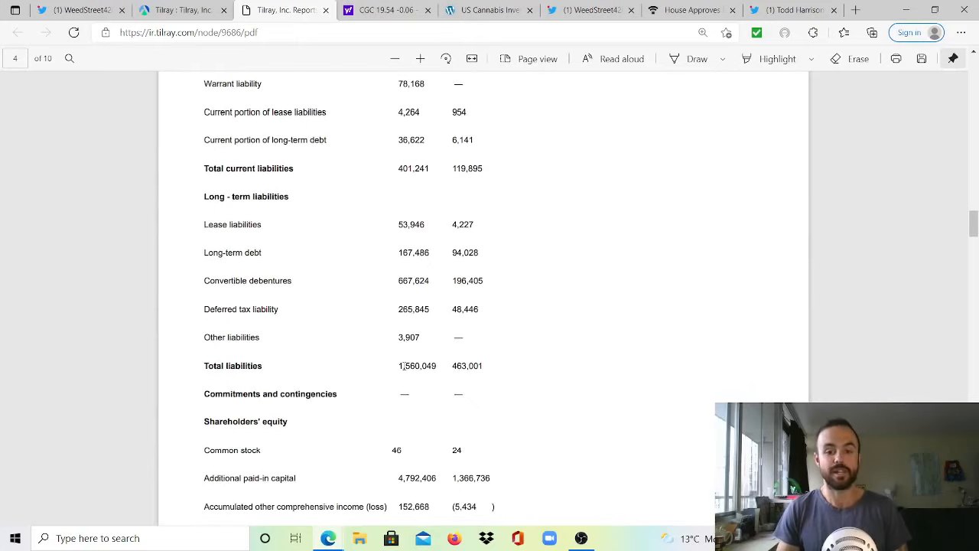
scroll("up", 3)
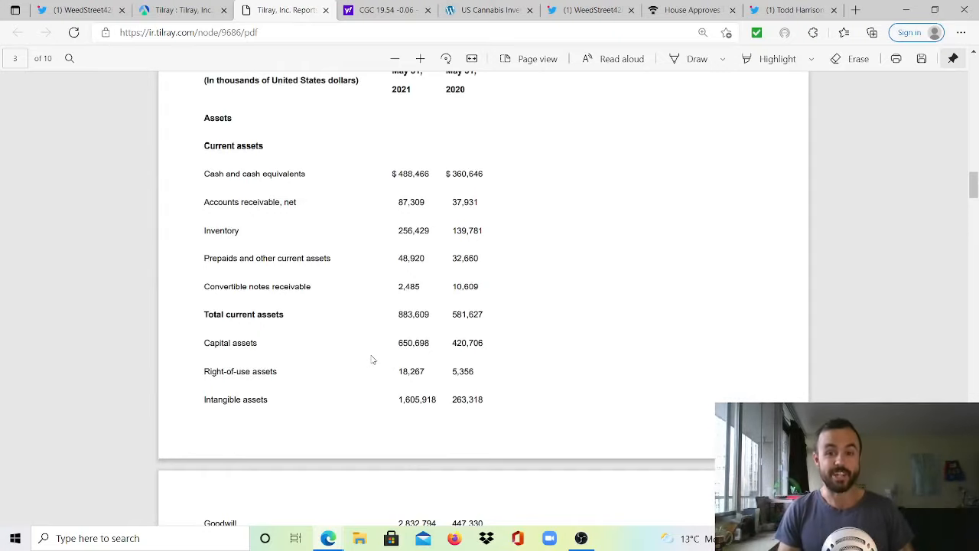
scroll("down", 3)
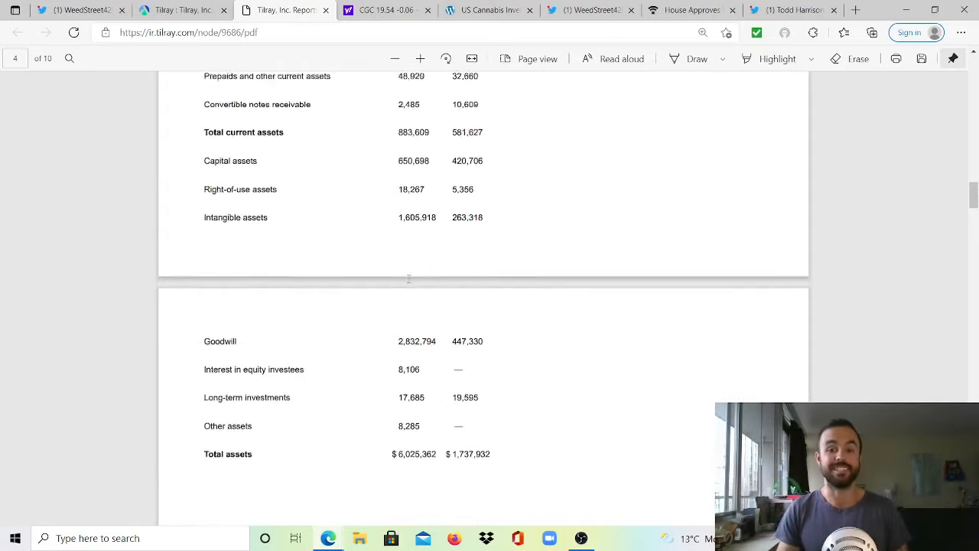
scroll("down", 3)
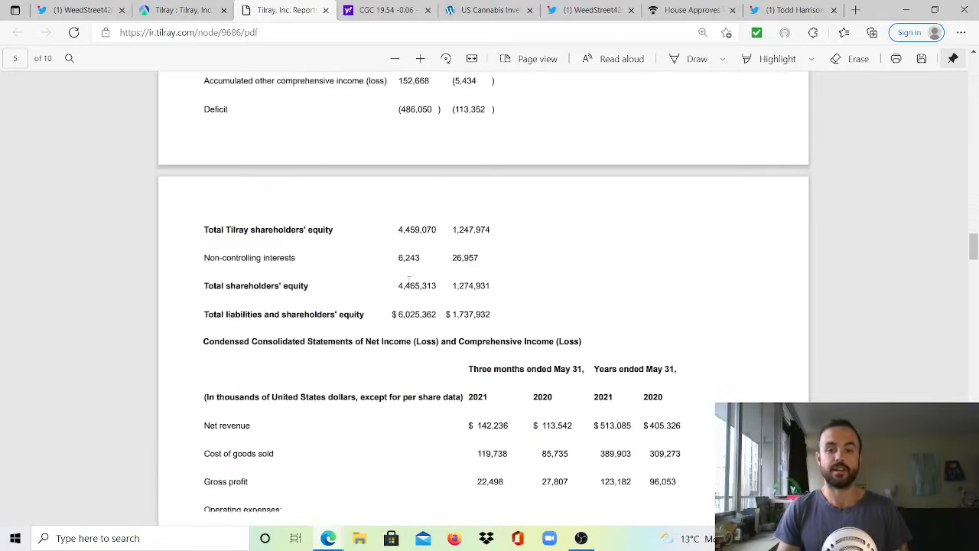
scroll("down", 3)
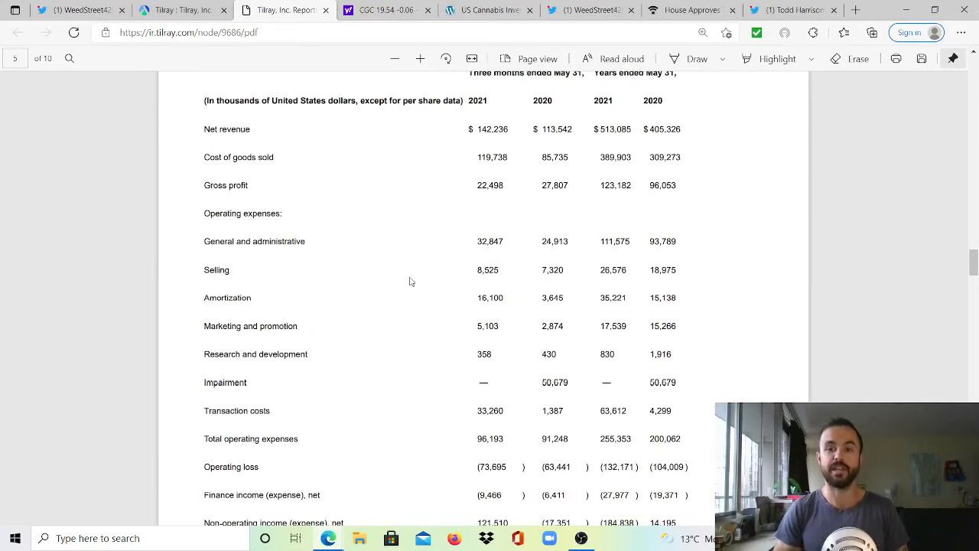
Review Tilray's income statement net revenue of $142,236 and operating expenses.
scroll("up", 3)
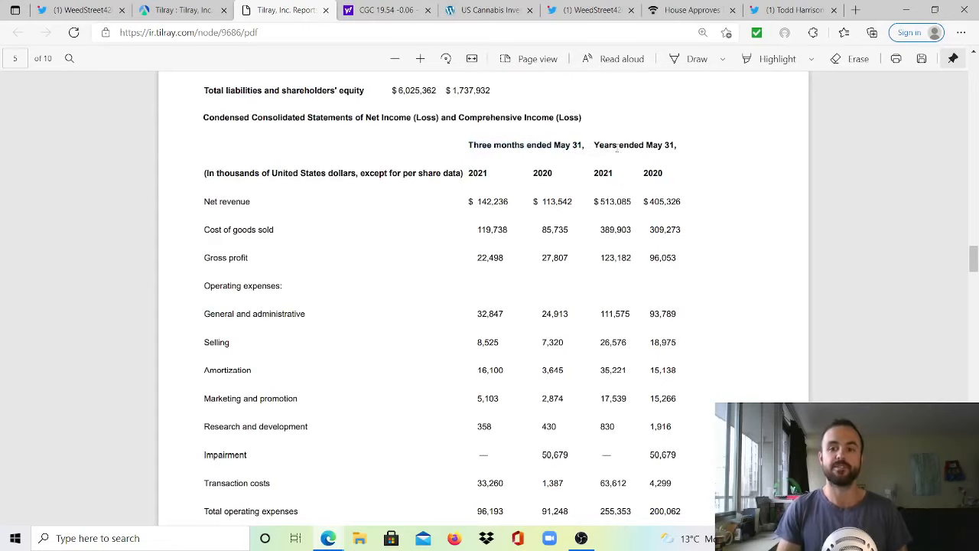
scroll("down", 3)
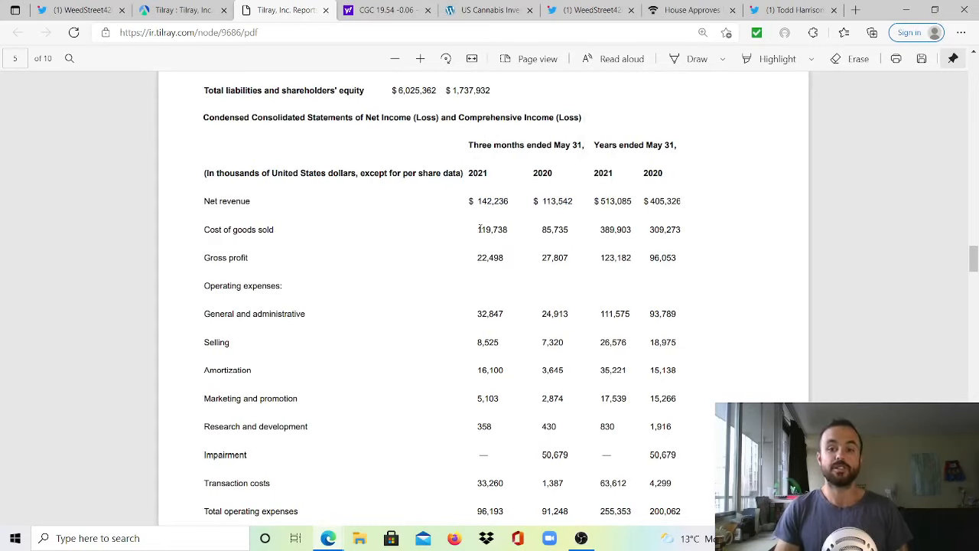
double_click(554, 229)
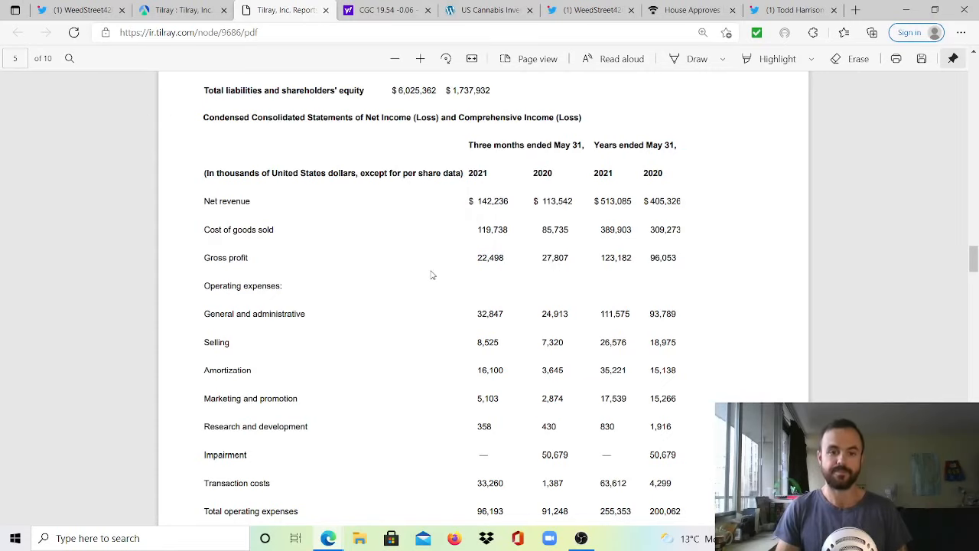
scroll("down", 3)
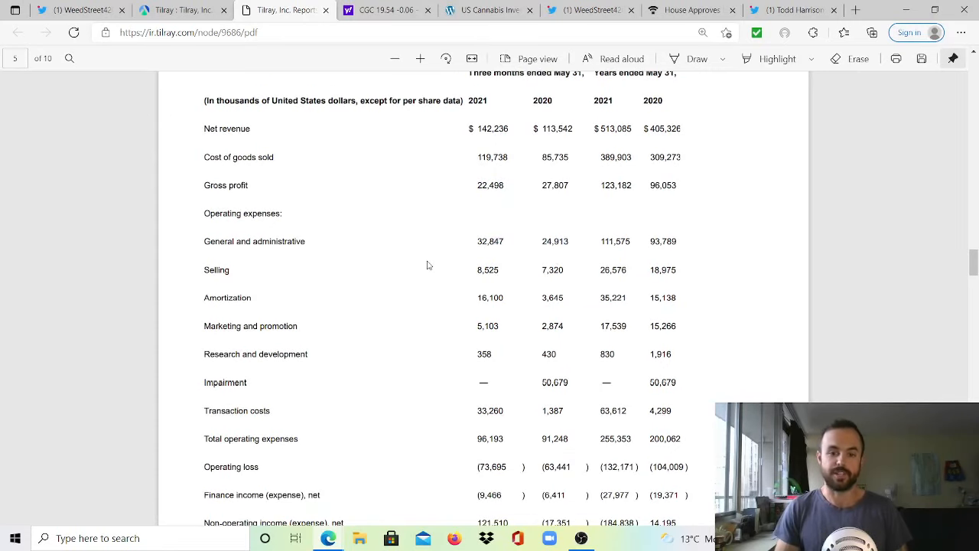
scroll("down", 3)
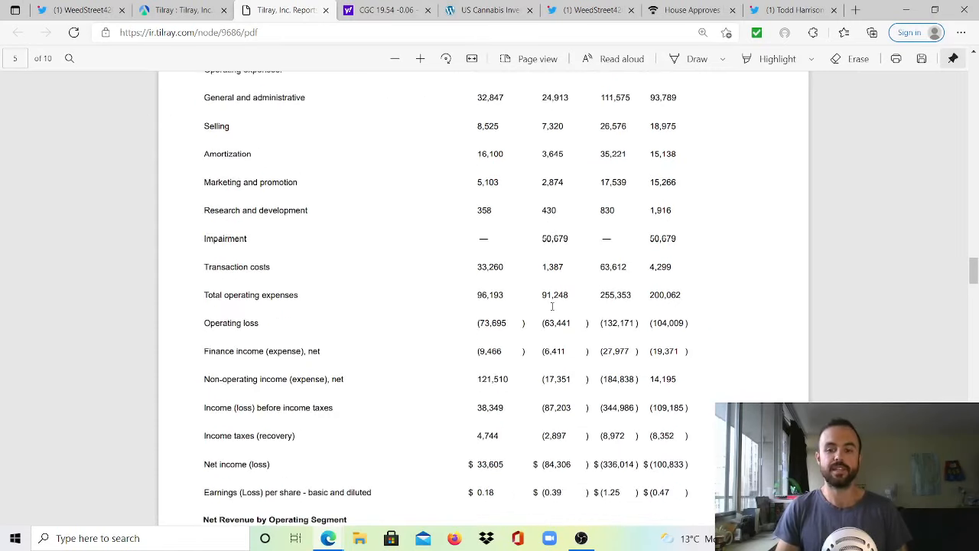
scroll("down", 3)
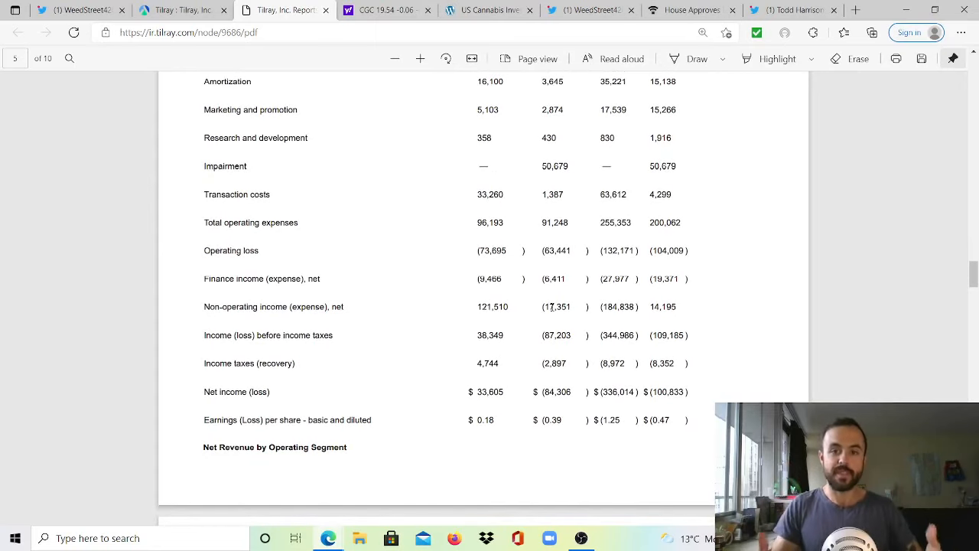
mouse_move(520, 303)
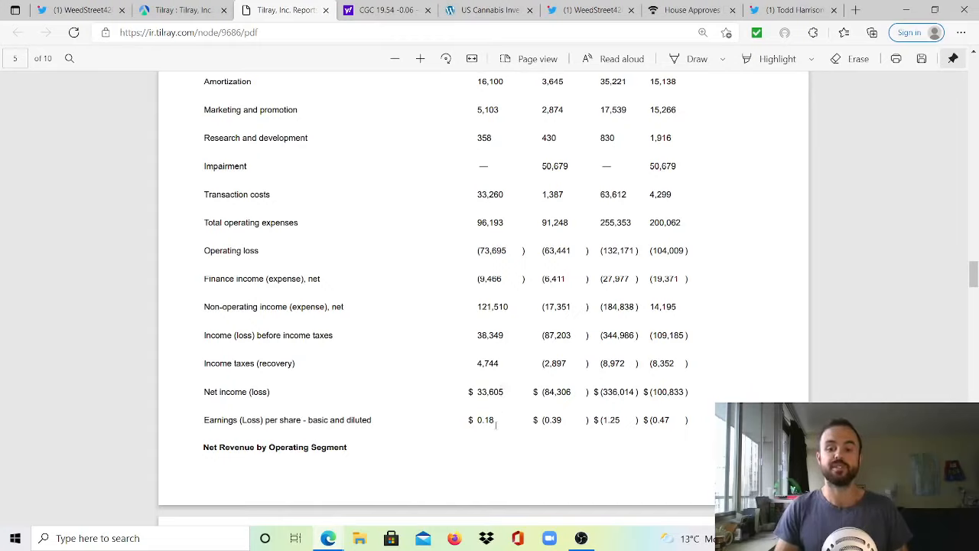
Read down to net income of $33,605, then switch to Canopy's financials on Yahoo Finance.
double_click(484, 419)
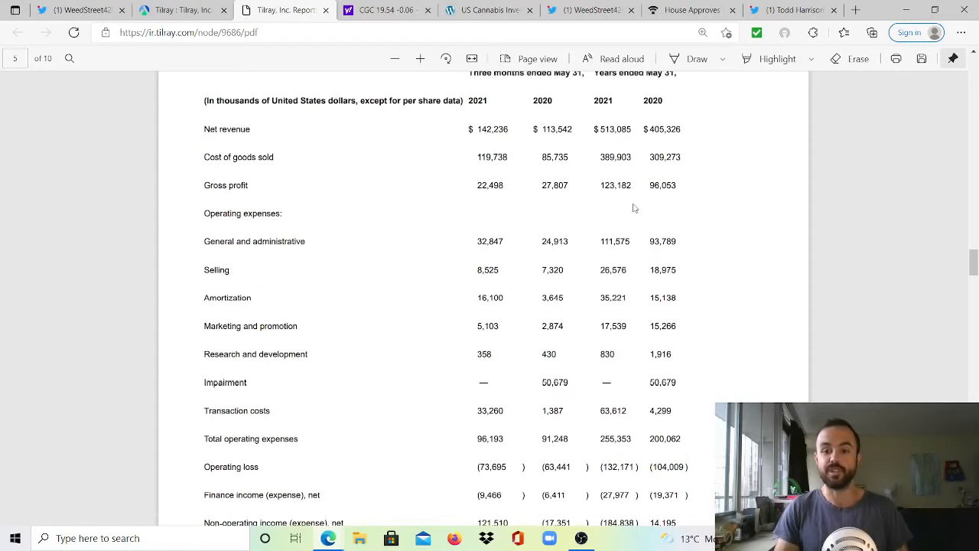
scroll("down", 3)
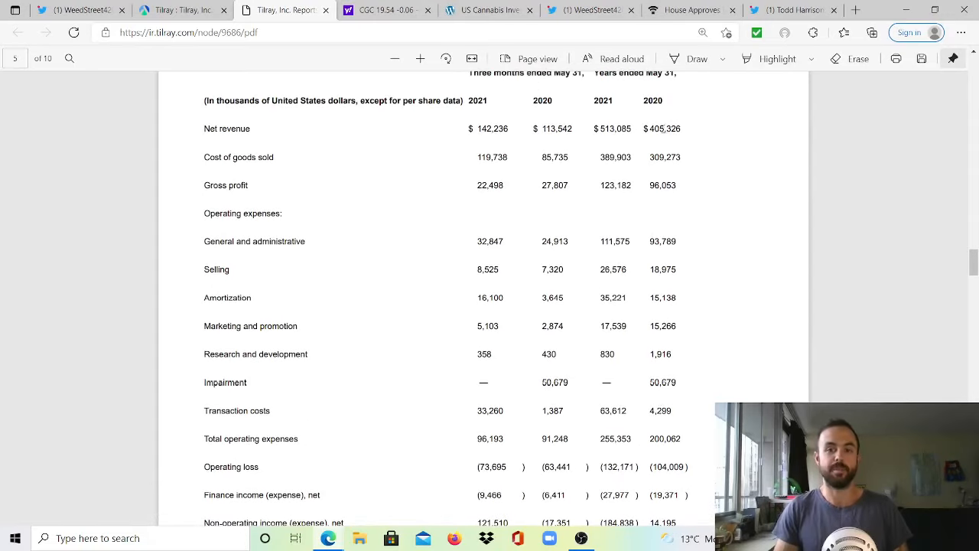
mouse_move(584, 115)
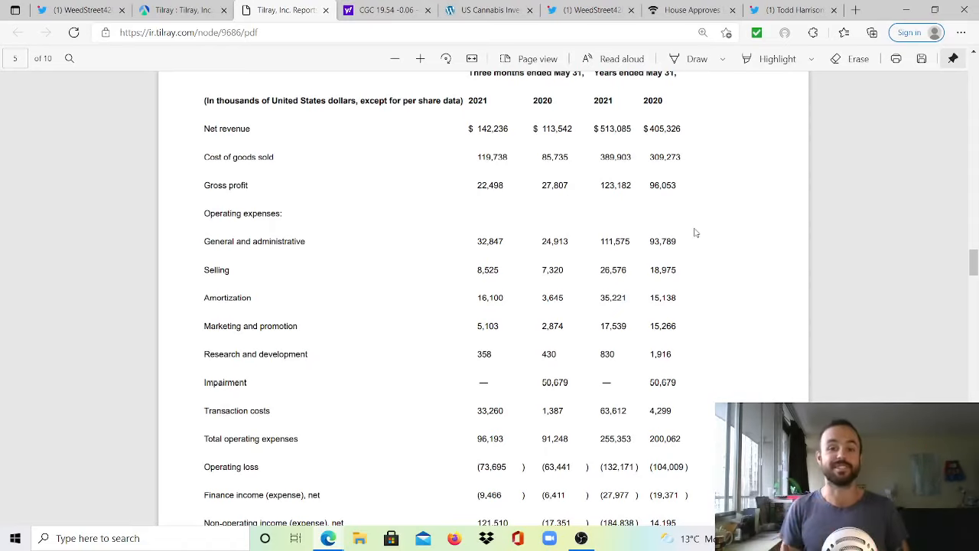
mouse_move(685, 205)
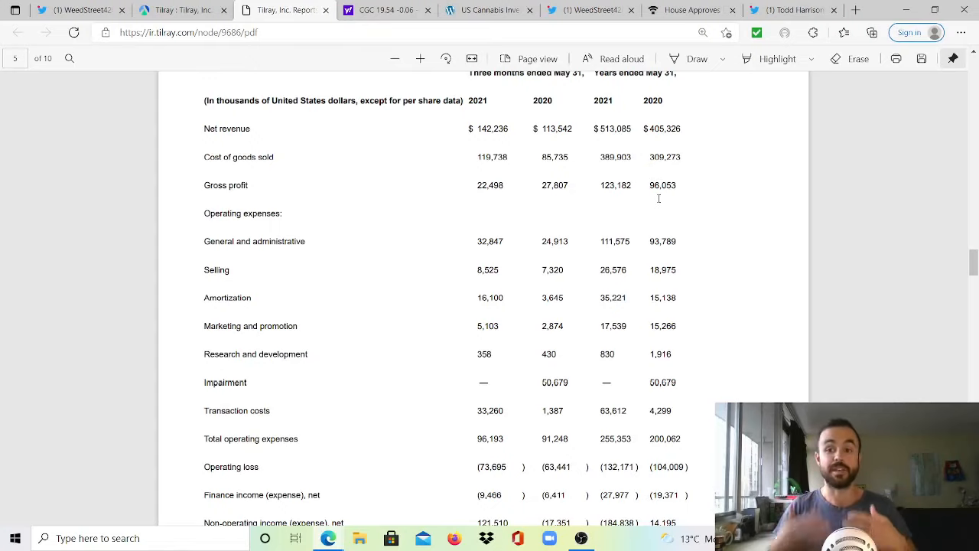
mouse_move(652, 211)
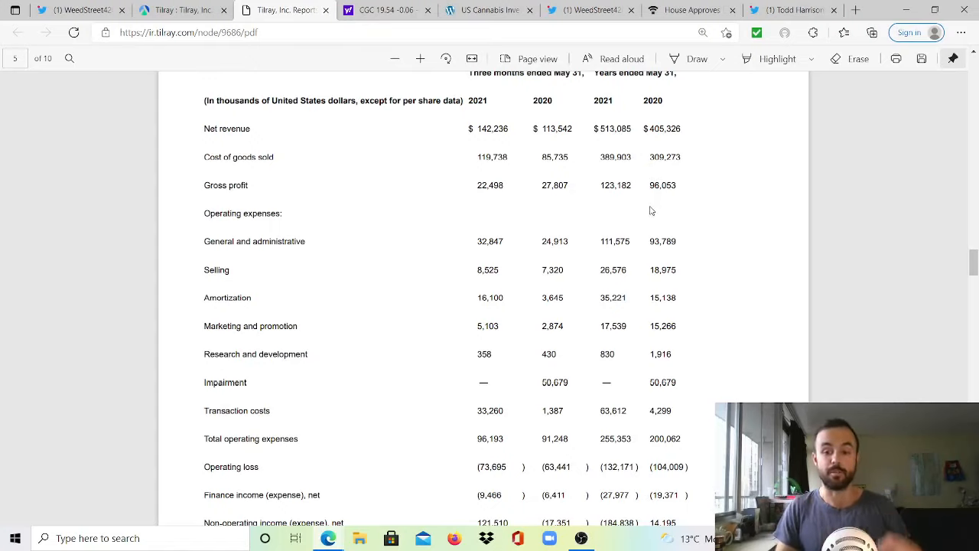
scroll("down", 3)
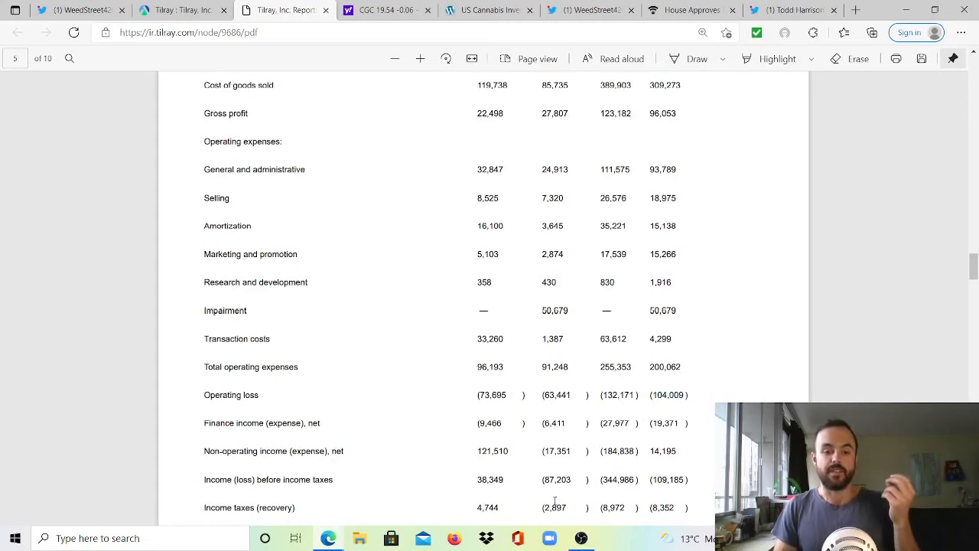
scroll("down", 3)
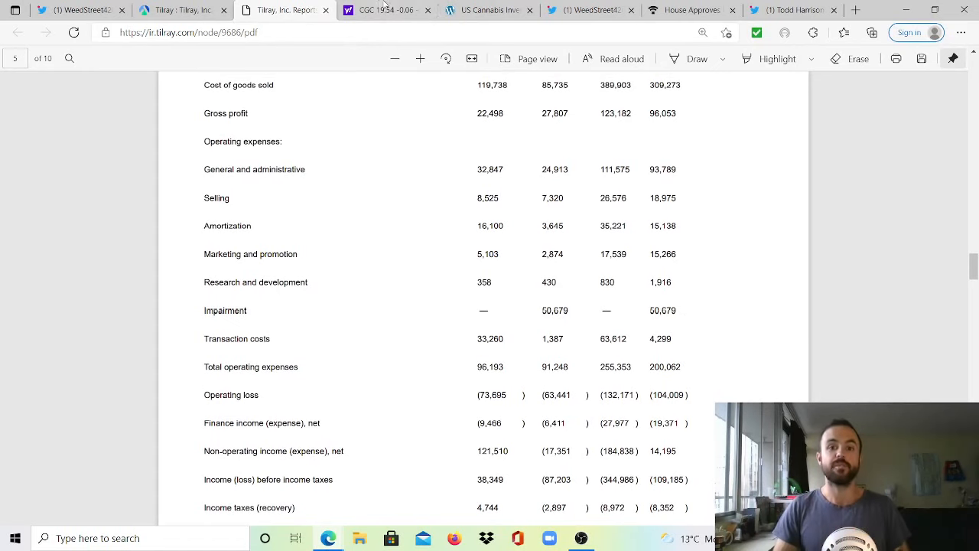
left_click(383, 9)
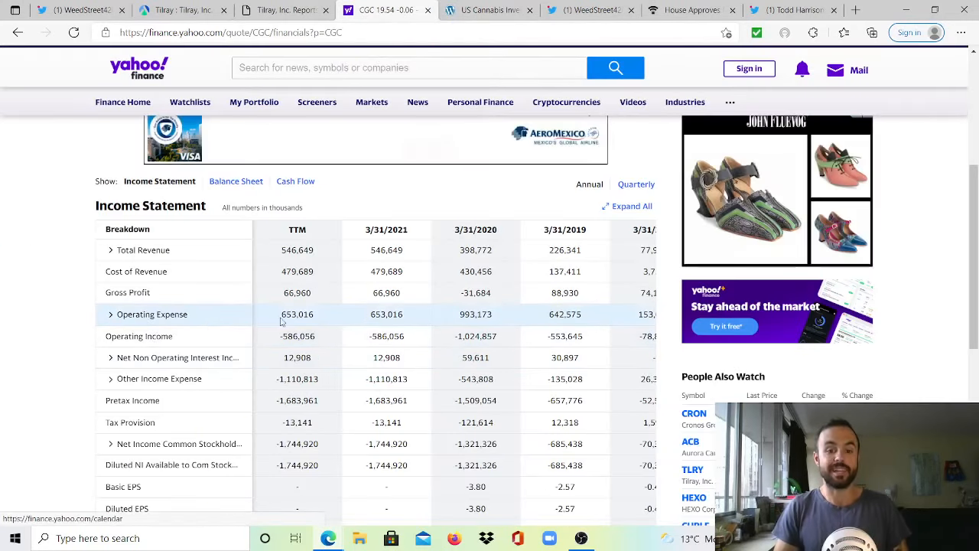
Compare Canopy's operating expense and net loss rows, then return to the Tilray PDF.
double_click(296, 314)
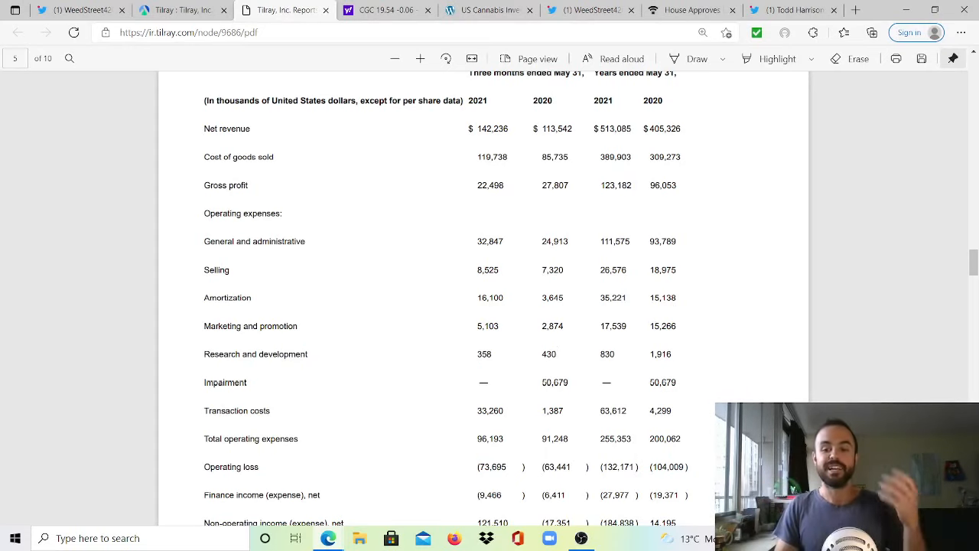
scroll("down", 3)
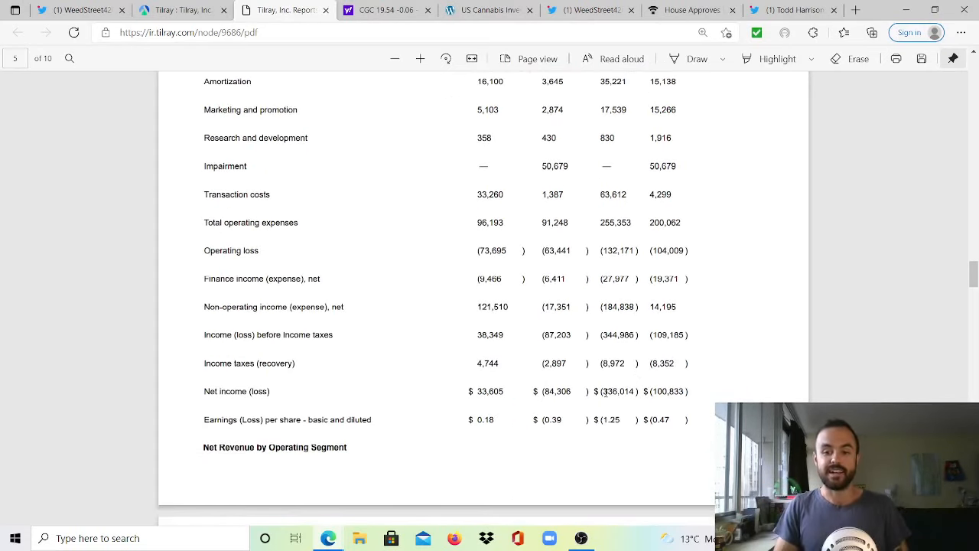
double_click(615, 392)
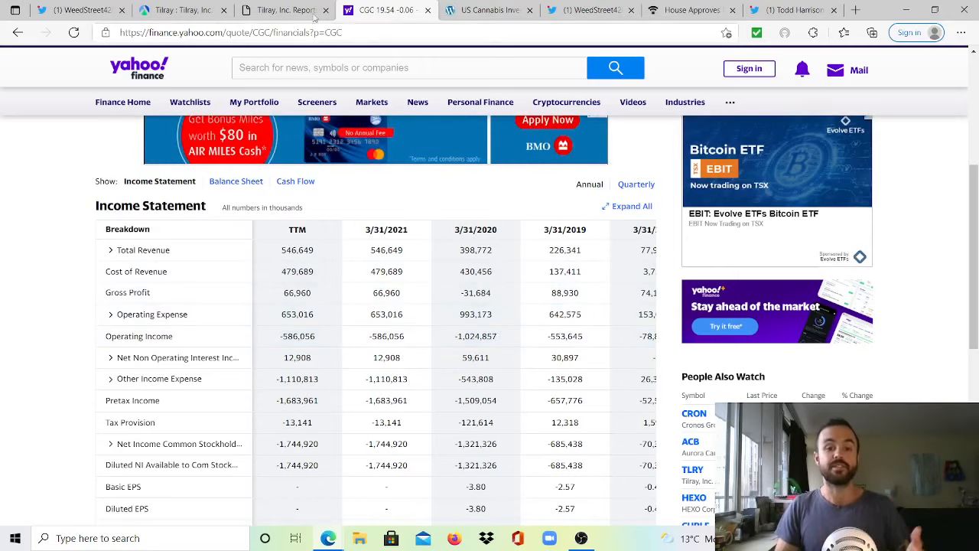
left_click(272, 9)
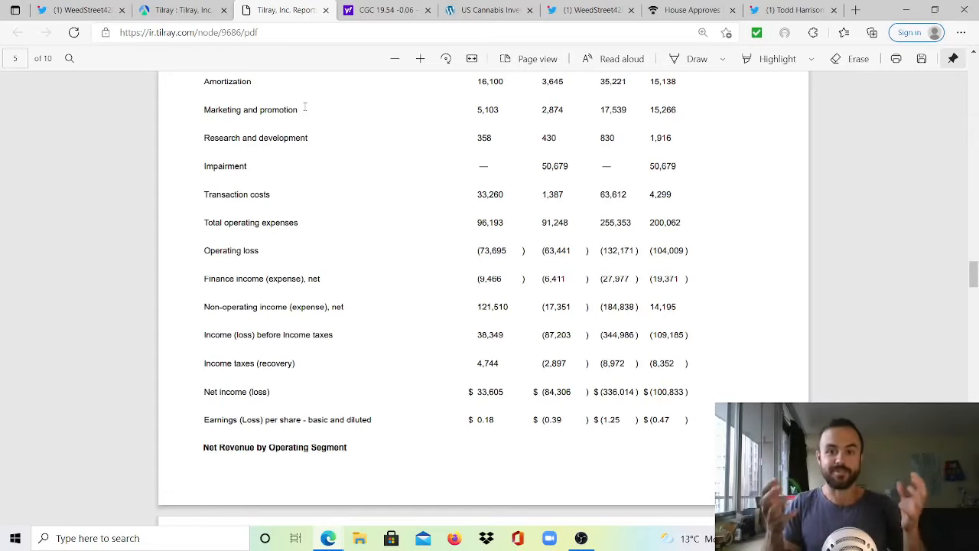
mouse_move(355, 171)
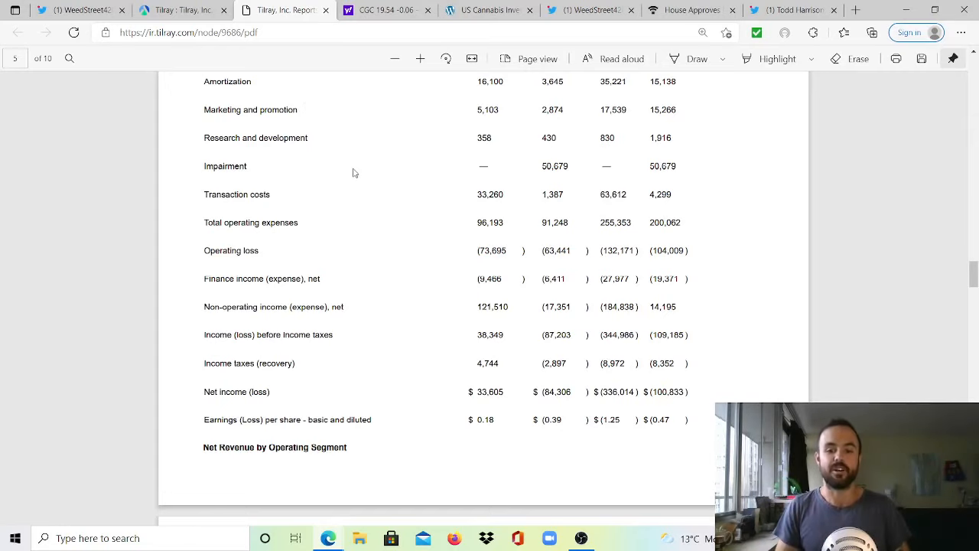
Scroll the Tilray PDF to the quarterly revenue-by-segment table and select figures in it.
scroll("down", 3)
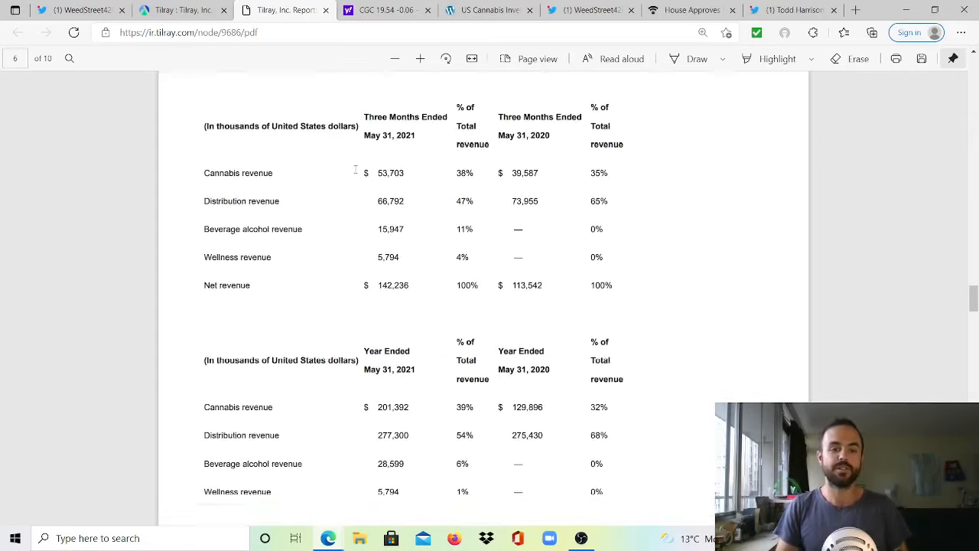
scroll("down", 3)
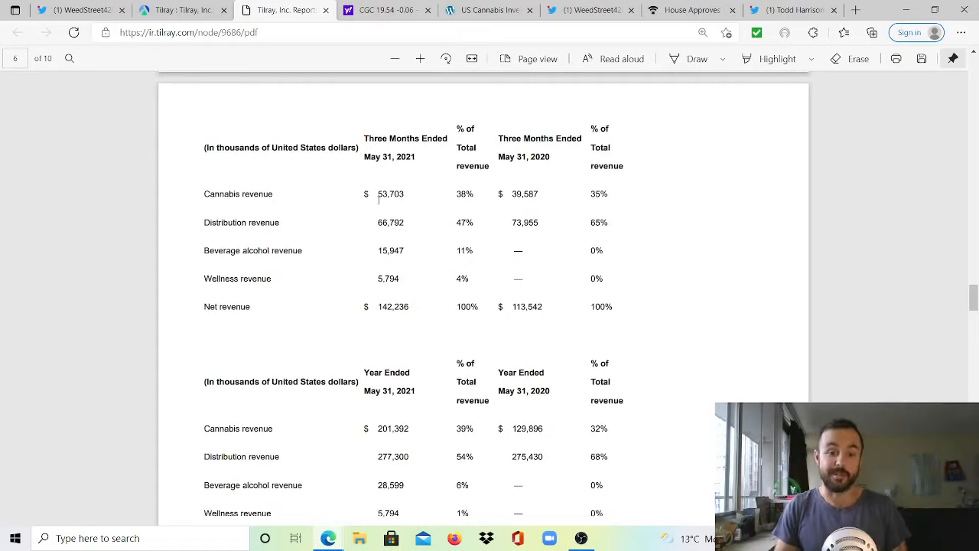
double_click(390, 193)
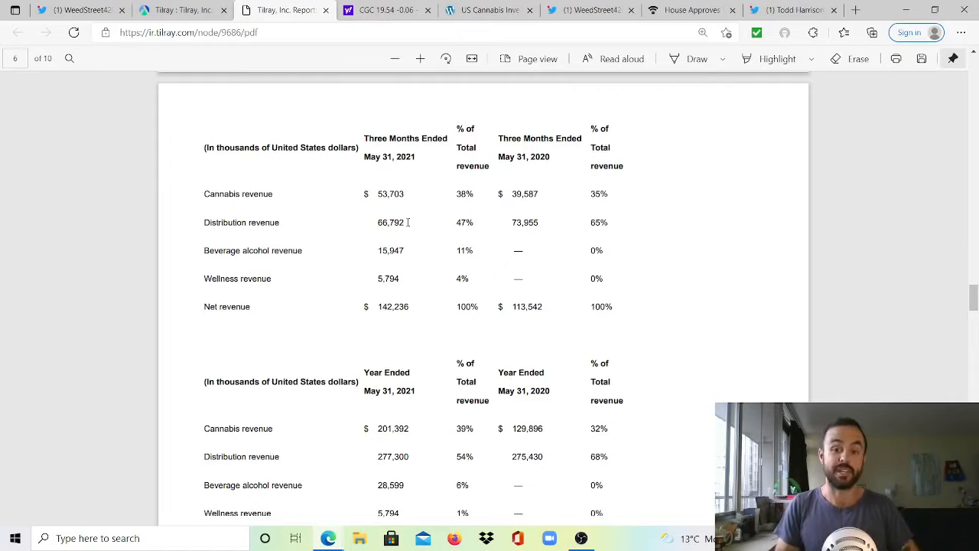
mouse_move(517, 221)
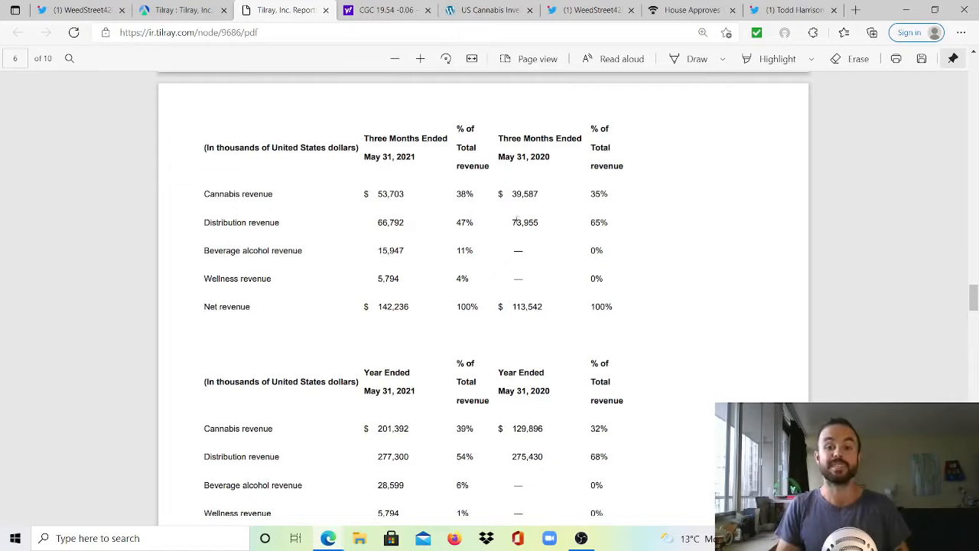
double_click(390, 222)
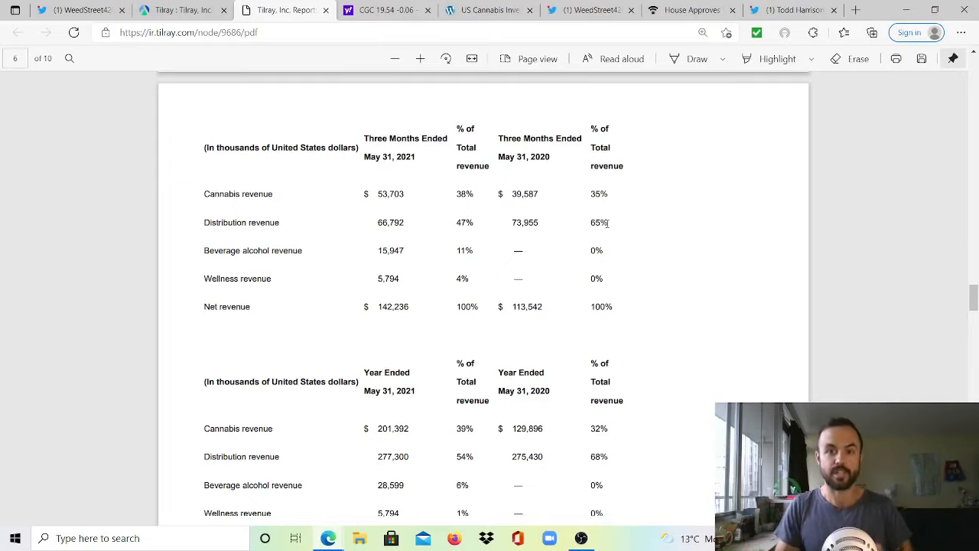
mouse_move(370, 244)
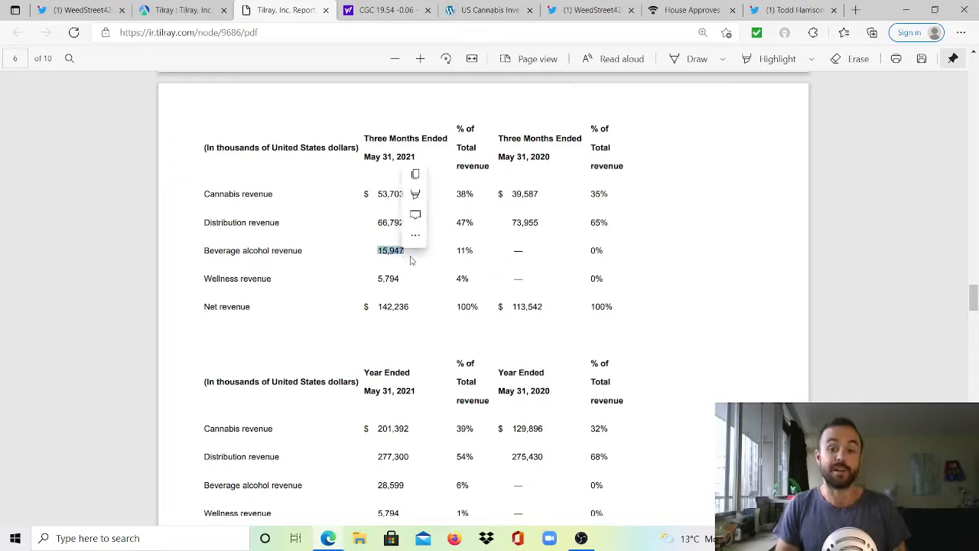
left_click(410, 257)
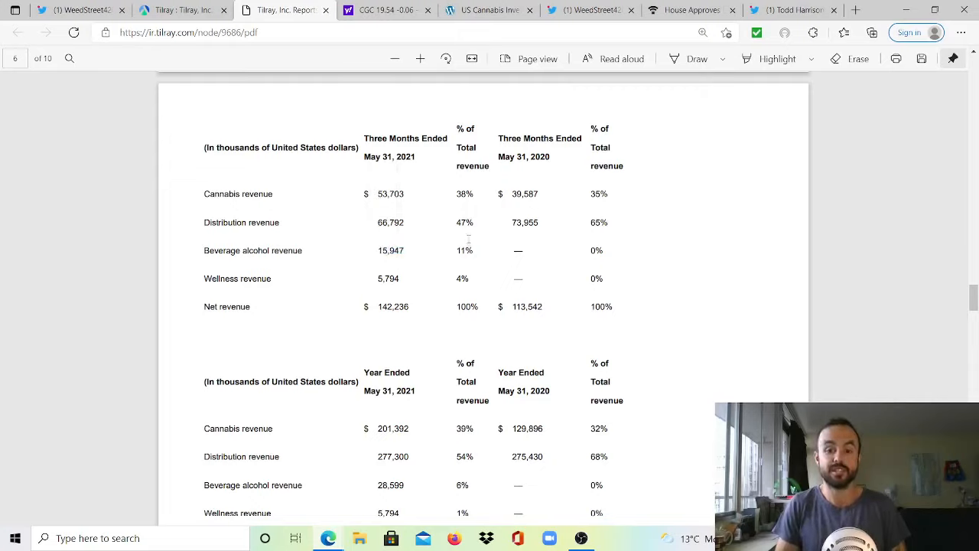
double_click(465, 192)
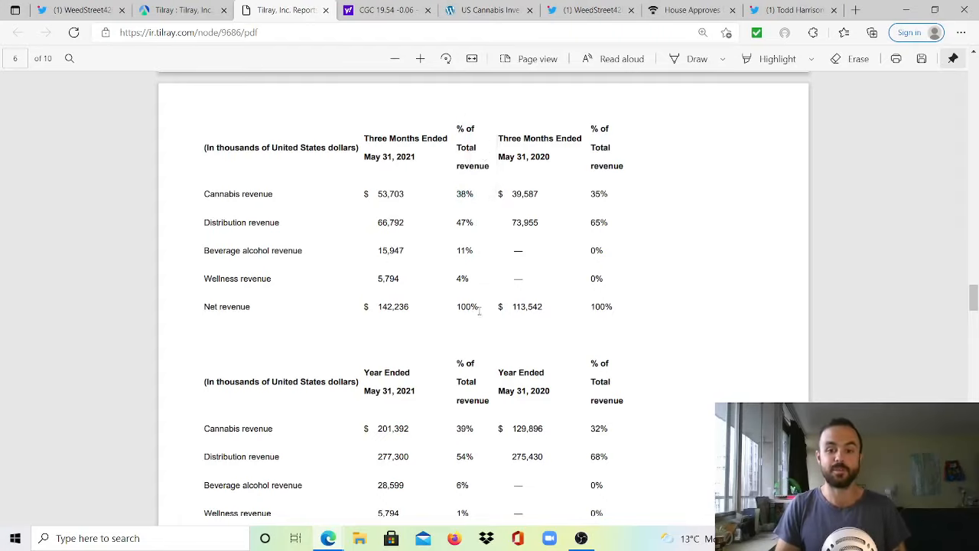
Review the annual table's distribution revenue 277,300 and the quarterly cannabis revenue row.
scroll("down", 3)
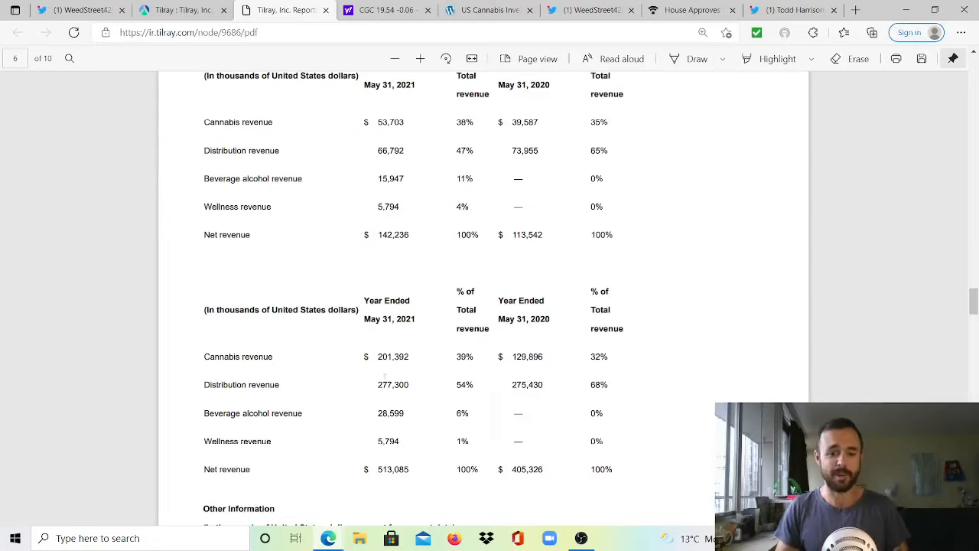
double_click(391, 384)
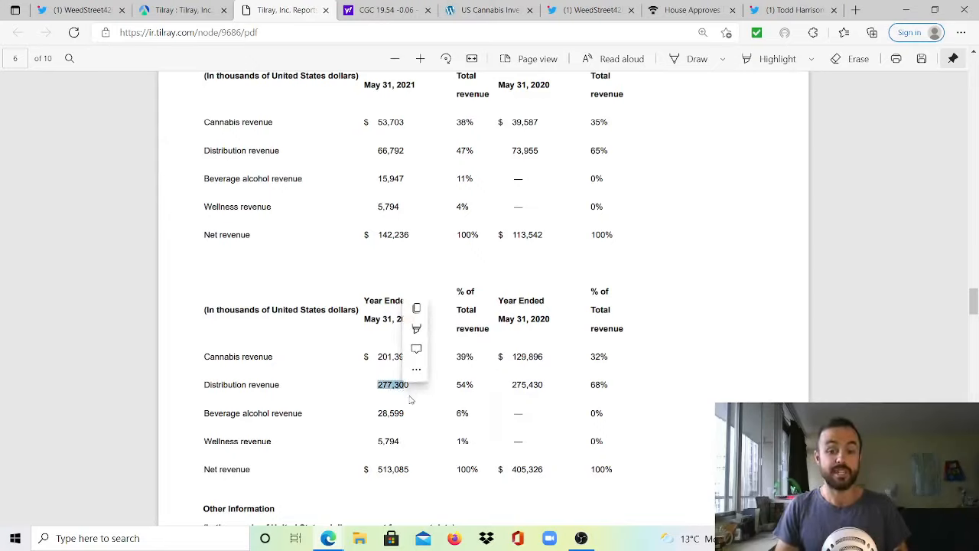
left_click(367, 395)
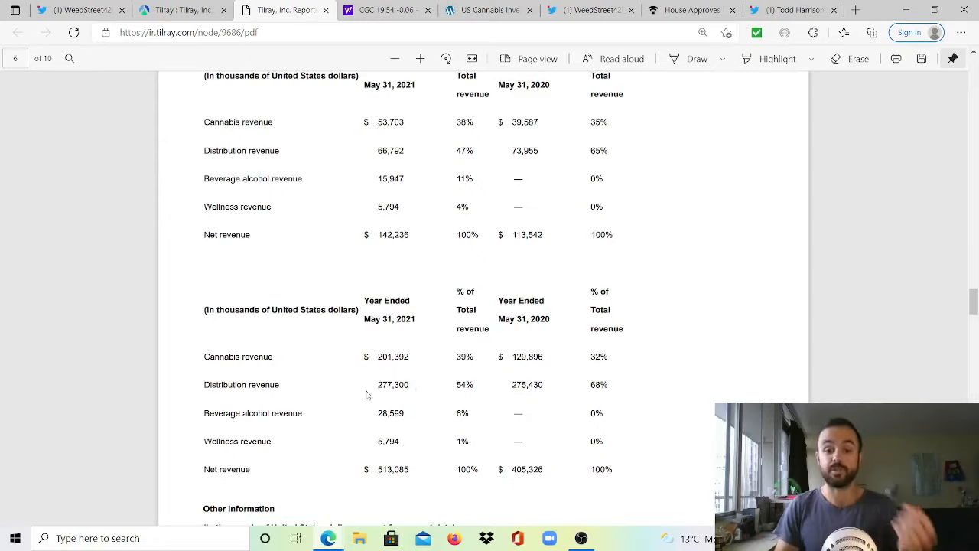
double_click(526, 384)
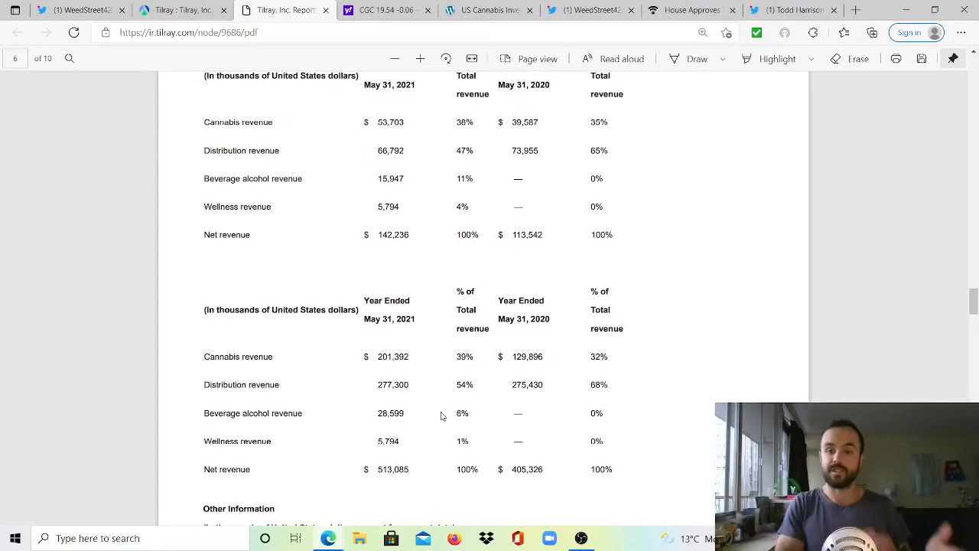
double_click(390, 413)
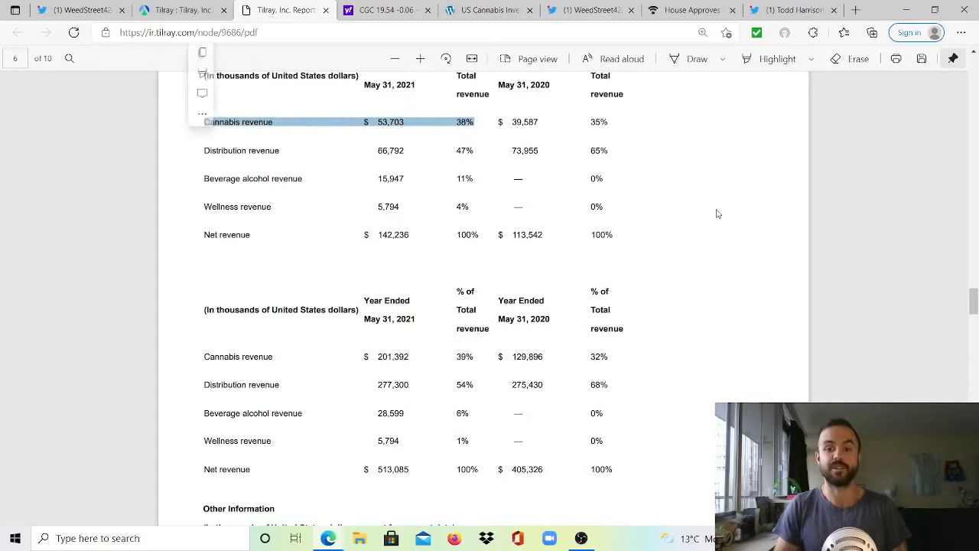
Scroll past the EBITDA reconciliation to the Key Operating Metrics table with adjusted EBITDA 12,319.
scroll("down", 3)
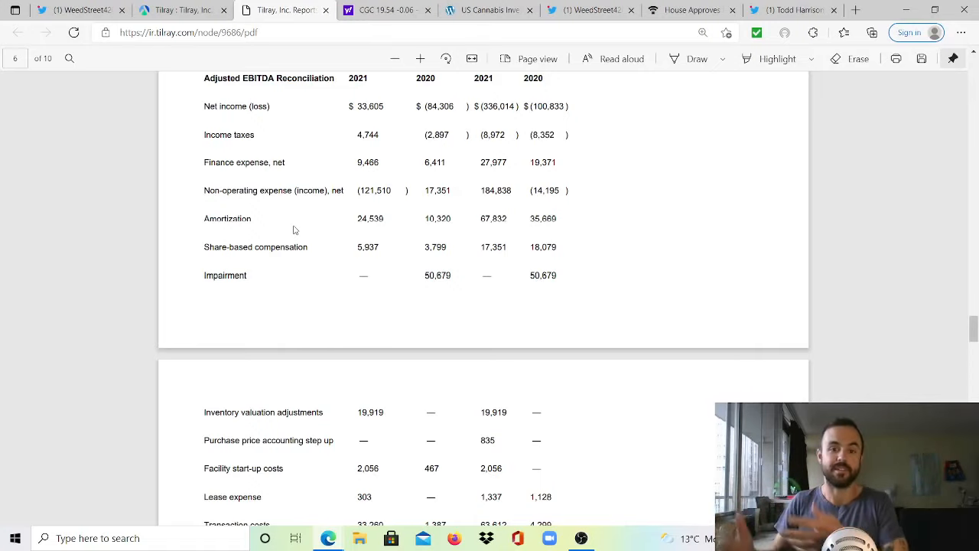
mouse_move(285, 211)
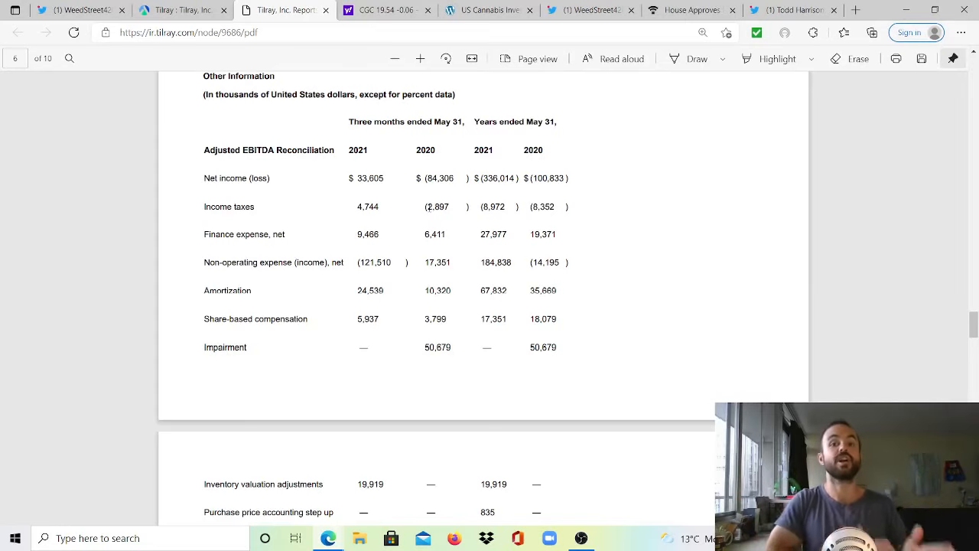
scroll("down", 3)
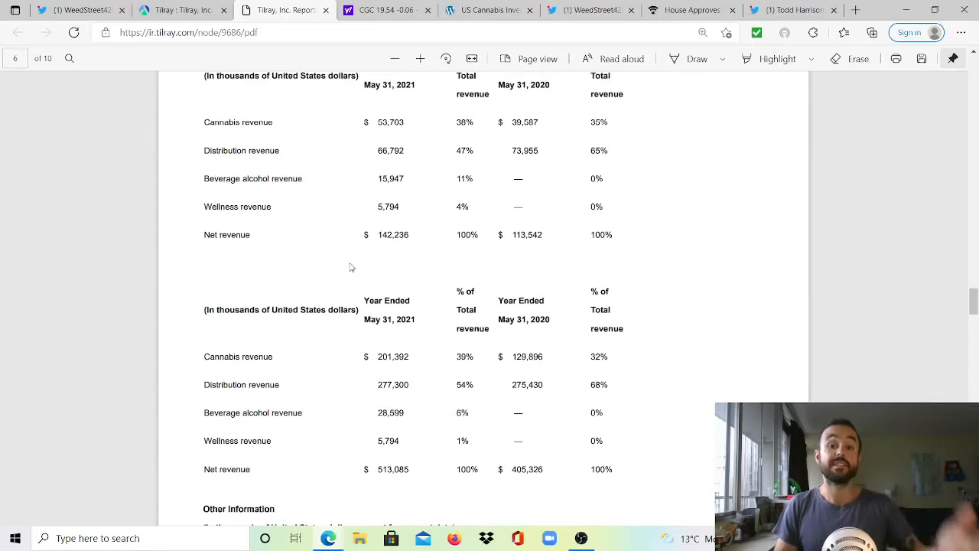
scroll("down", 3)
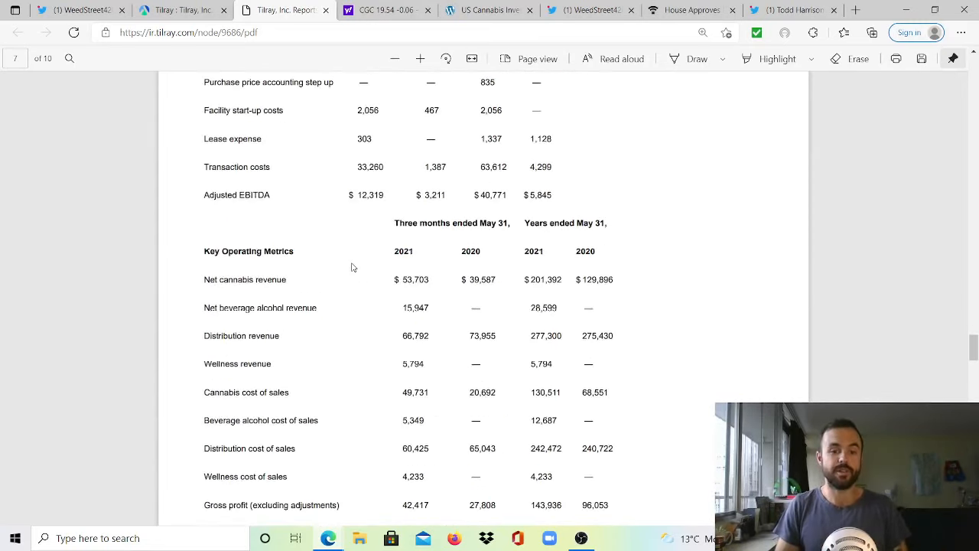
scroll("down", 3)
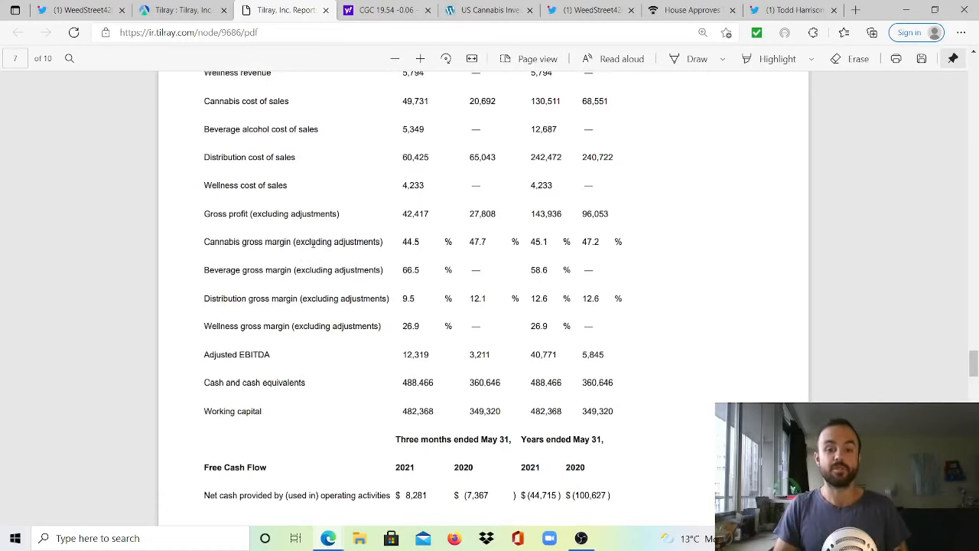
scroll("up", 3)
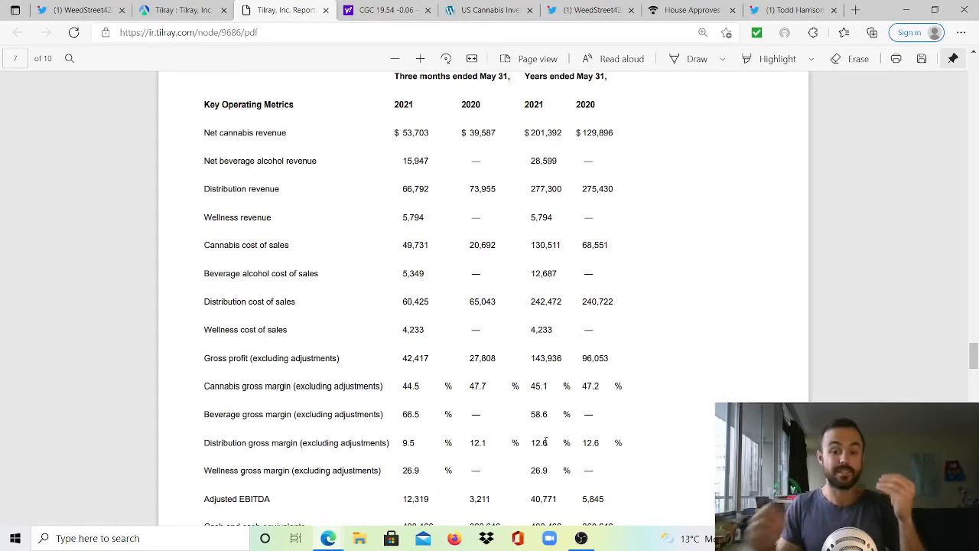
scroll("down", 3)
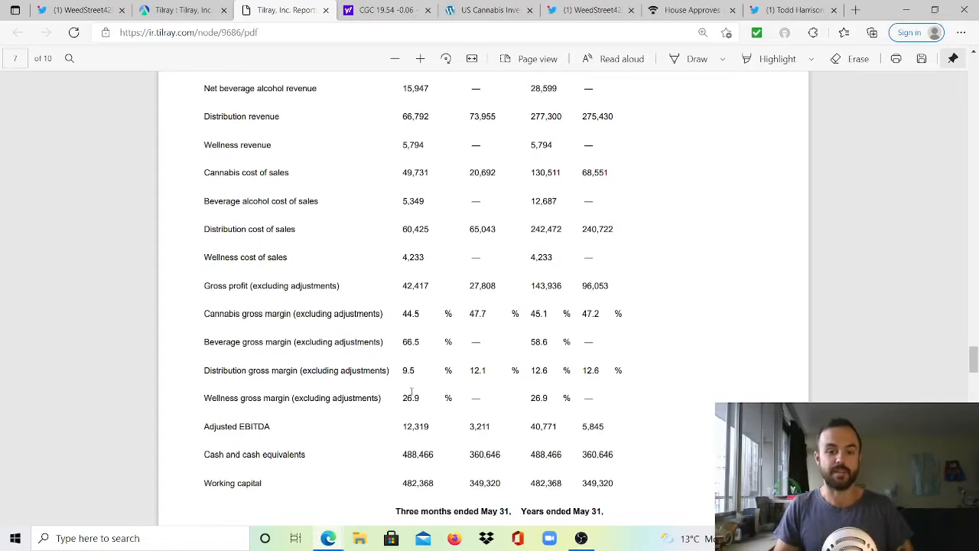
Check the wellness gross margin 26.9 and gross profit by segment, then the Free Cash Flow figures.
double_click(410, 398)
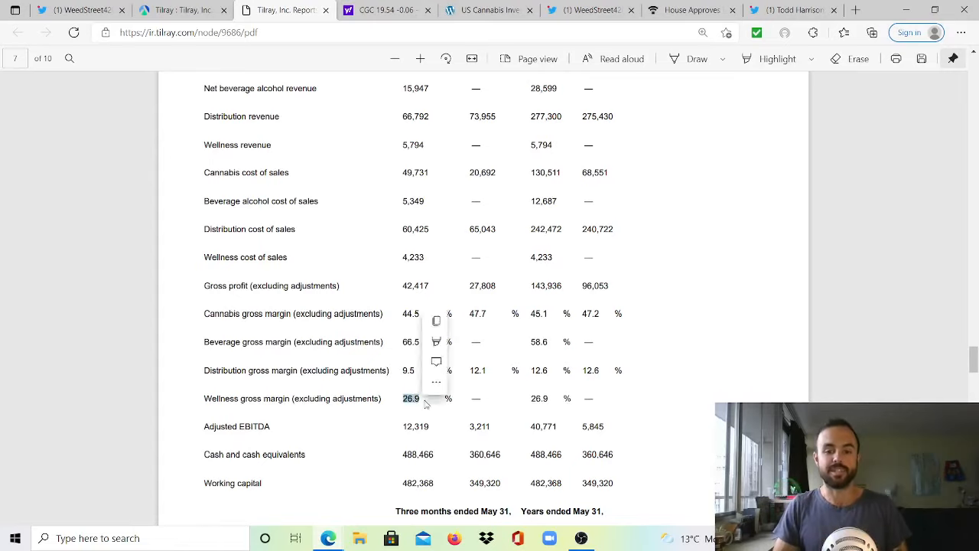
scroll("down", 3)
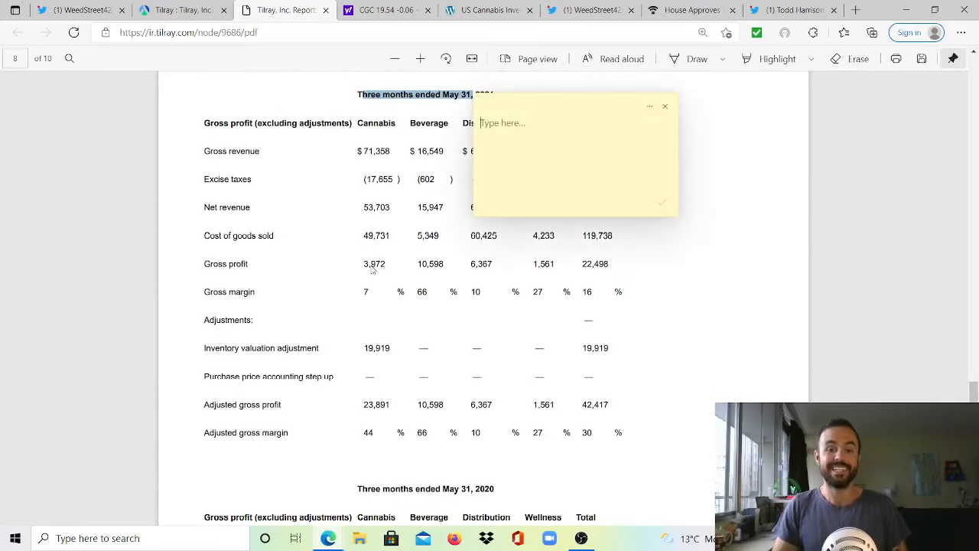
left_click(664, 107)
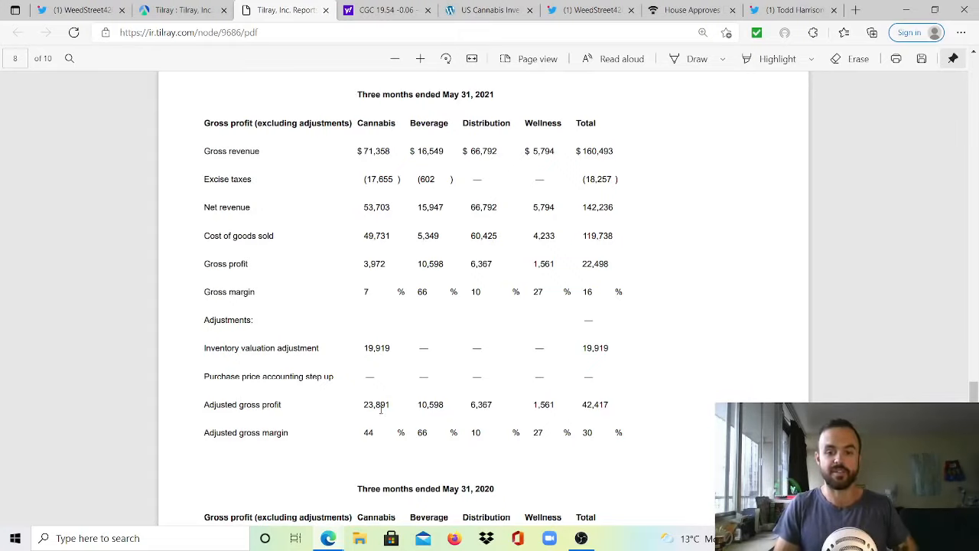
mouse_move(345, 363)
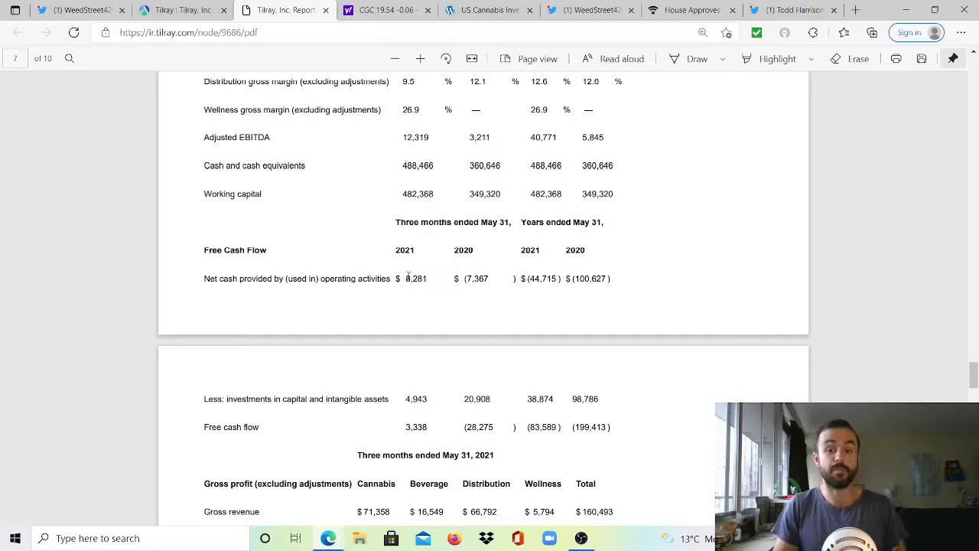
double_click(416, 426)
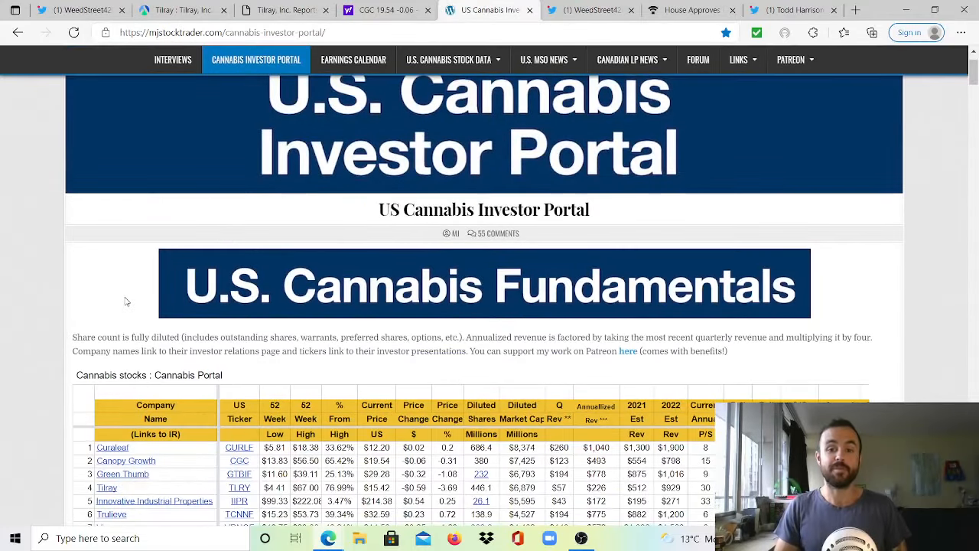
Review the cannabis stocks table including Curaleaf's annualized revenue, then return to Canopy Growth's Yahoo Finance financials.
scroll("down", 3)
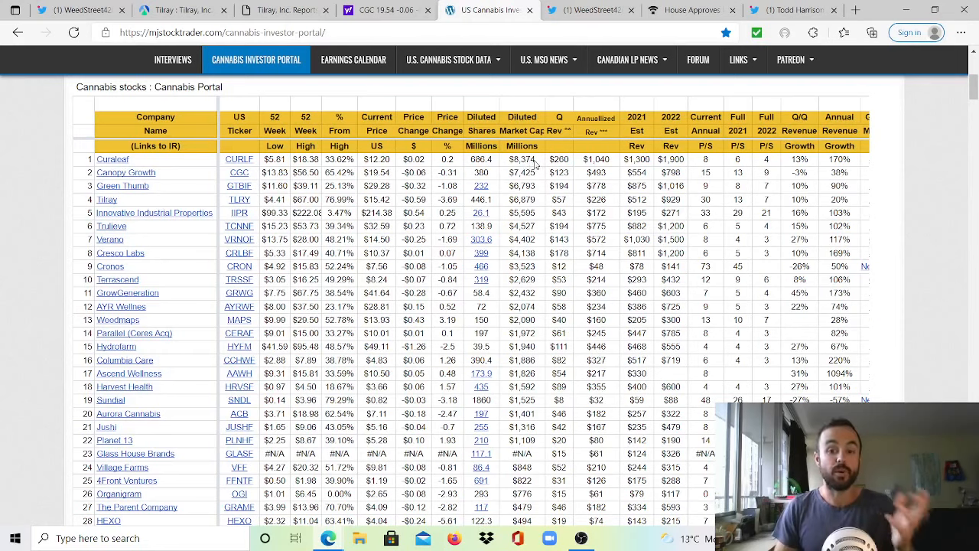
left_click(560, 159)
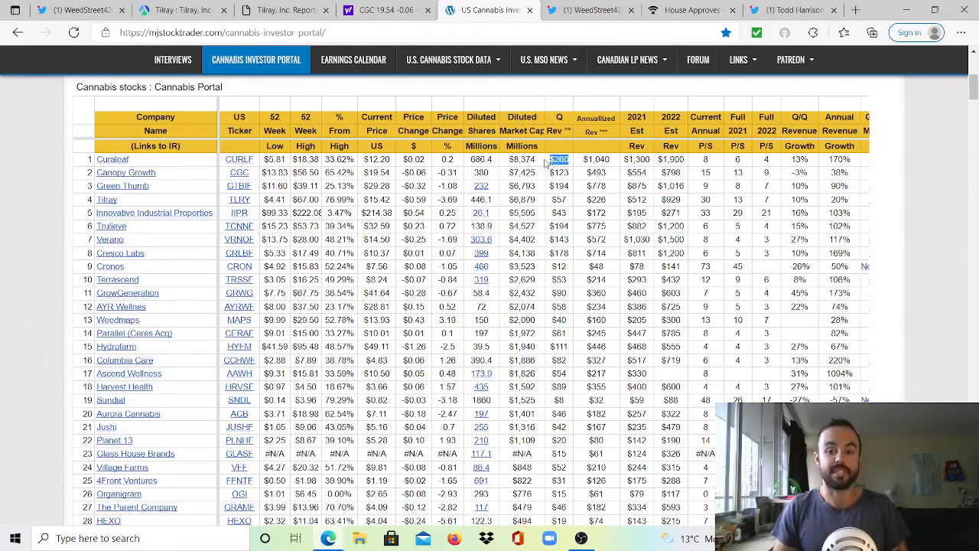
left_click(522, 172)
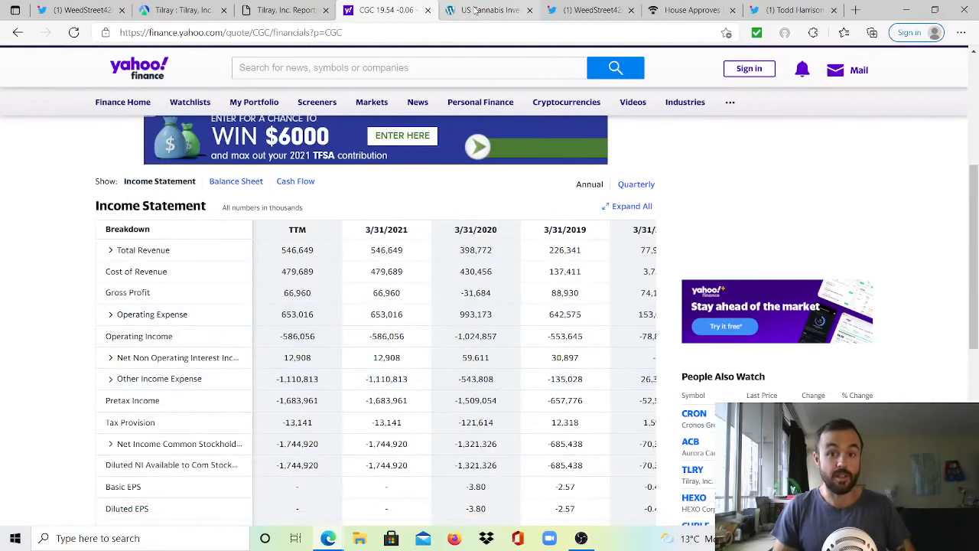
left_click(490, 9)
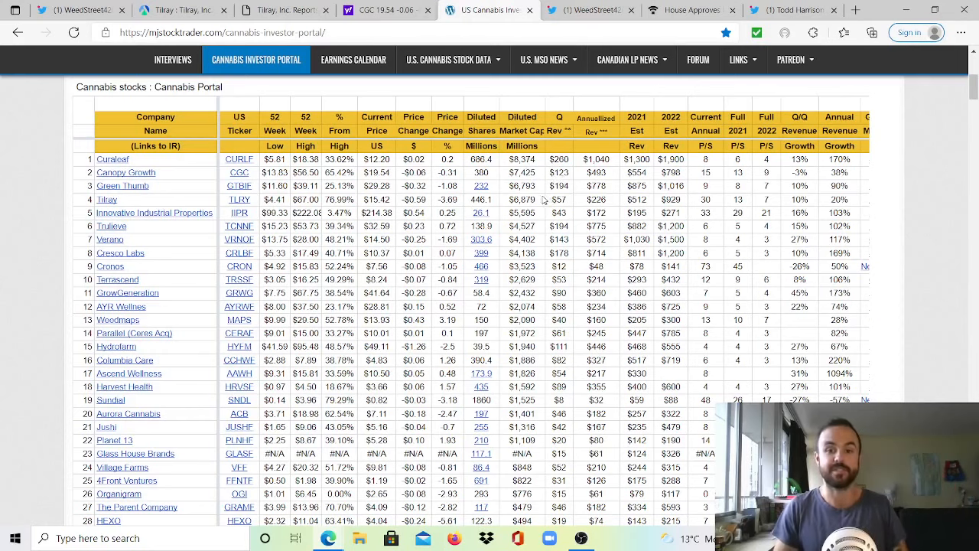
mouse_move(545, 199)
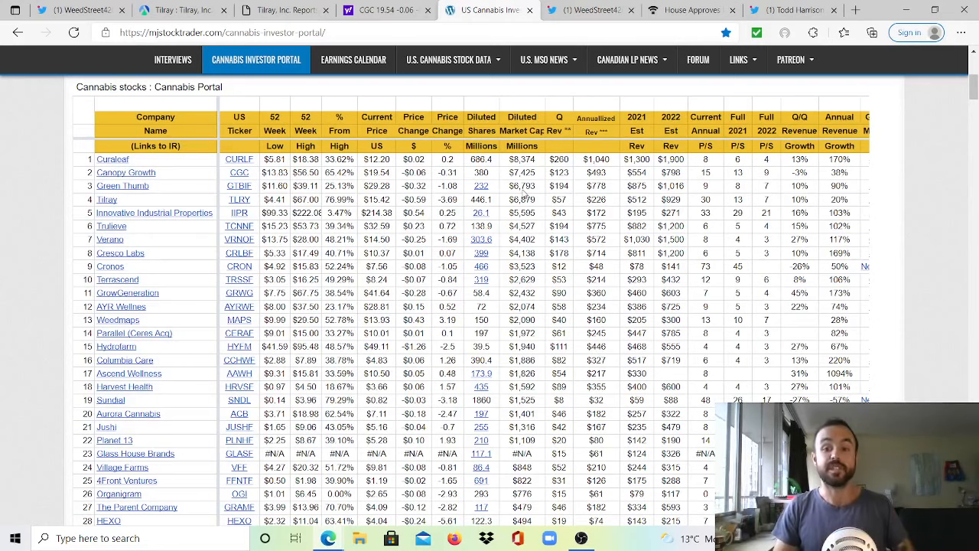
mouse_move(574, 193)
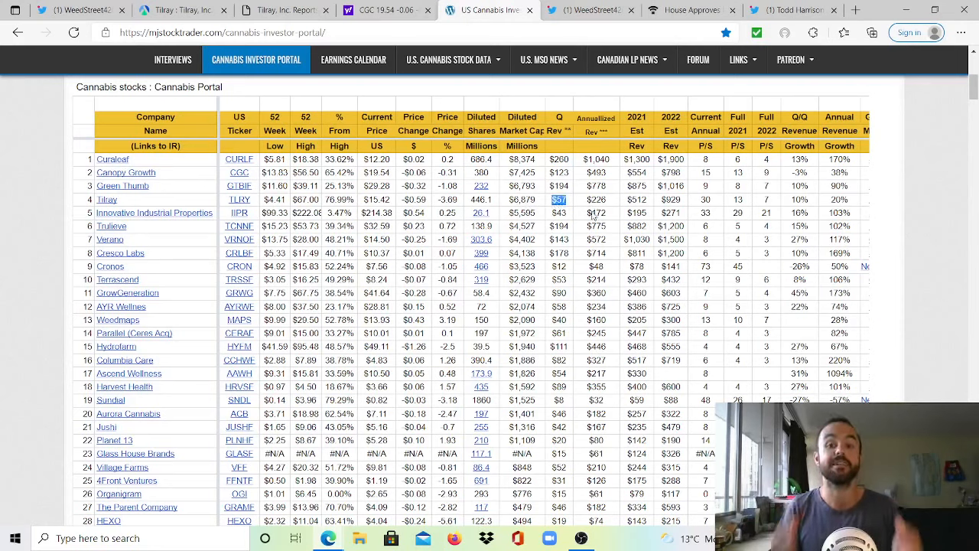
mouse_move(535, 208)
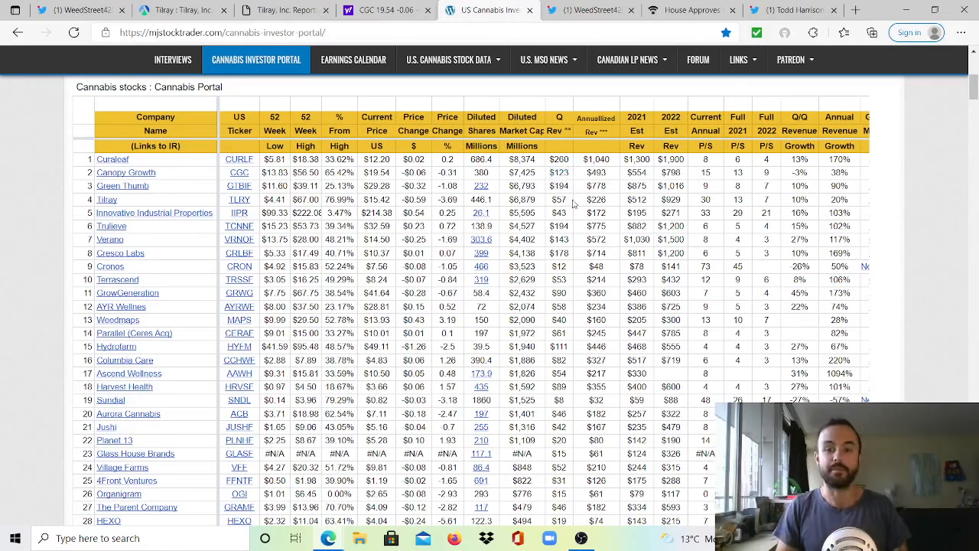
left_click(560, 199)
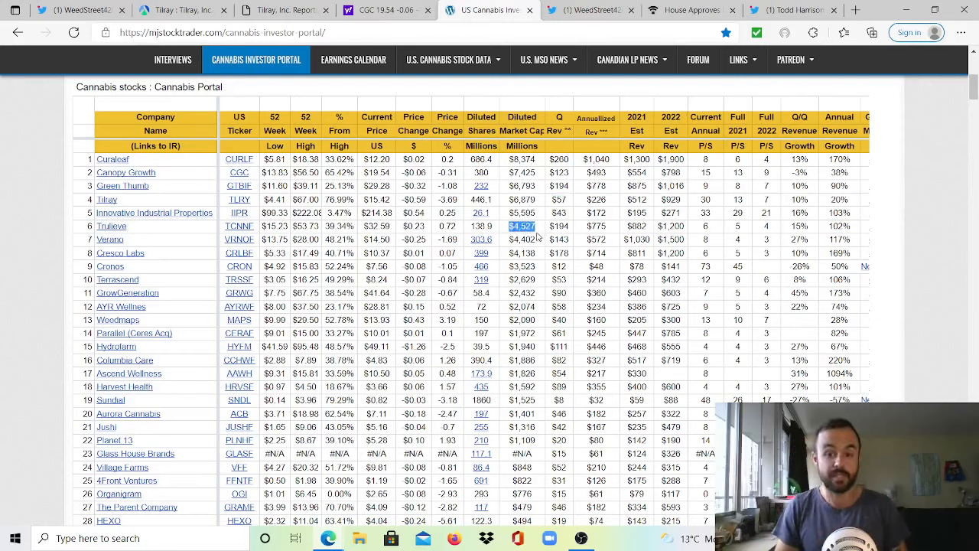
left_click(560, 226)
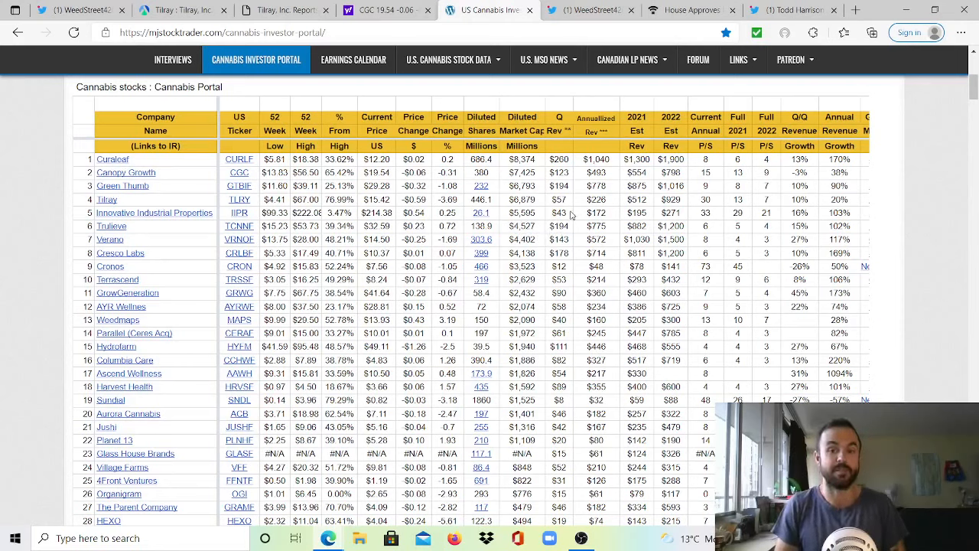
left_click(514, 239)
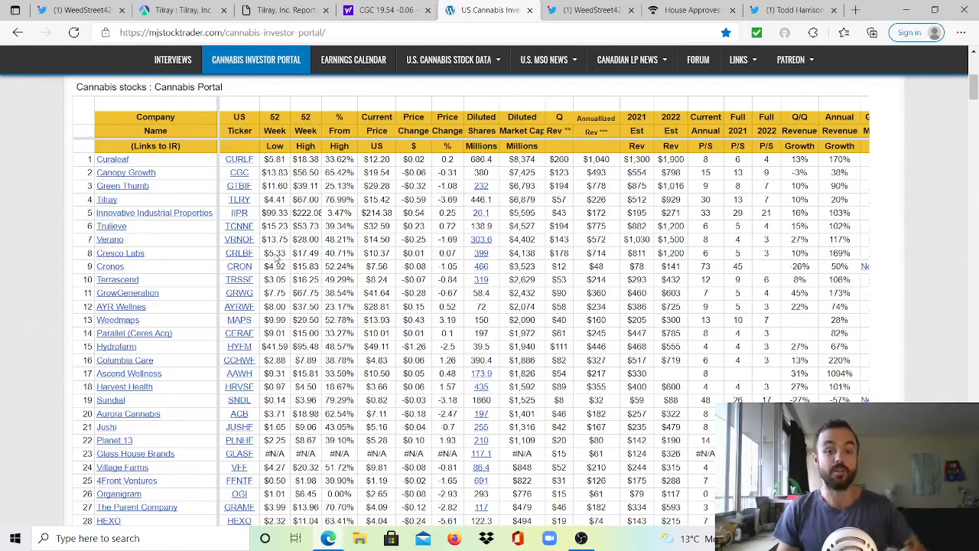
mouse_move(523, 262)
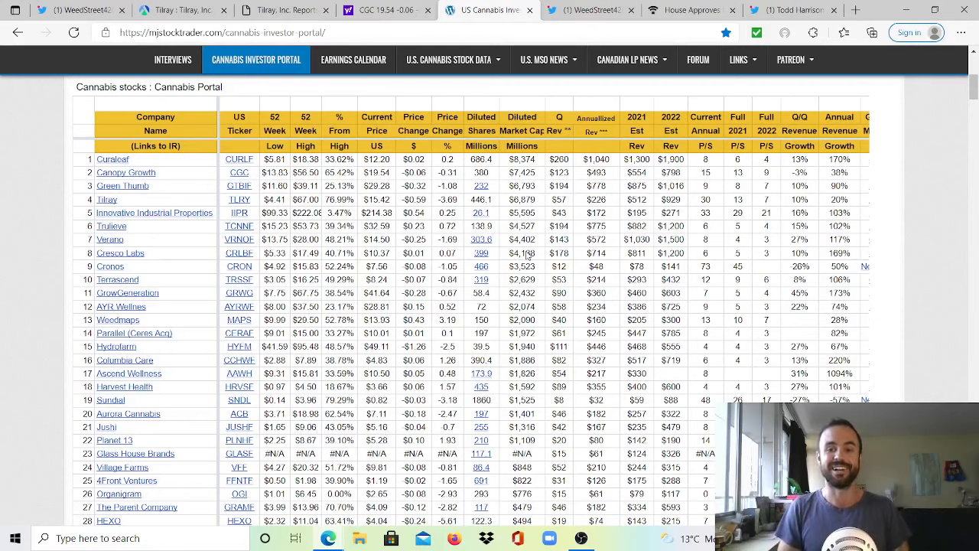
mouse_move(162, 270)
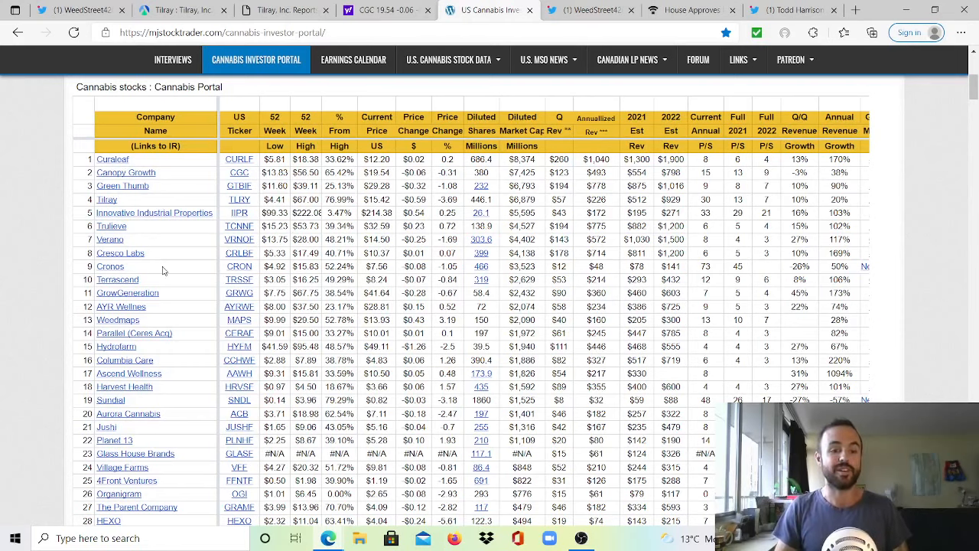
mouse_move(110, 266)
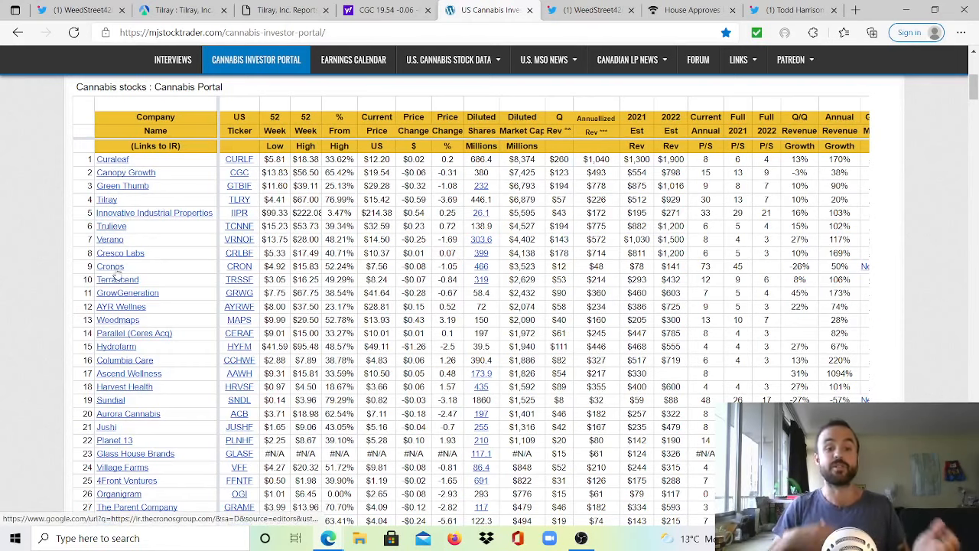
mouse_move(126, 171)
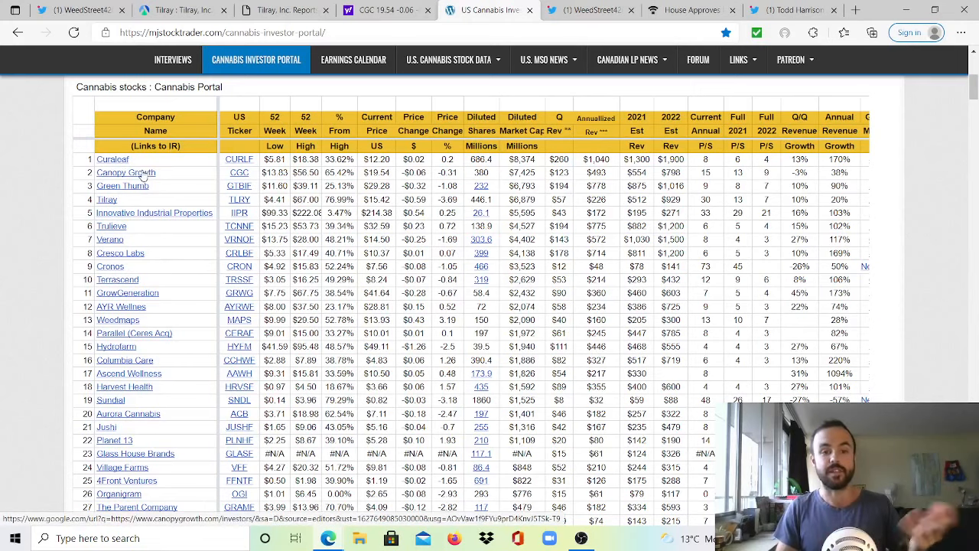
mouse_move(119, 278)
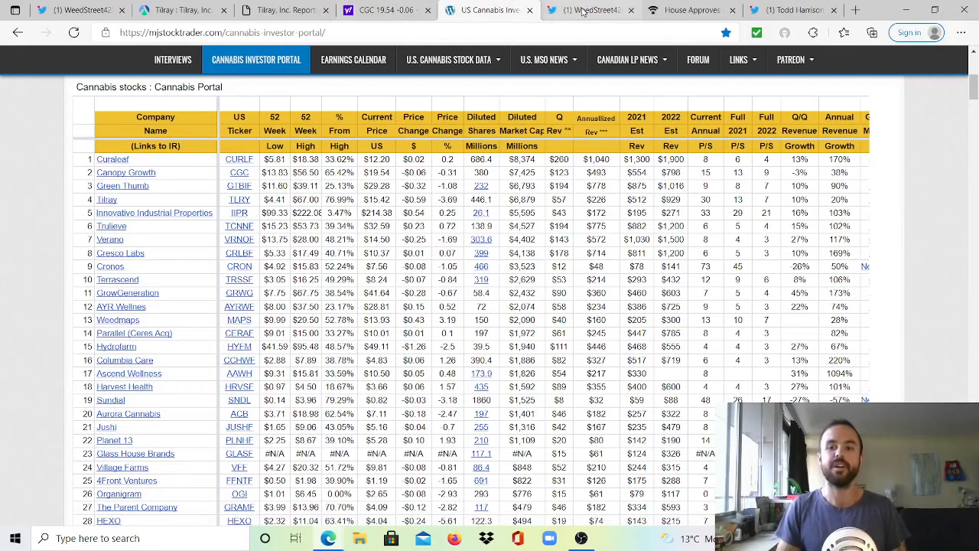
mouse_move(582, 9)
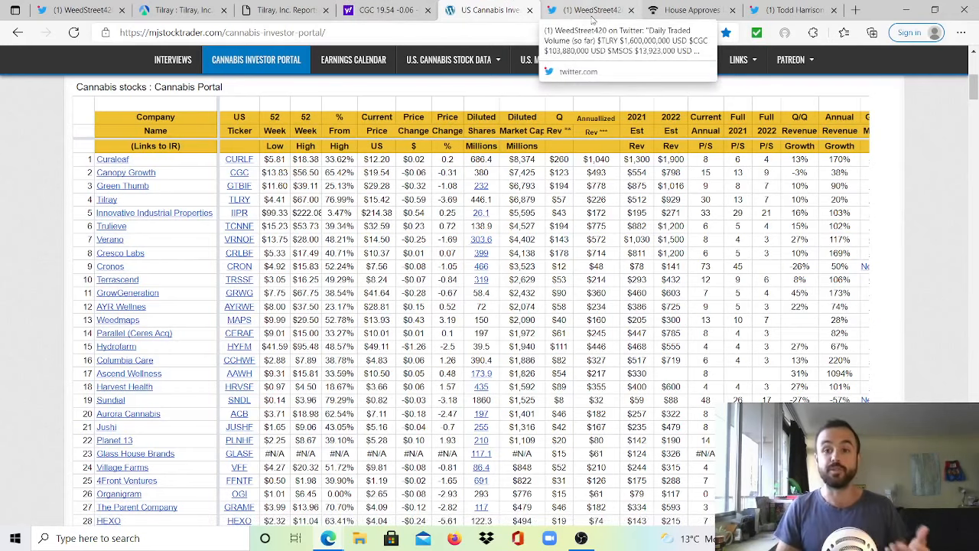
View the WeedStreet420 daily traded volume tweet, checking back against the cannabis stock table once.
left_click(584, 9)
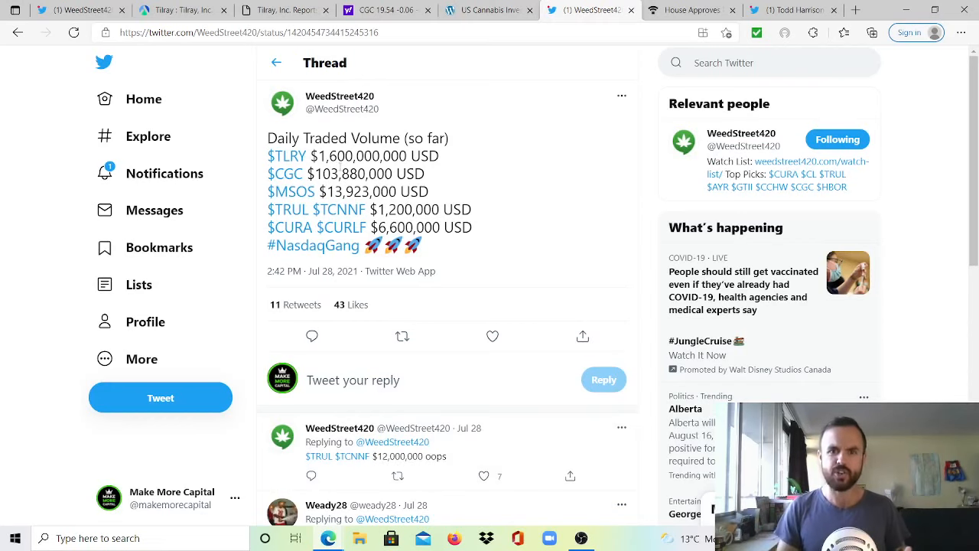
left_click(487, 9)
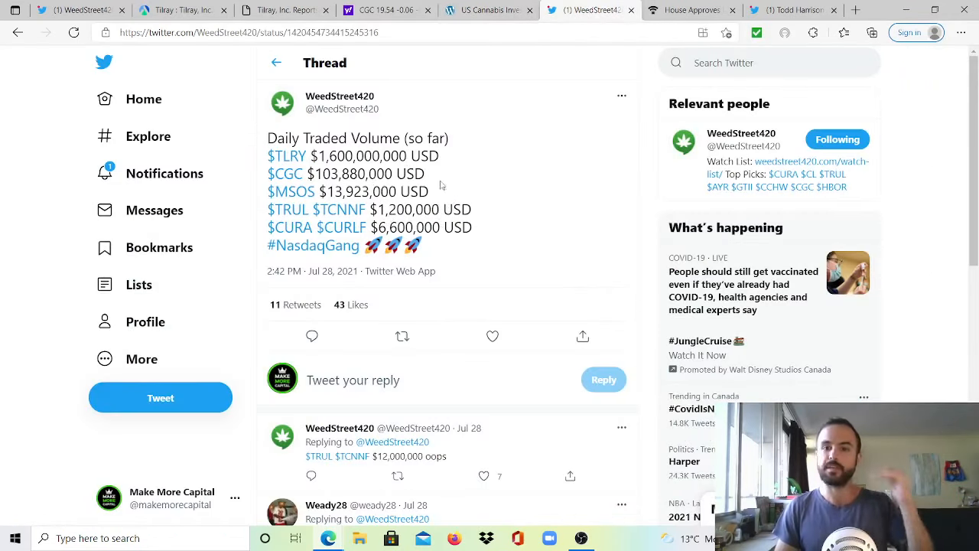
left_click(489, 9)
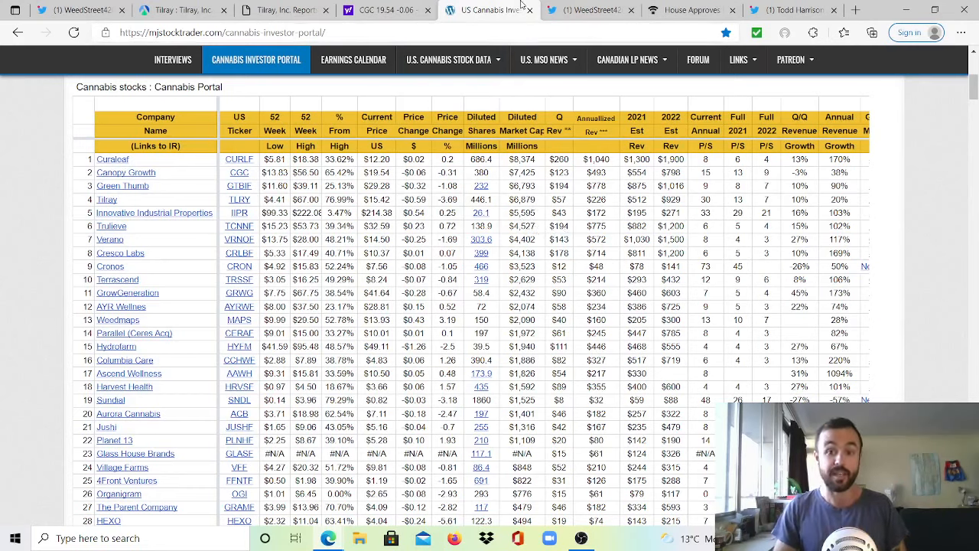
left_click(589, 9)
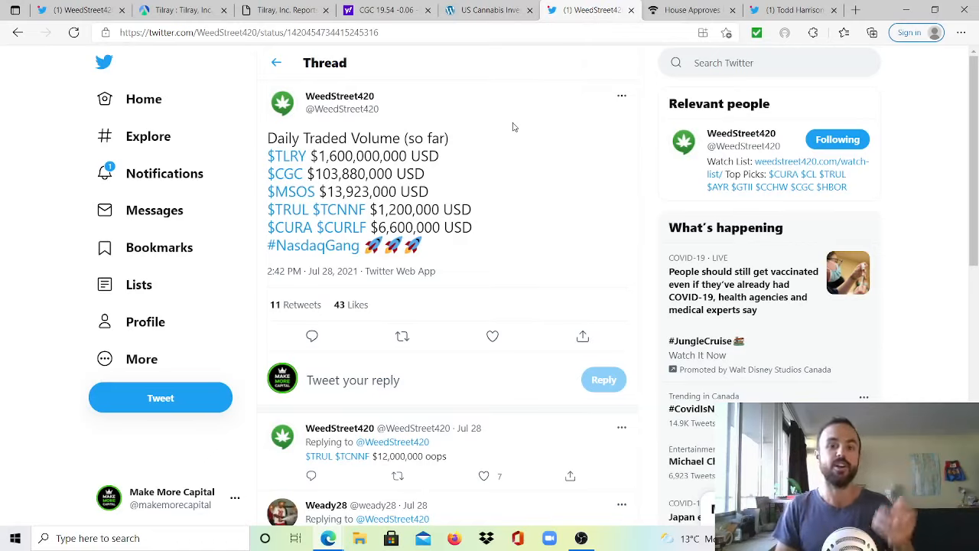
mouse_move(477, 233)
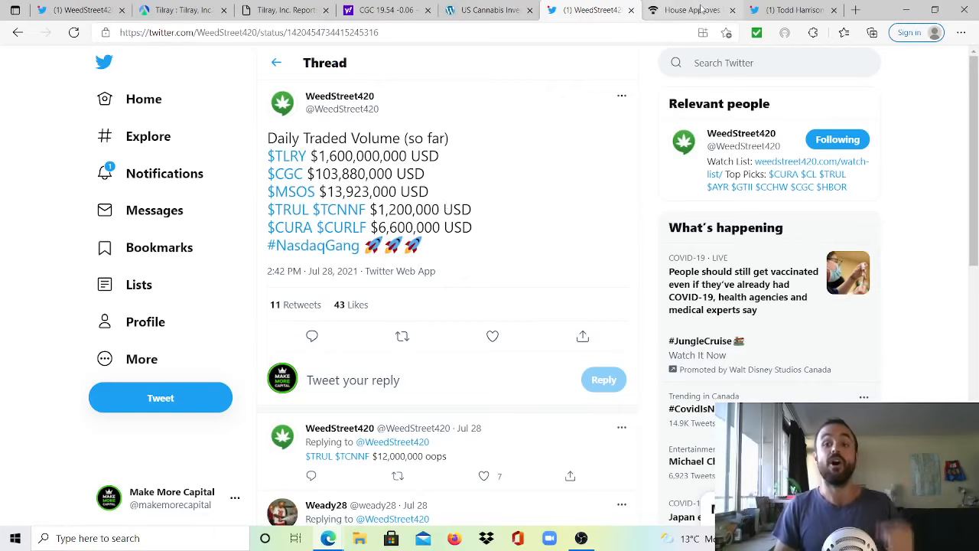
Read the House marijuana banking article's headline and opening paragraph through the D.C. sales mention.
left_click(691, 9)
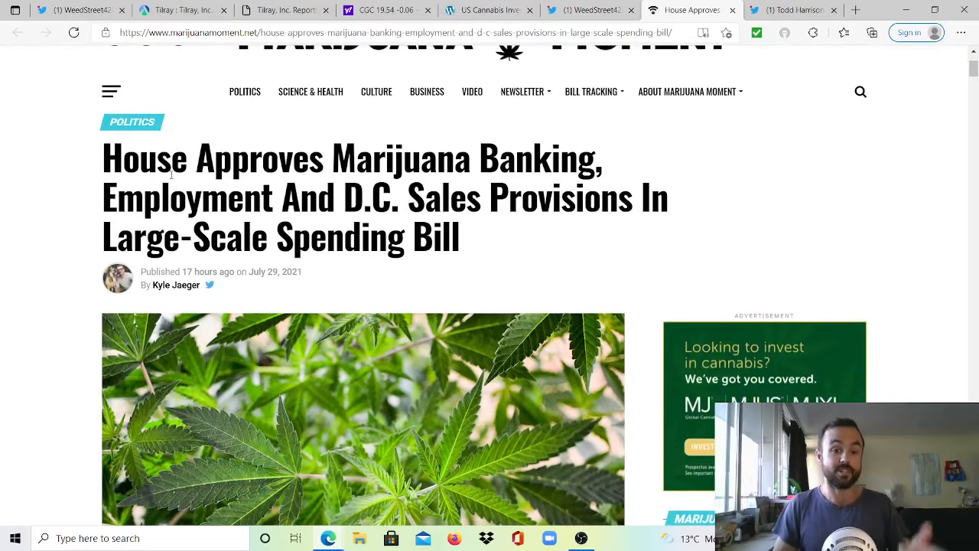
left_click_drag(233, 158, 595, 157)
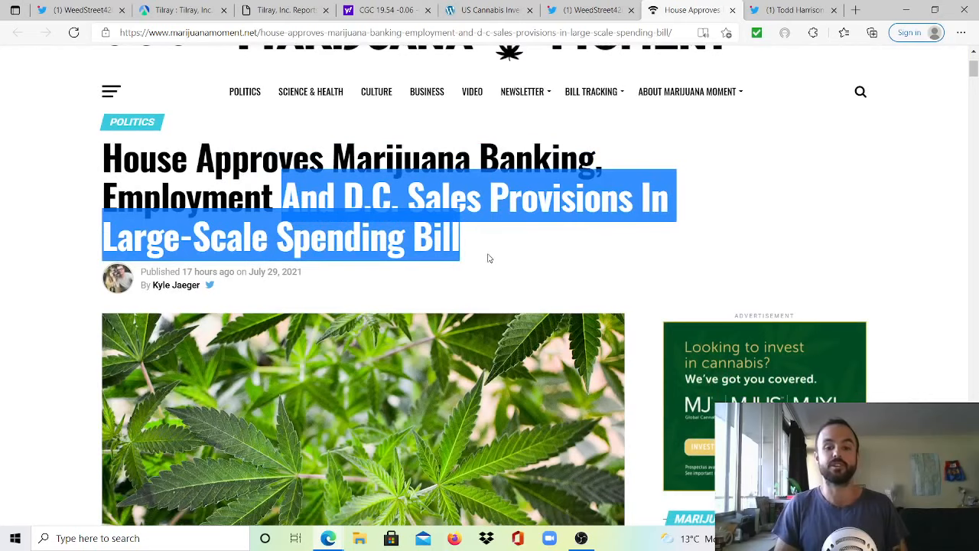
left_click(489, 257)
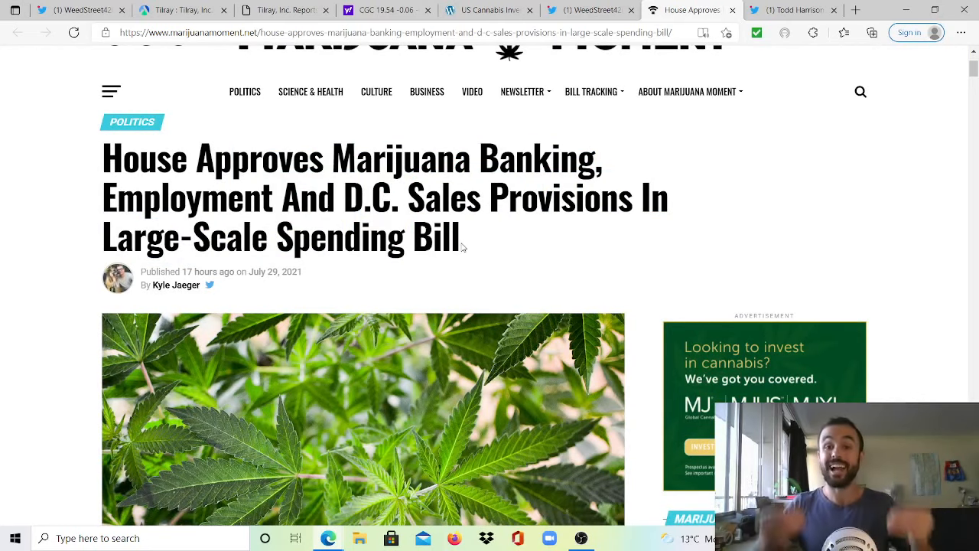
scroll("down", 3)
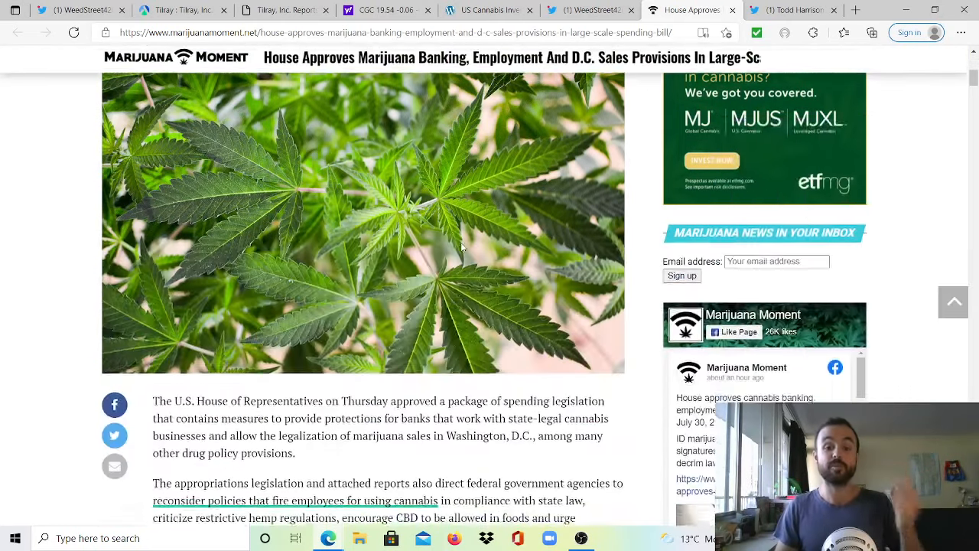
scroll("down", 3)
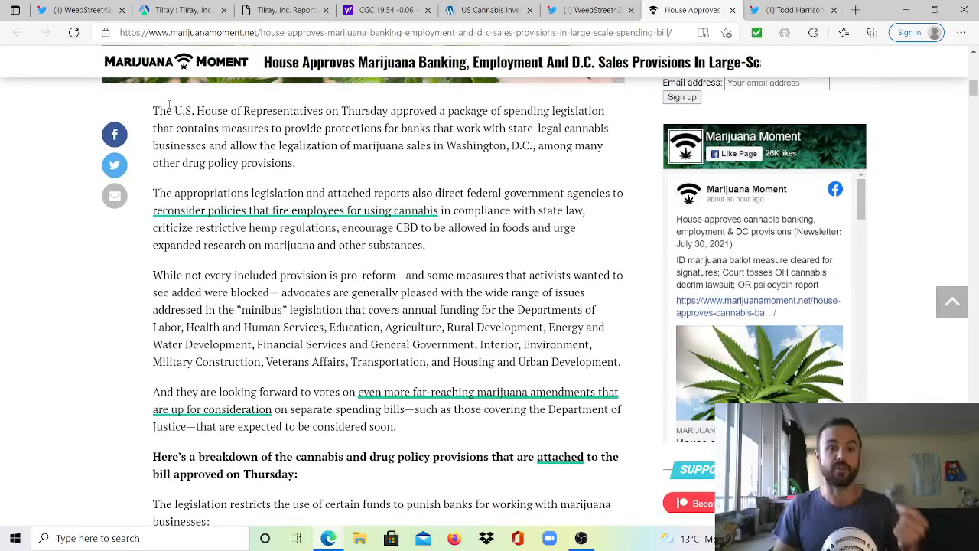
left_click_drag(174, 111, 453, 110)
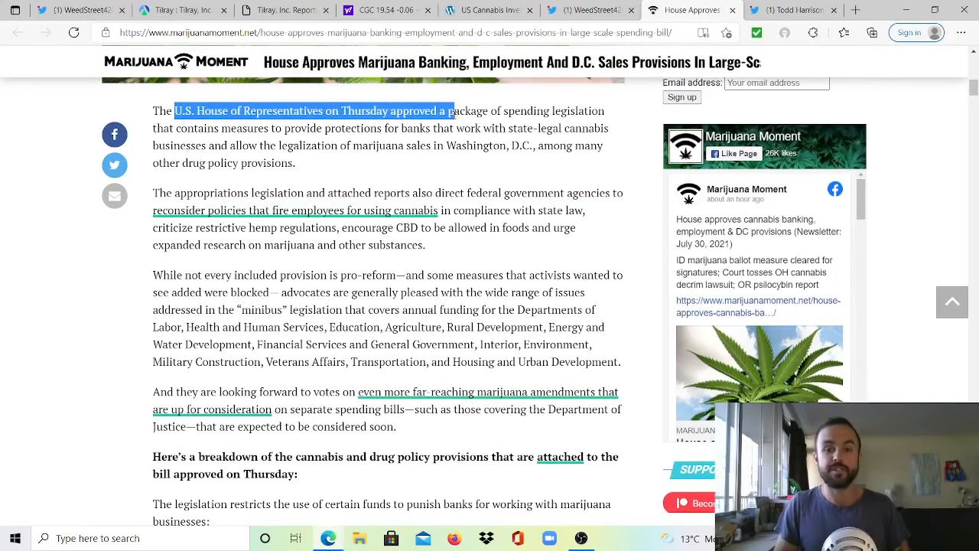
left_click_drag(453, 110, 257, 129)
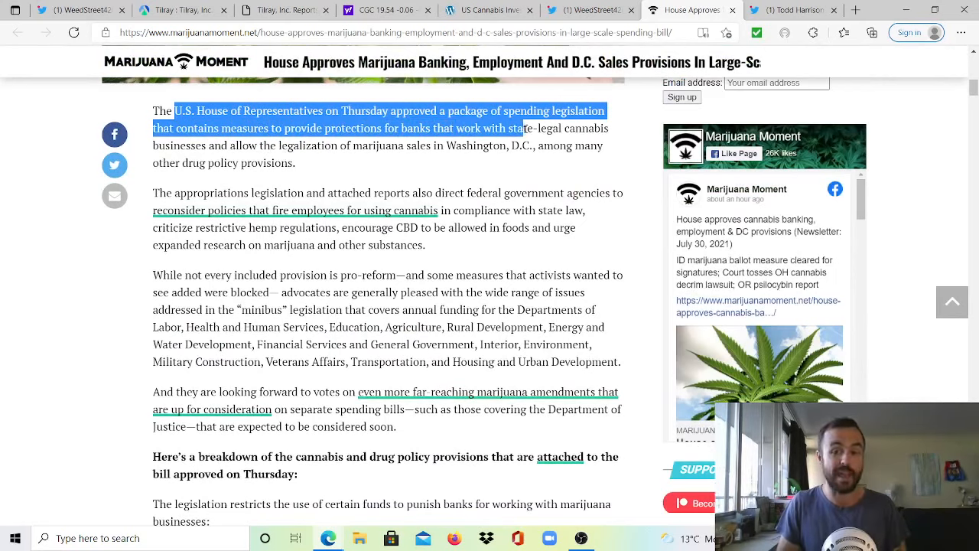
left_click_drag(522, 128, 281, 145)
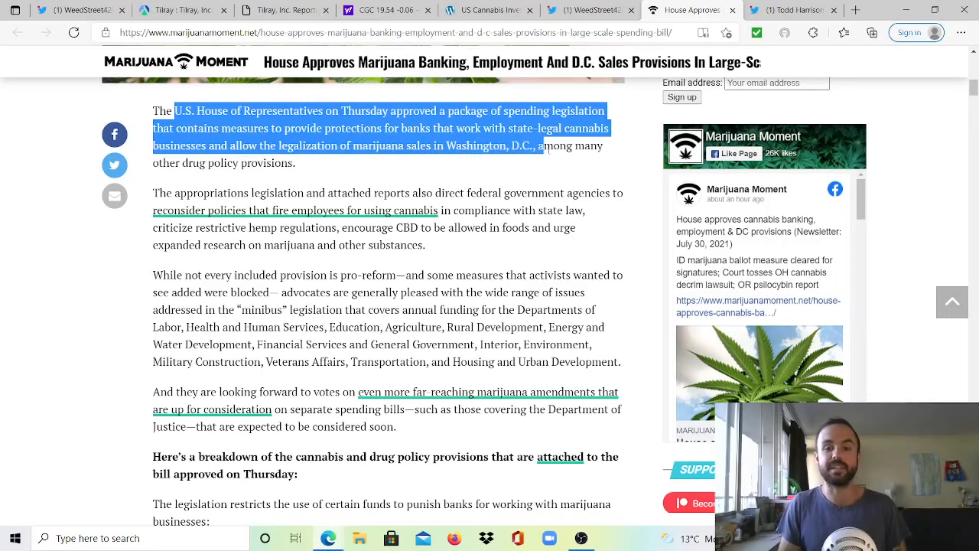
left_click(459, 169)
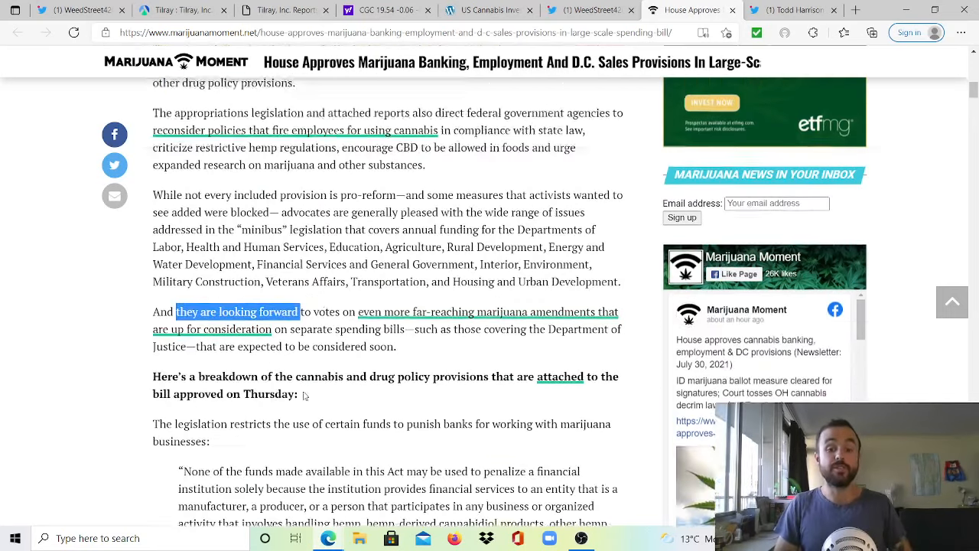
Read the passages on penalizing financial institutions, the House-passed bill and D.C.'s 2014 legalization, then return to the headline.
scroll("down", 3)
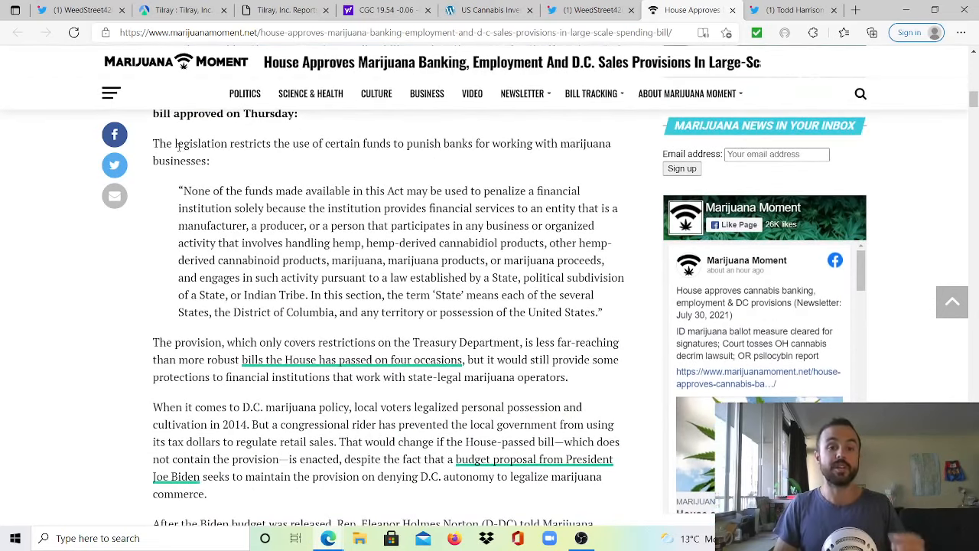
left_click_drag(177, 143, 474, 143)
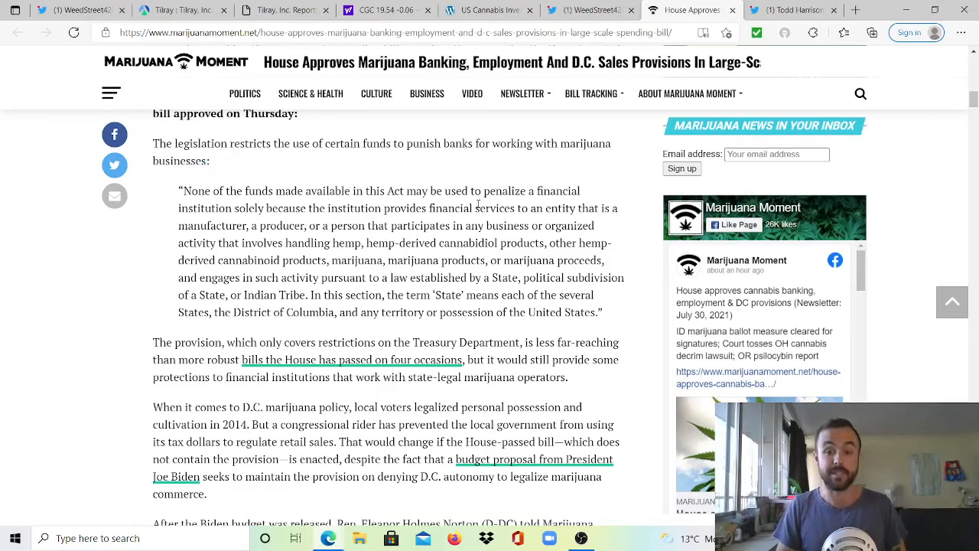
double_click(584, 144)
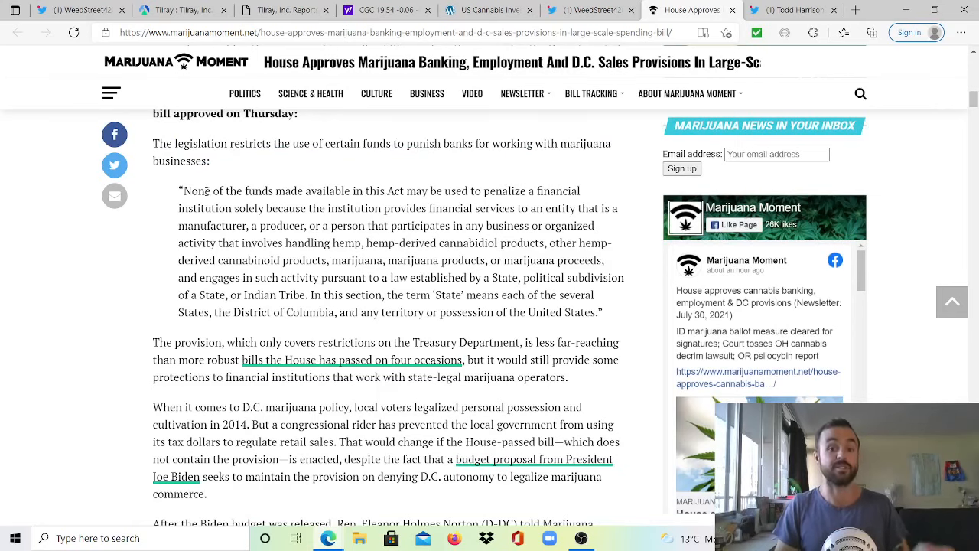
left_click_drag(190, 189, 560, 190)
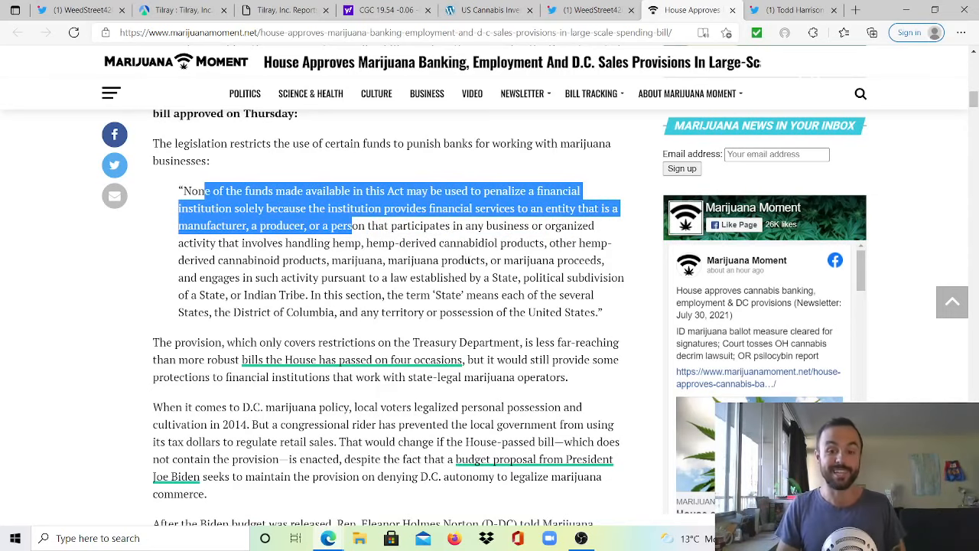
scroll("down", 3)
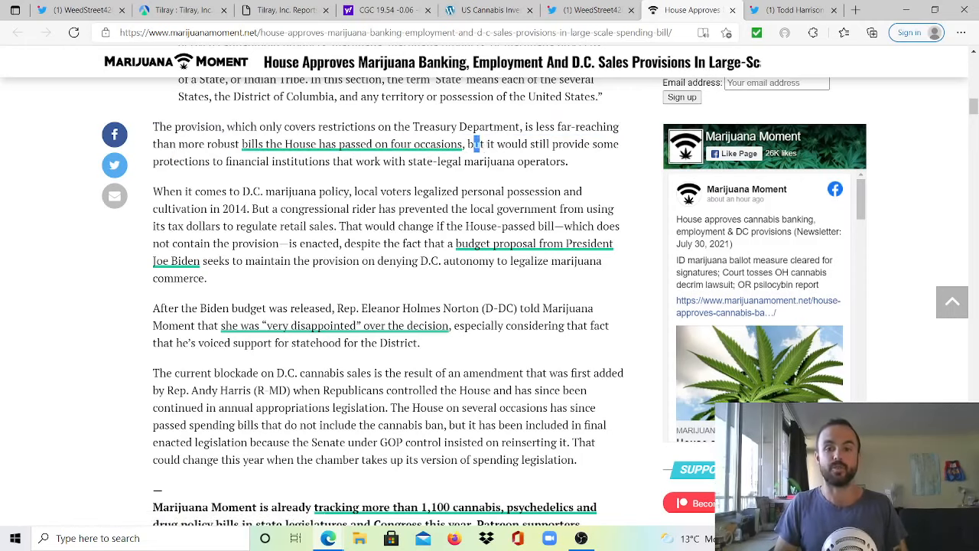
left_click_drag(471, 143, 334, 162)
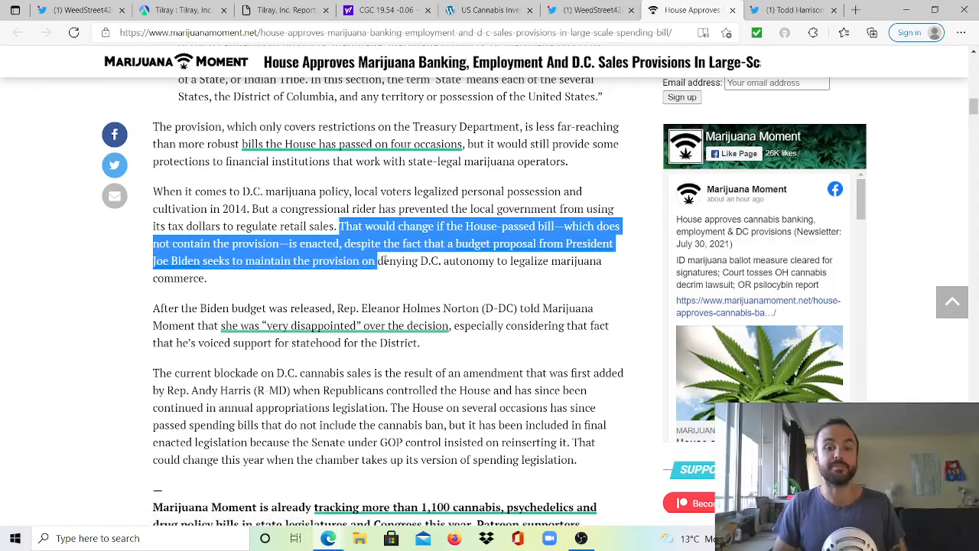
left_click_drag(375, 260, 581, 260)
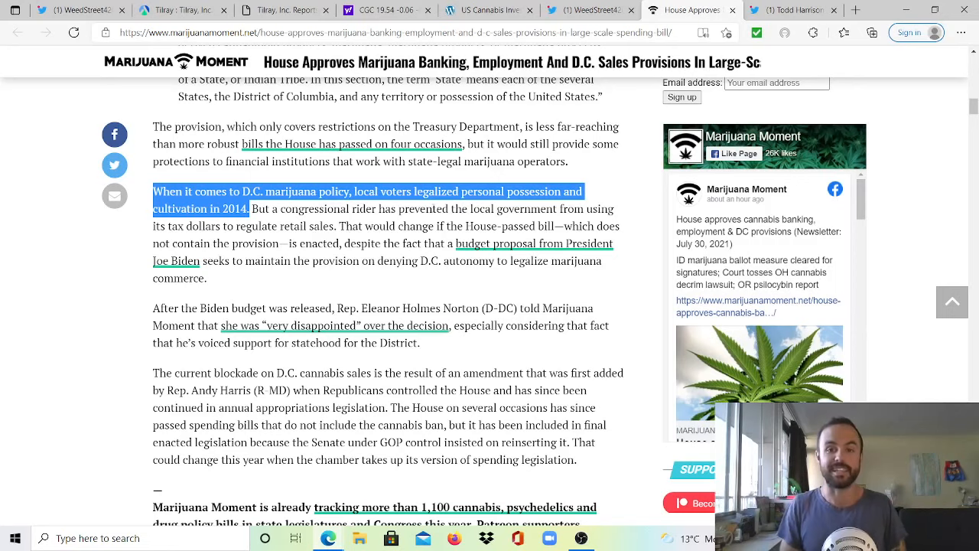
scroll("up", 3)
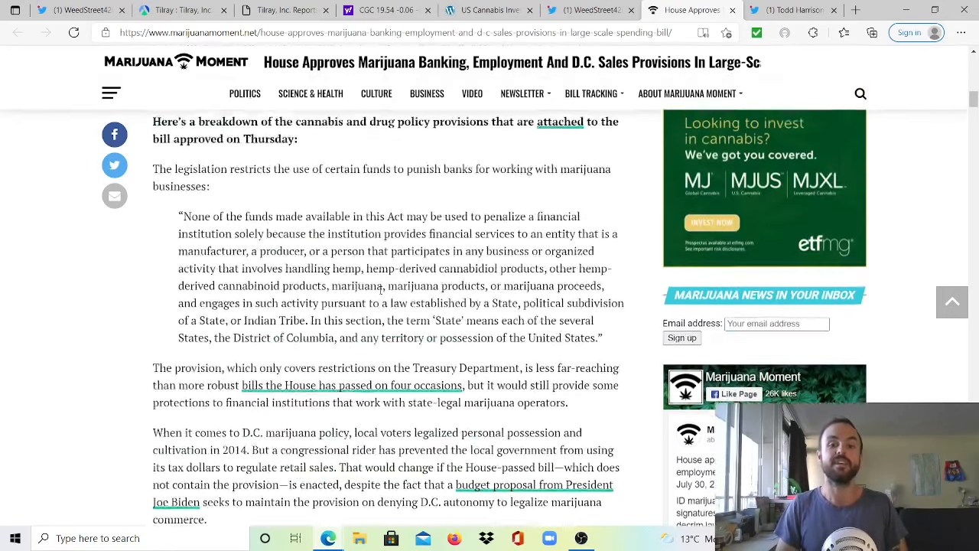
scroll("up", 3)
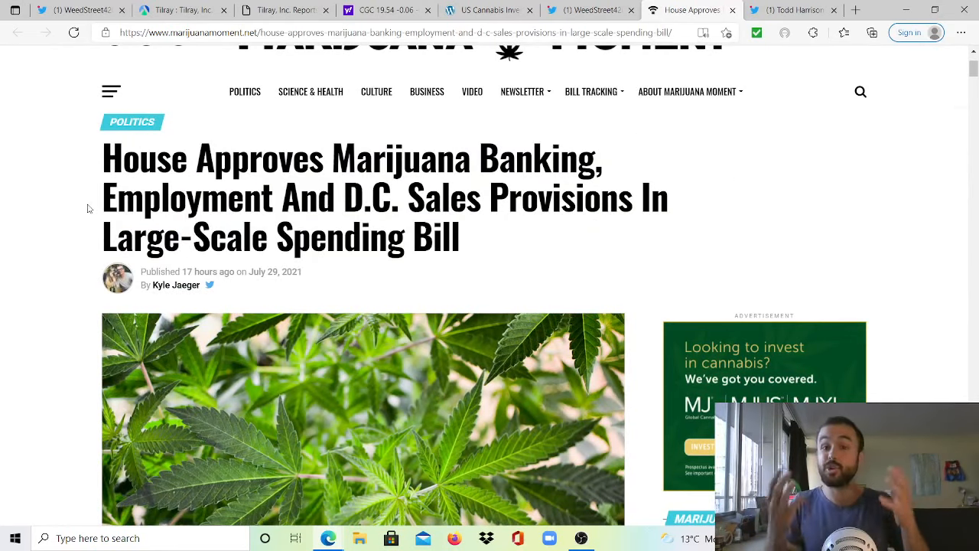
View the Todd Harrison tweet on #SAFEBanking protecting citizens and small businesses.
left_click(788, 9)
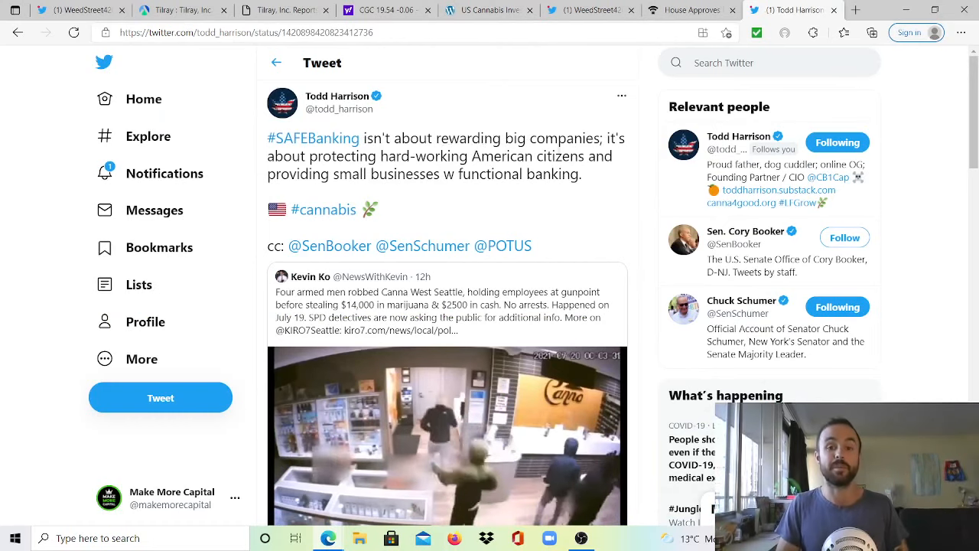
scroll("down", 3)
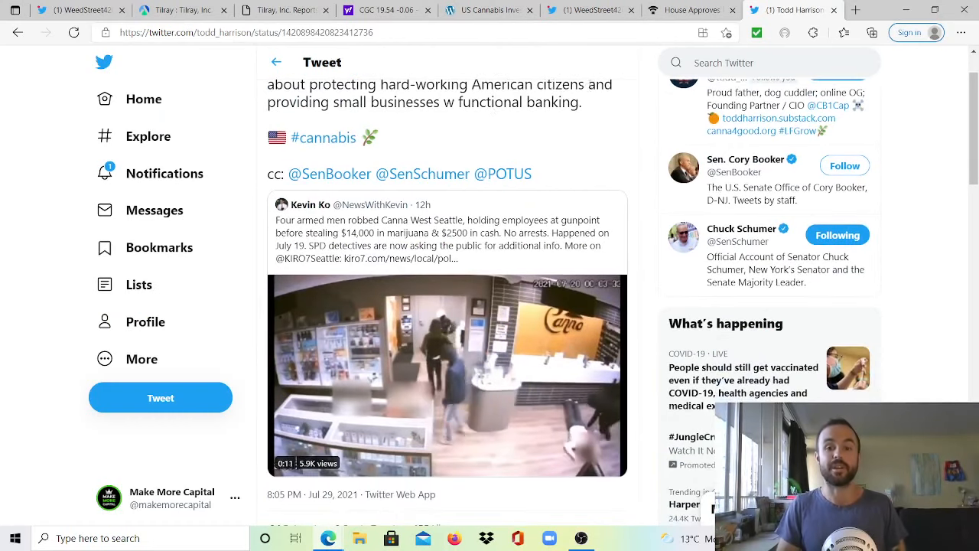